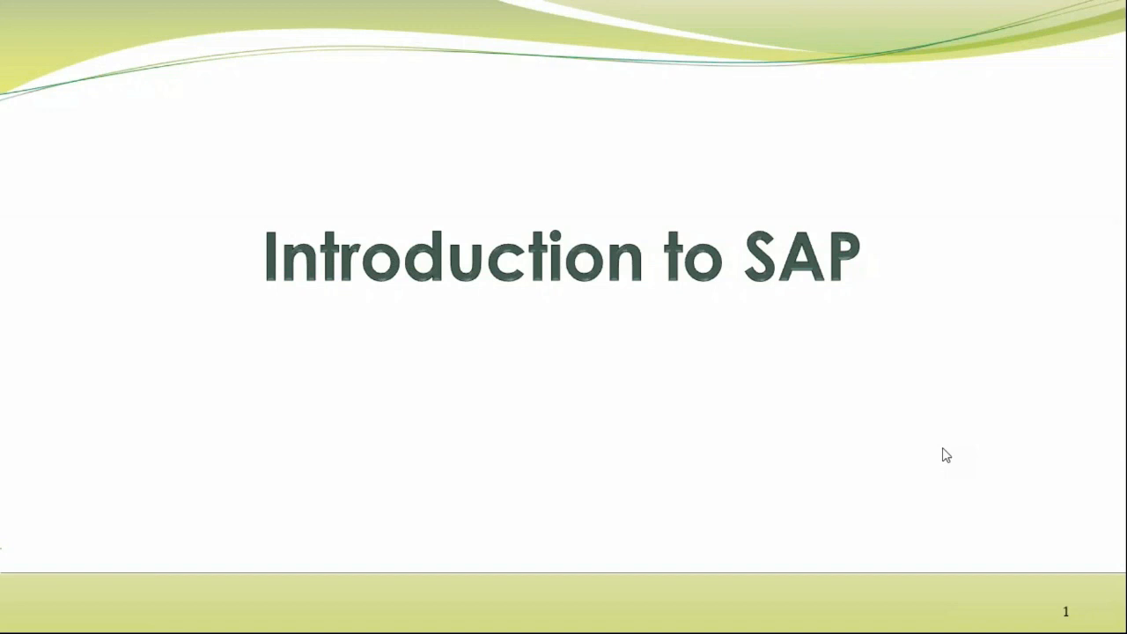
mouse_move(1089, 46)
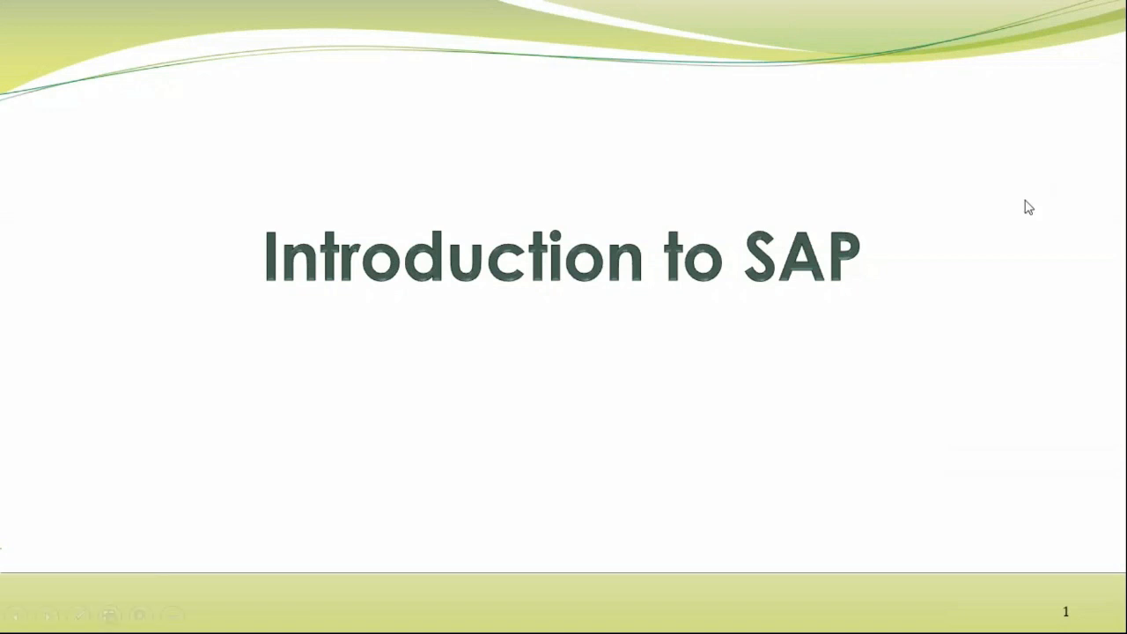
mouse_move(845, 313)
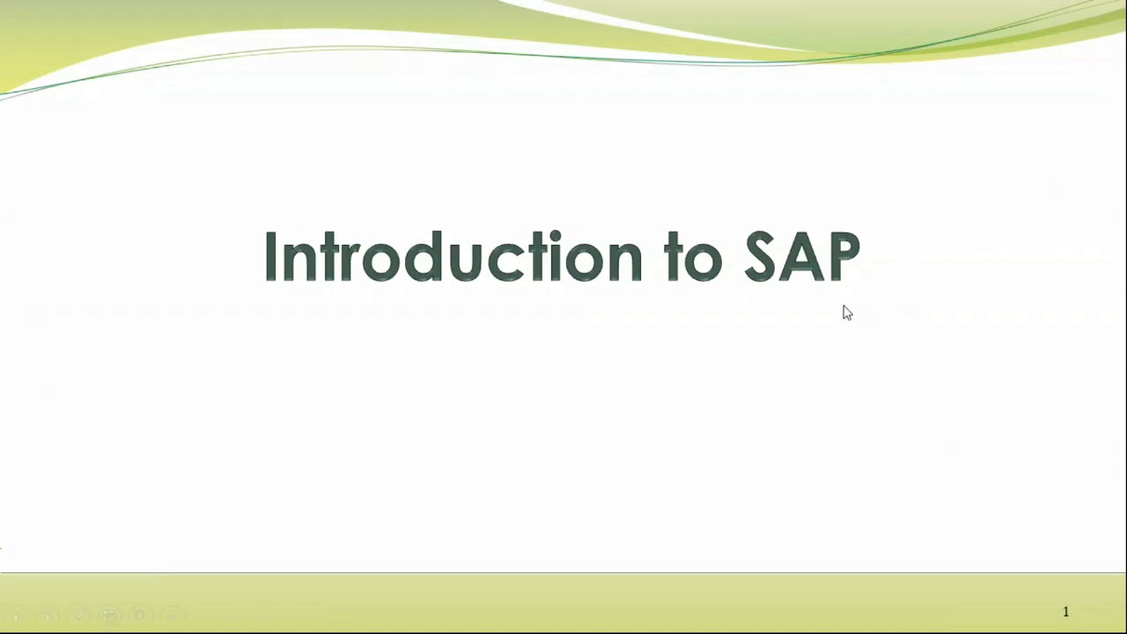
mouse_move(854, 349)
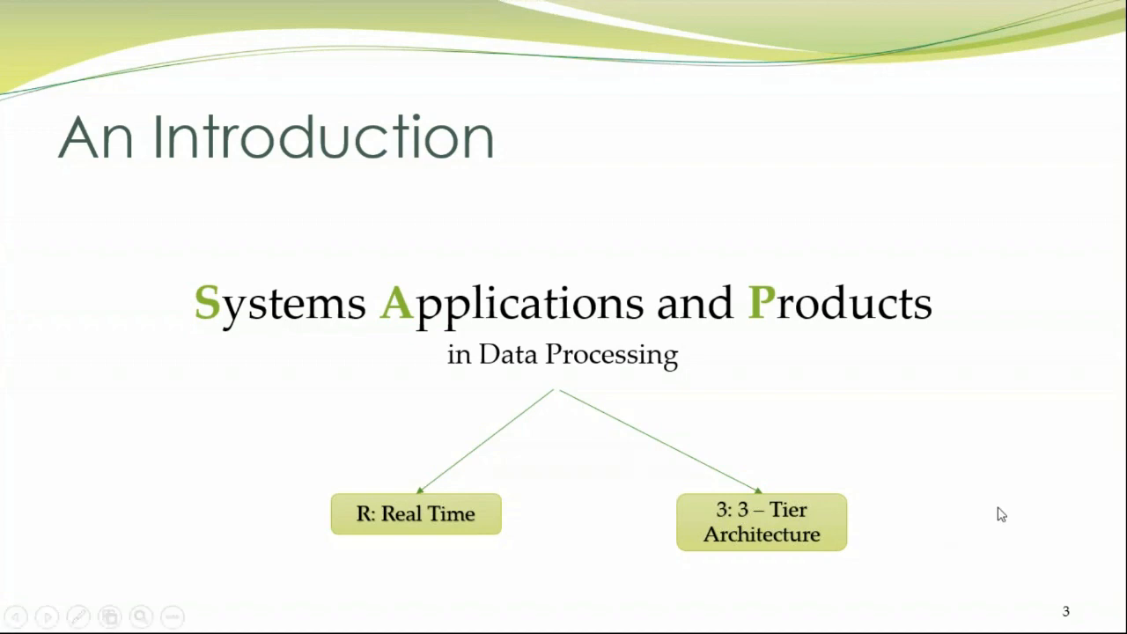
key("right")
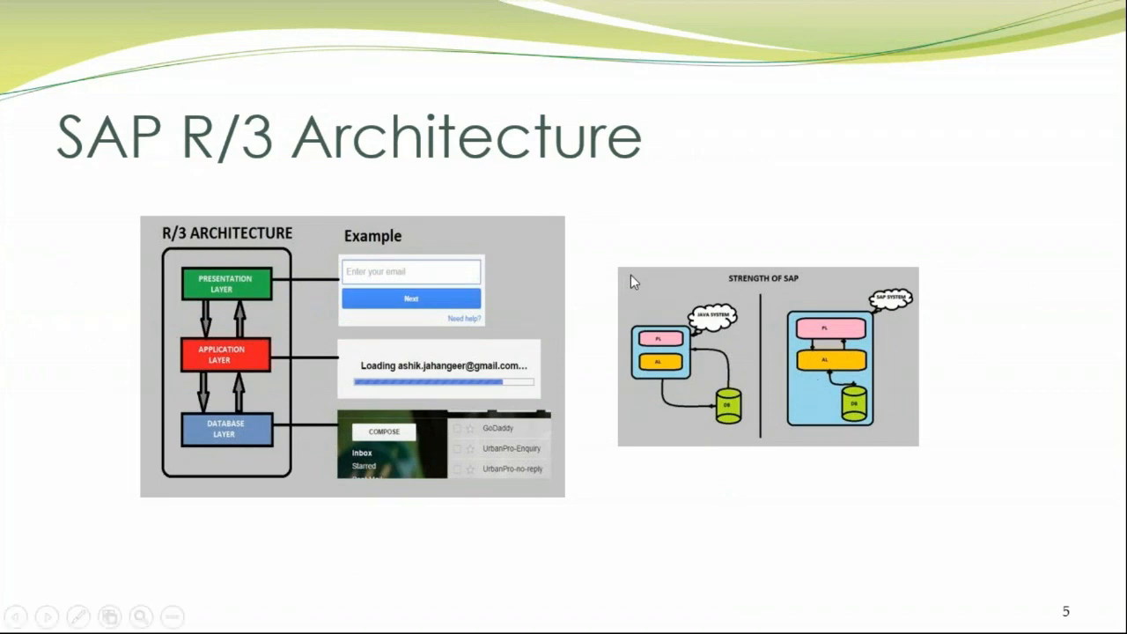
mouse_move(625, 422)
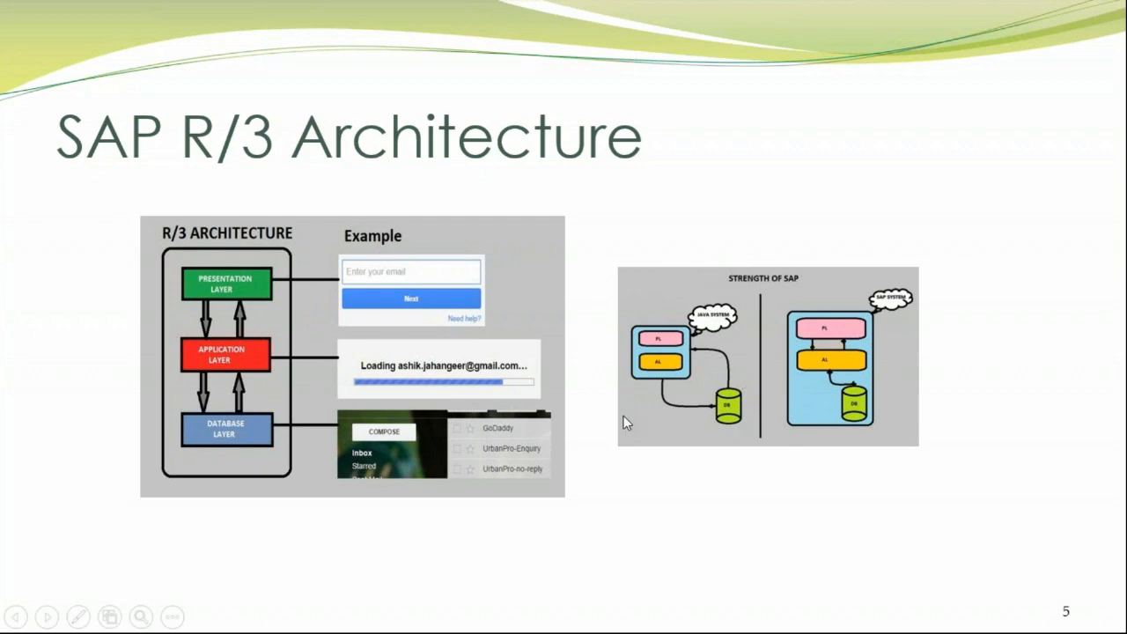
mouse_move(771, 353)
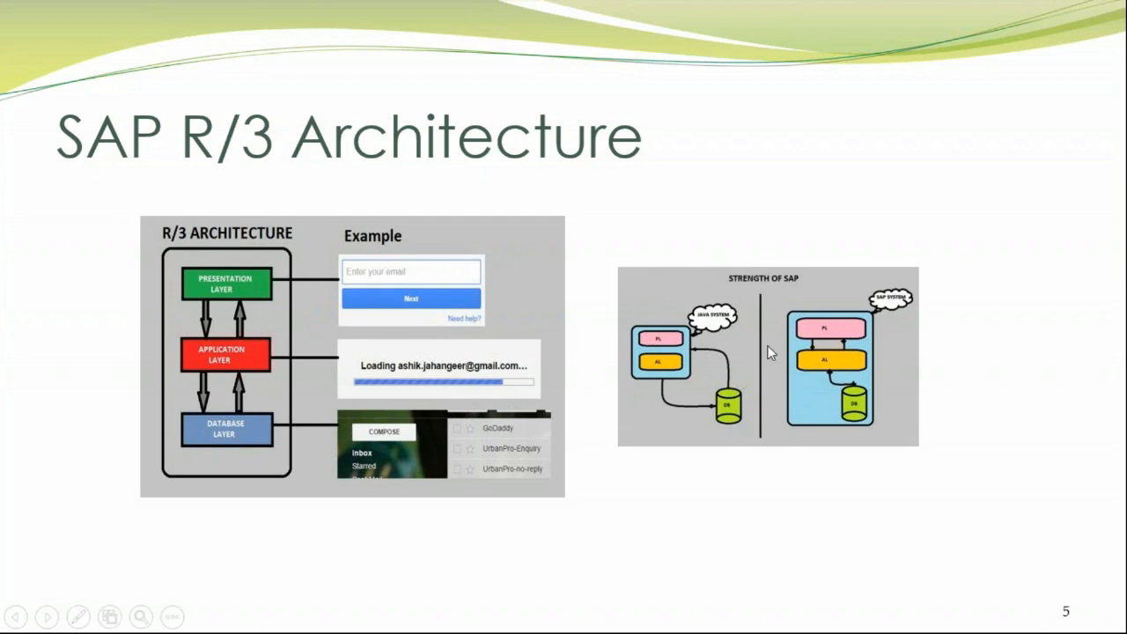
mouse_move(627, 321)
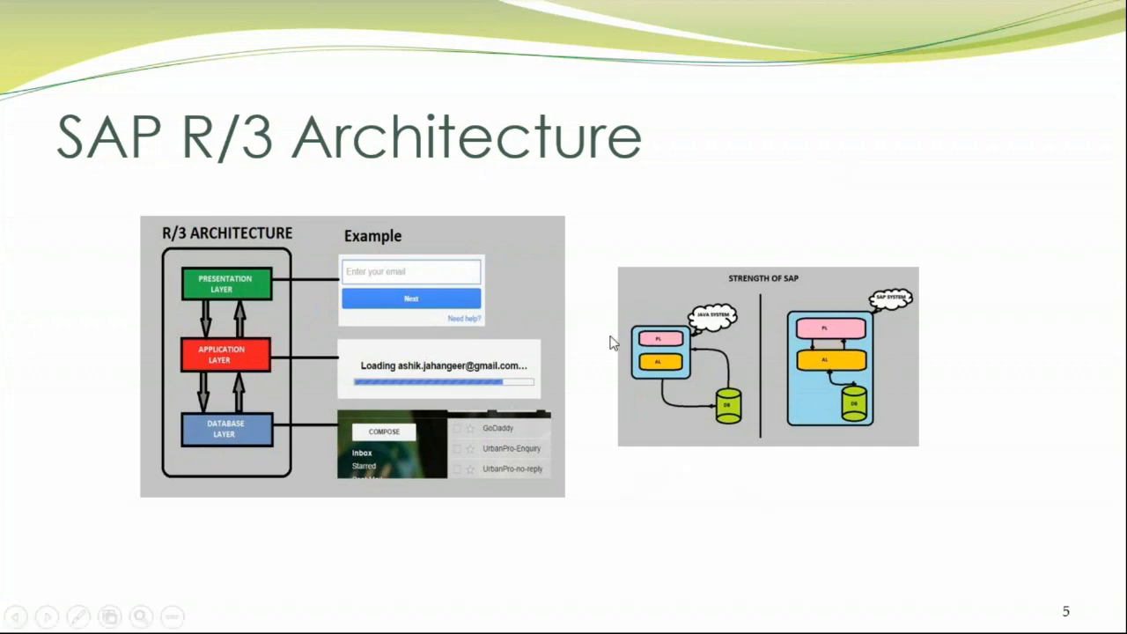
mouse_move(617, 333)
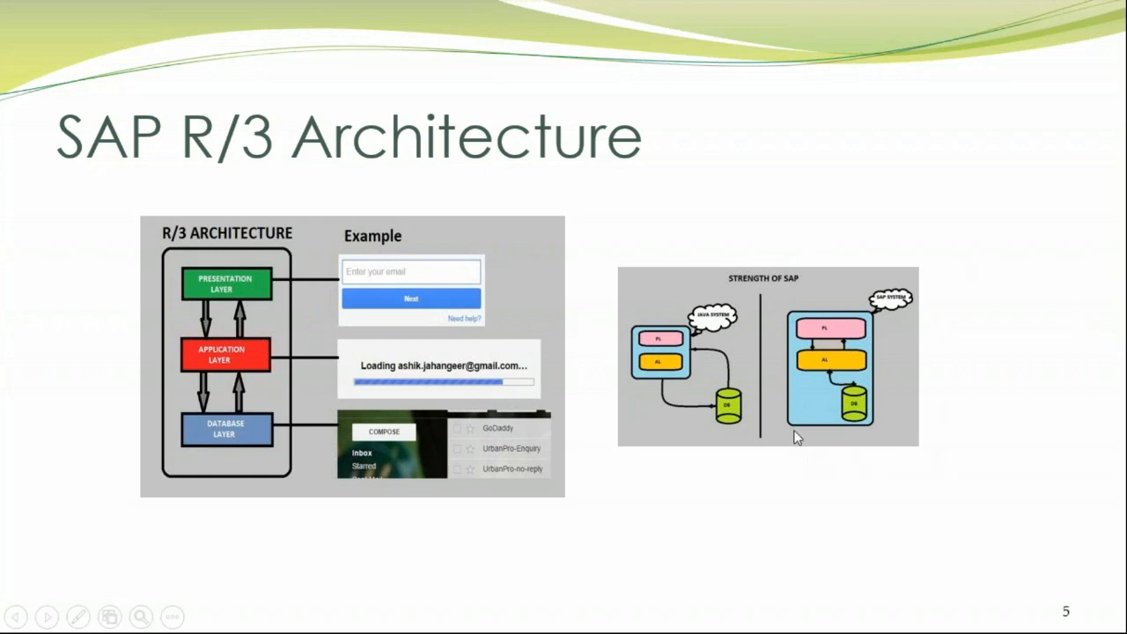
mouse_move(776, 289)
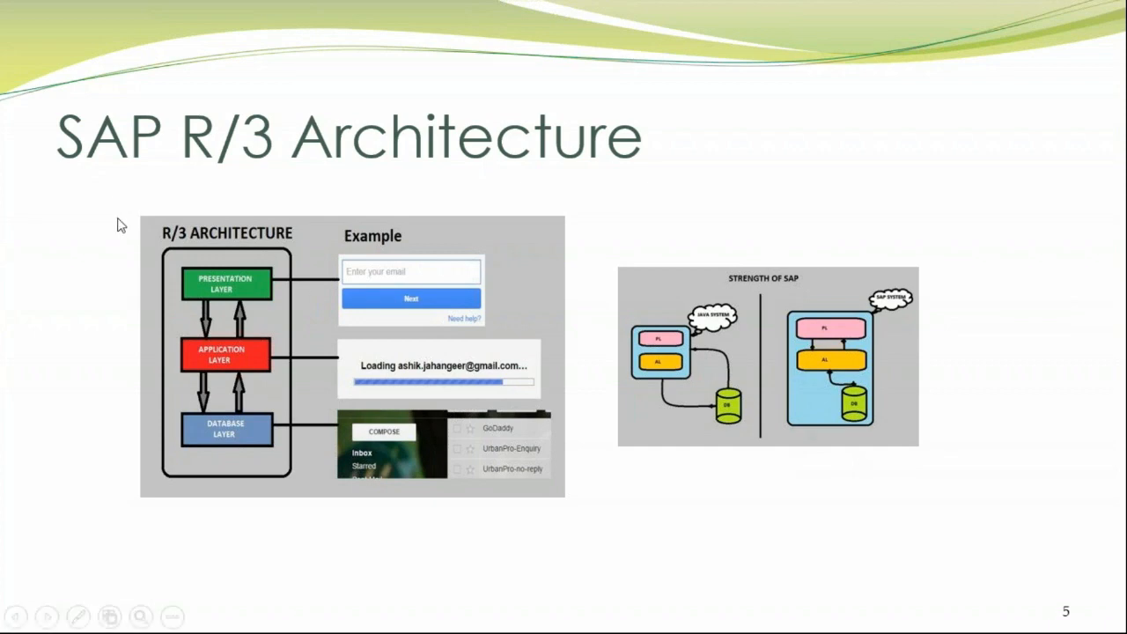
mouse_move(85, 556)
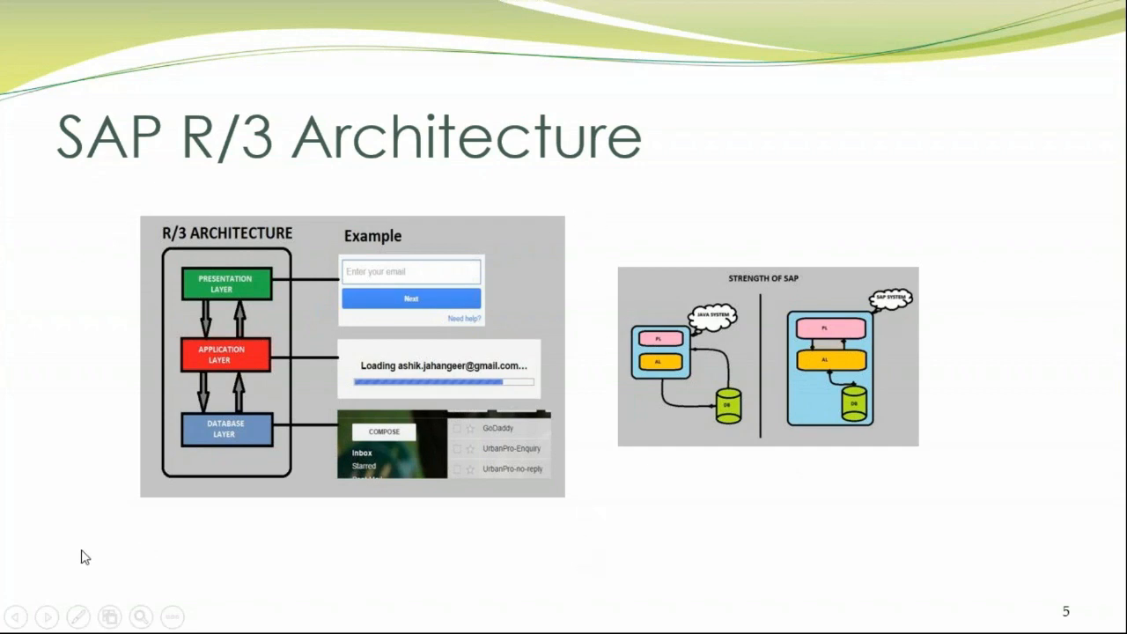
mouse_move(81, 306)
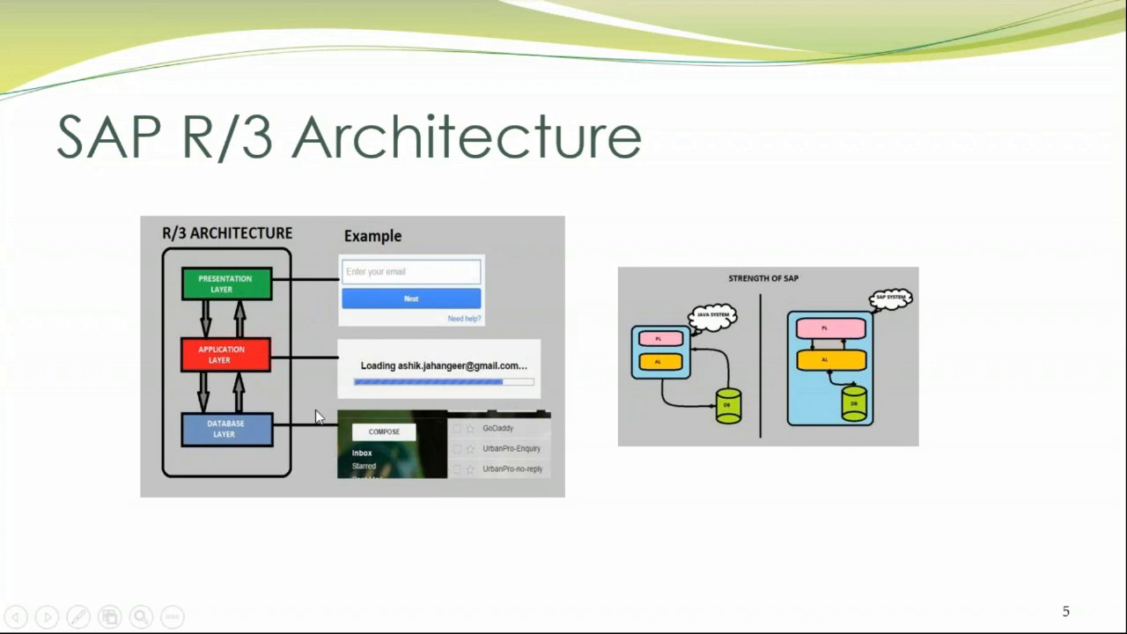
mouse_move(366, 398)
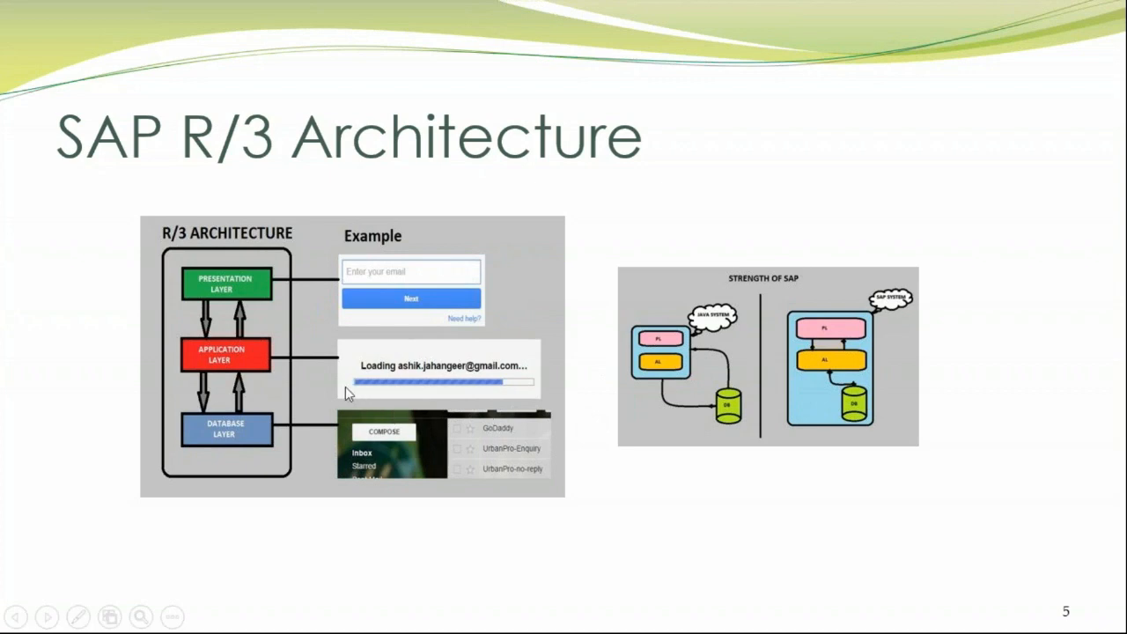
mouse_move(416, 331)
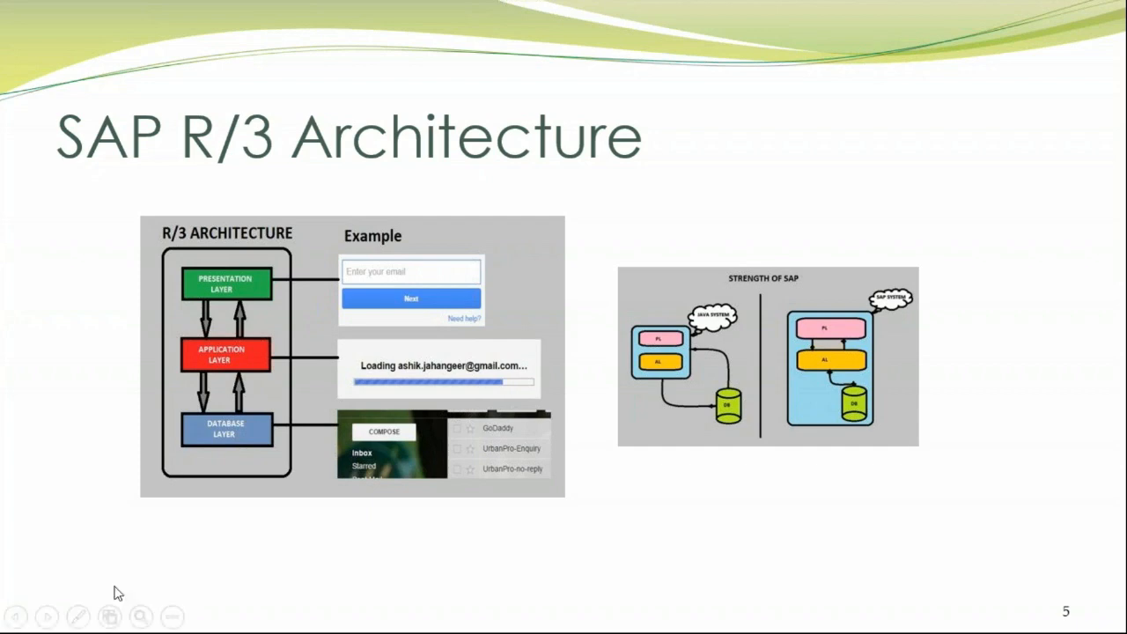
mouse_move(296, 570)
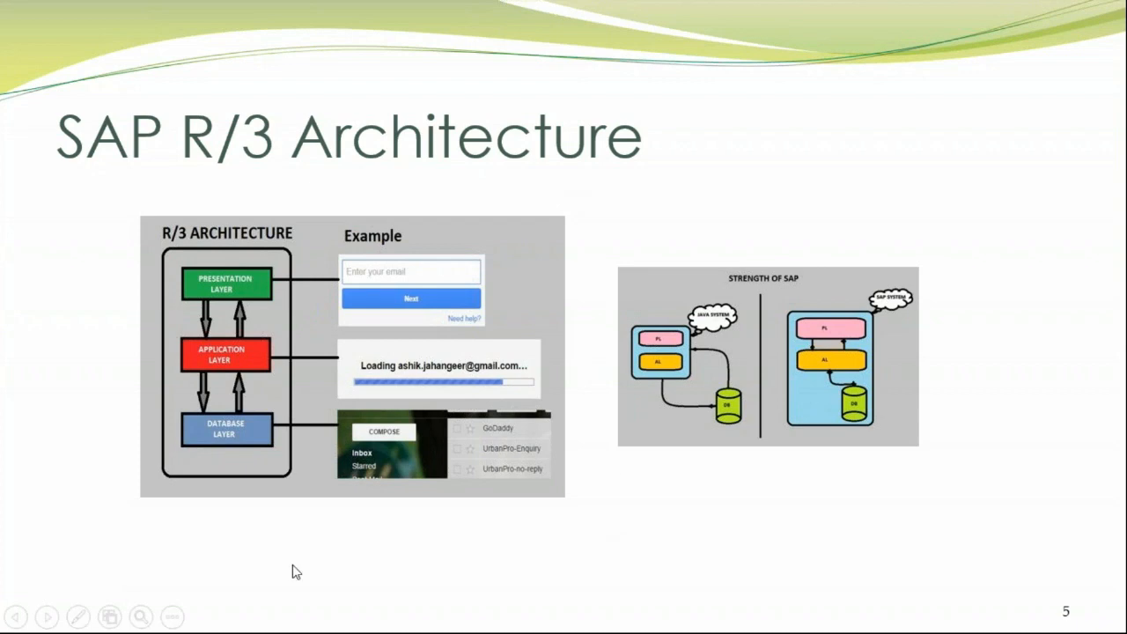
mouse_move(1025, 557)
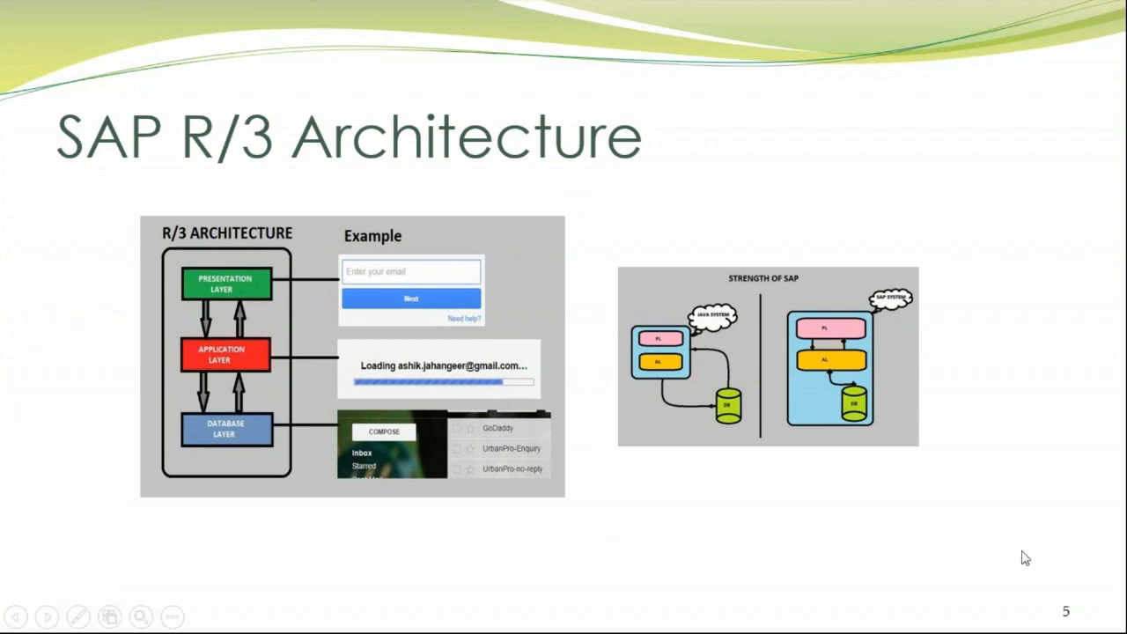
Advance the slideshow to slide 6, SAP Logon, on choosing an available SAP system.
key("right")
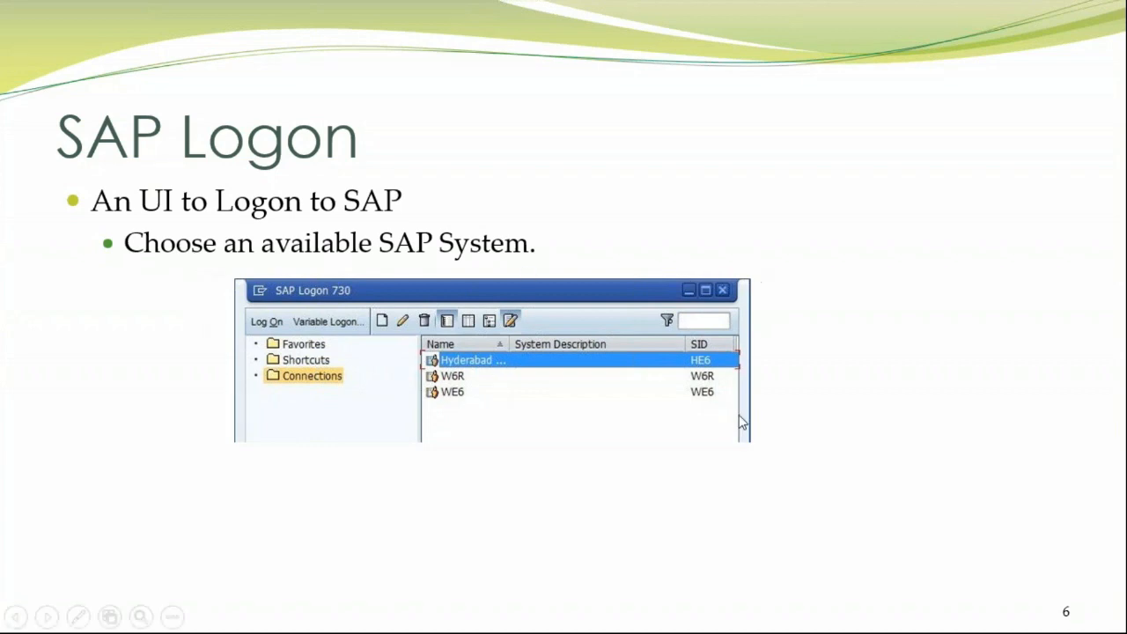
mouse_move(458, 380)
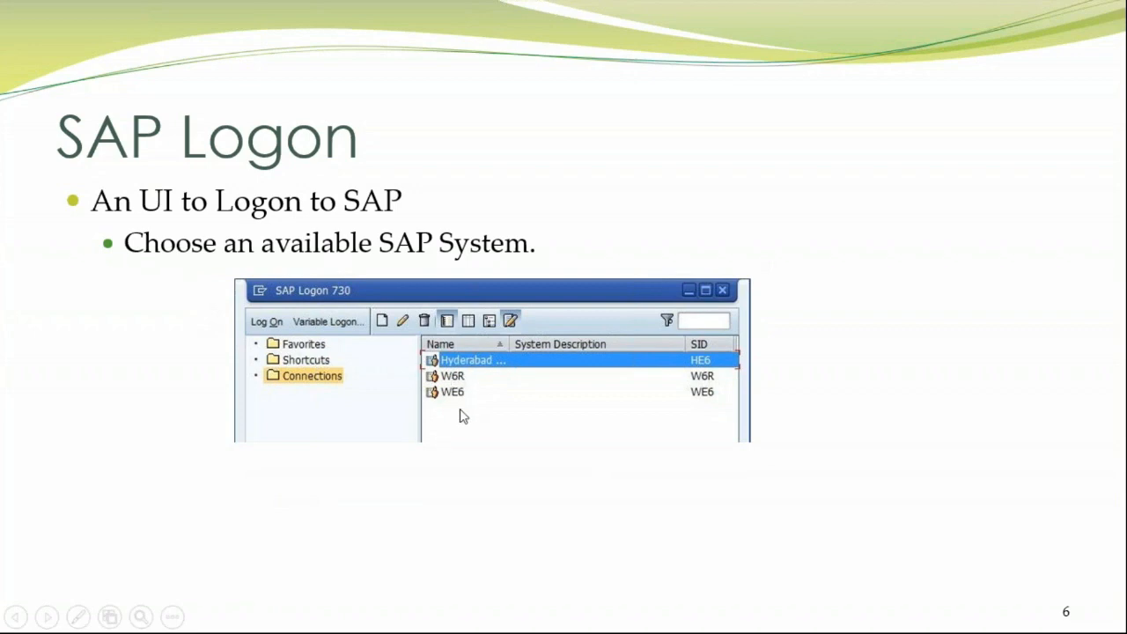
key("right")
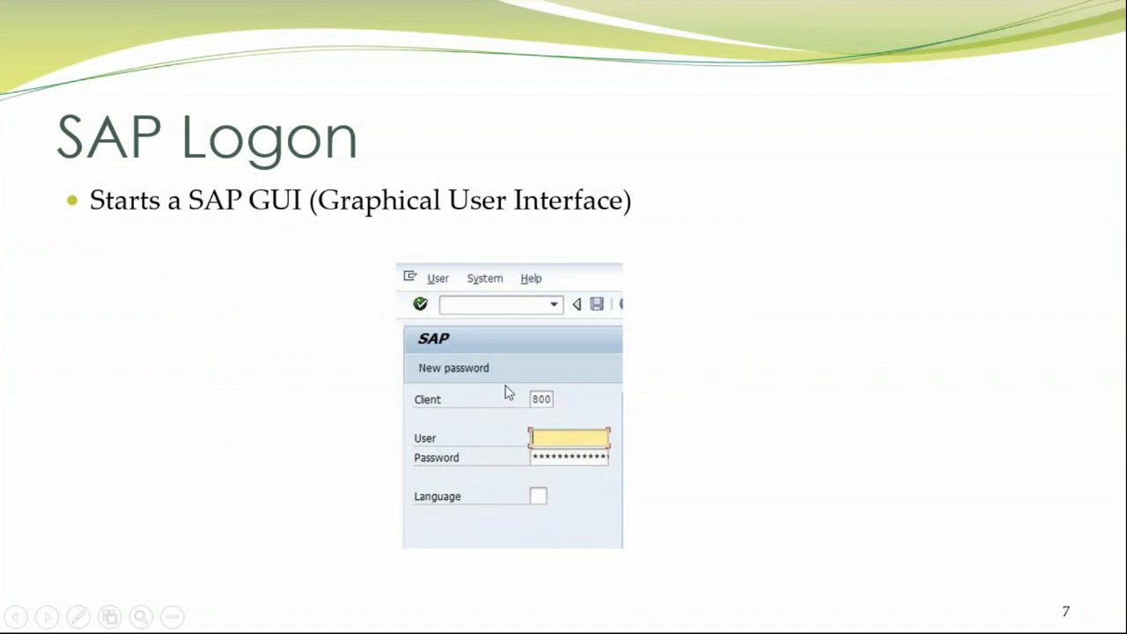
mouse_move(544, 449)
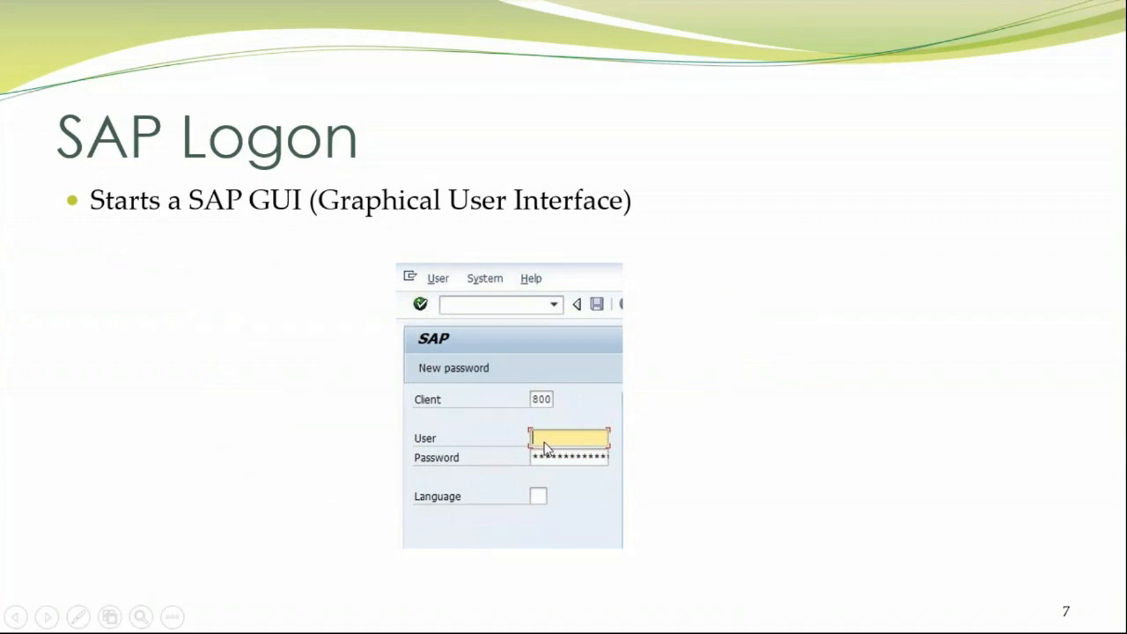
mouse_move(564, 458)
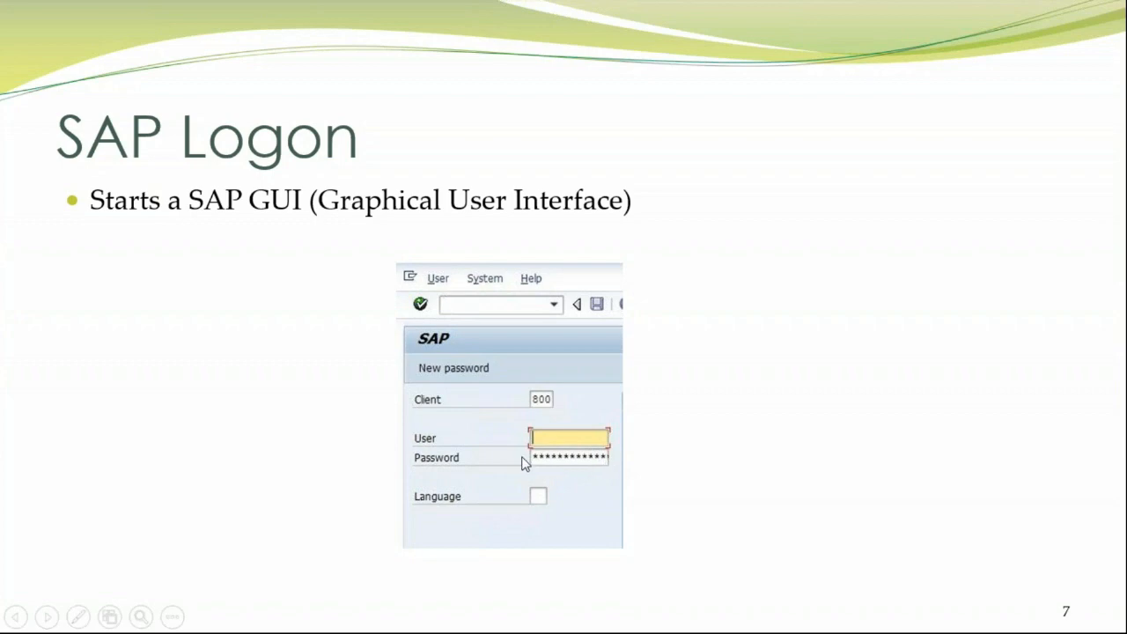
mouse_move(552, 480)
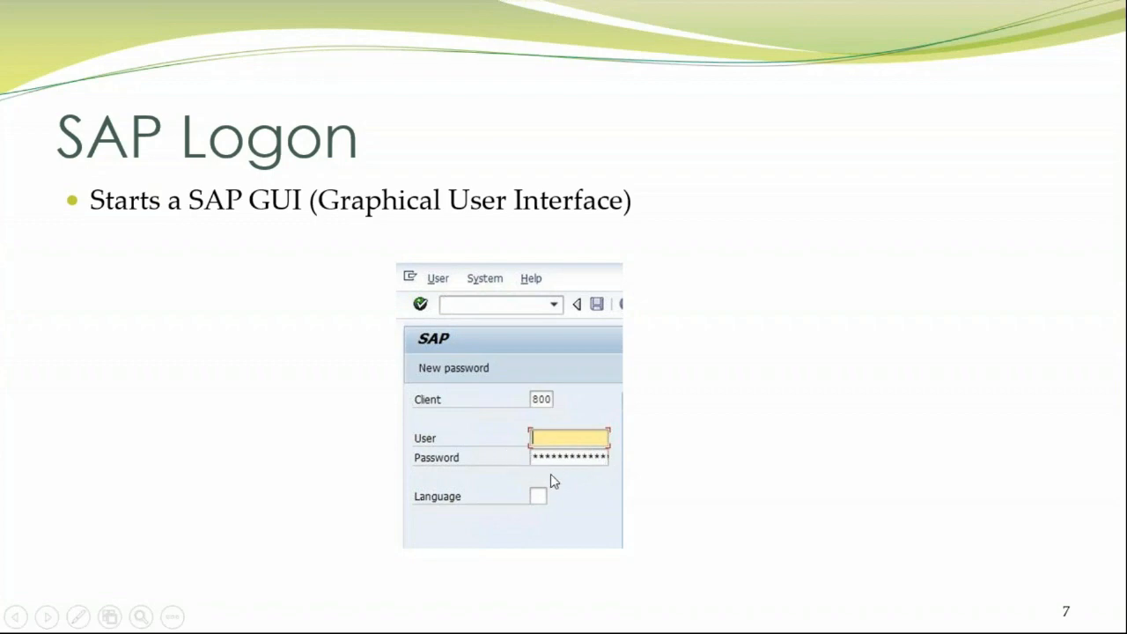
mouse_move(537, 504)
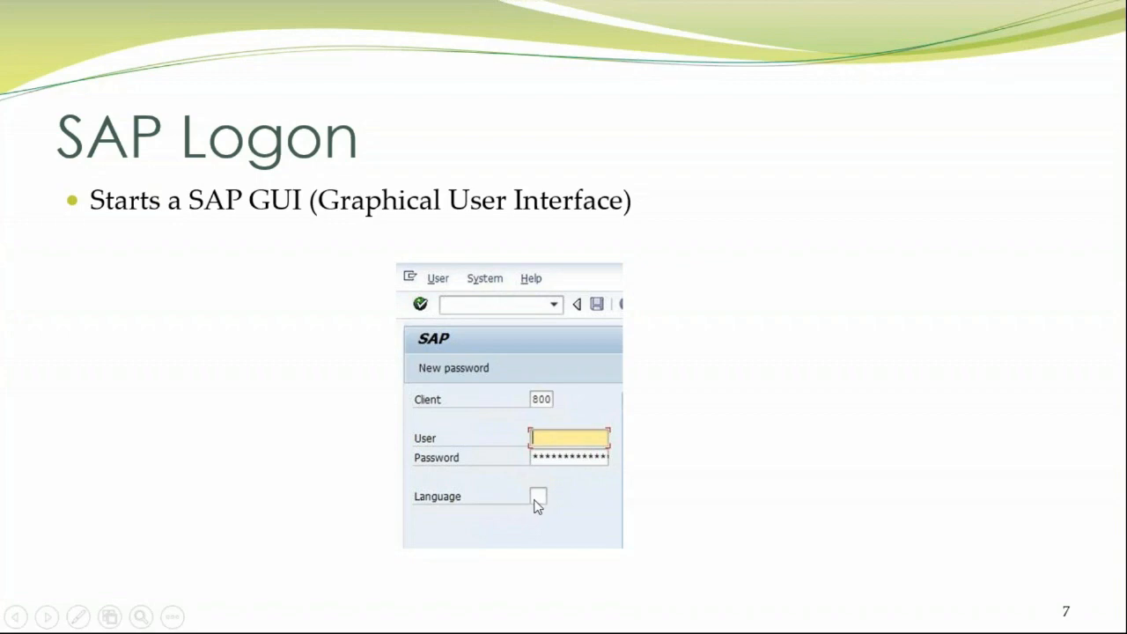
mouse_move(581, 474)
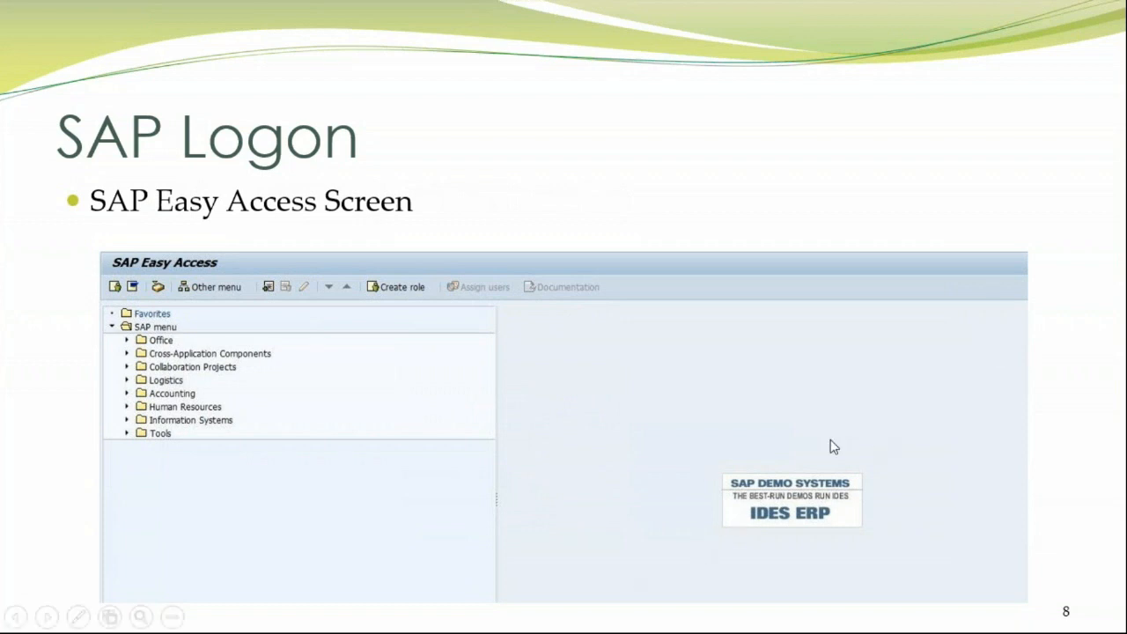
mouse_move(874, 468)
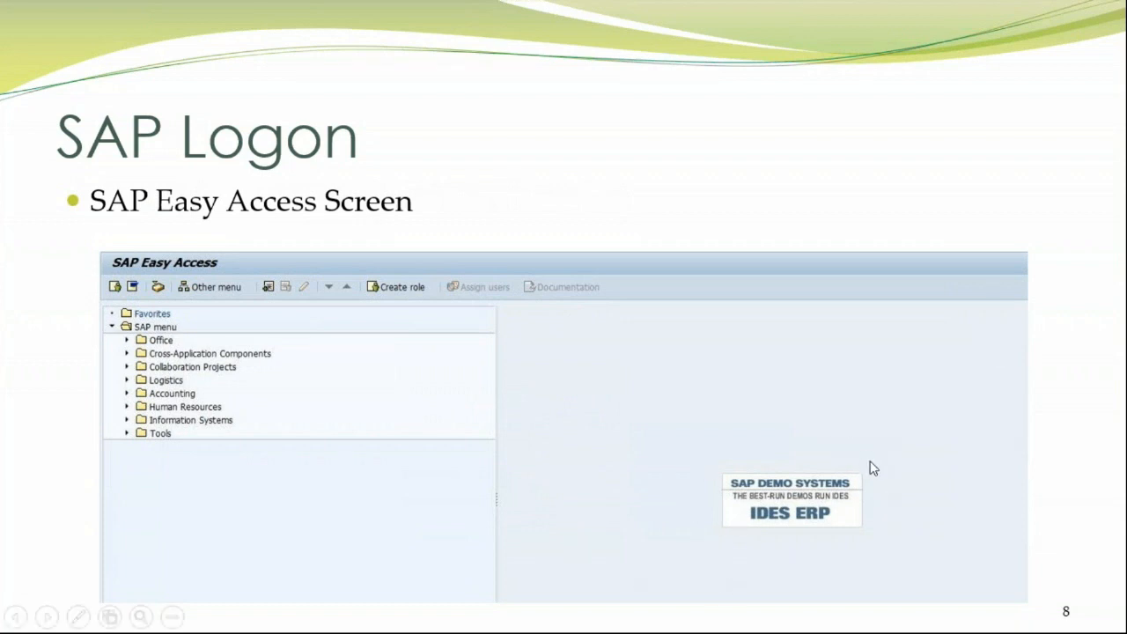
mouse_move(889, 479)
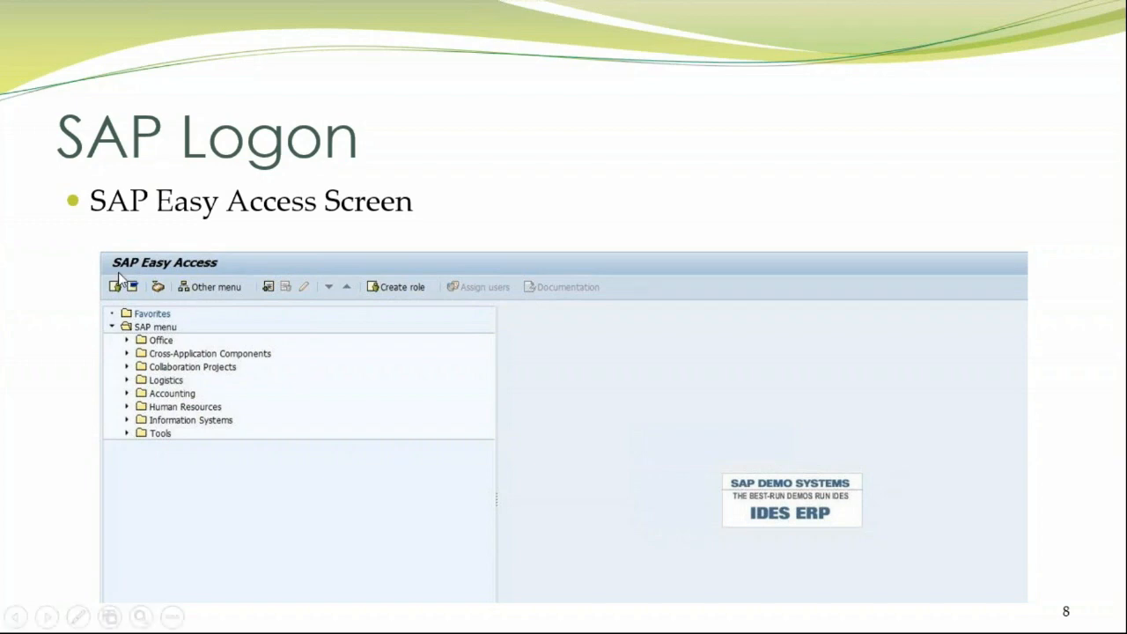
mouse_move(1053, 567)
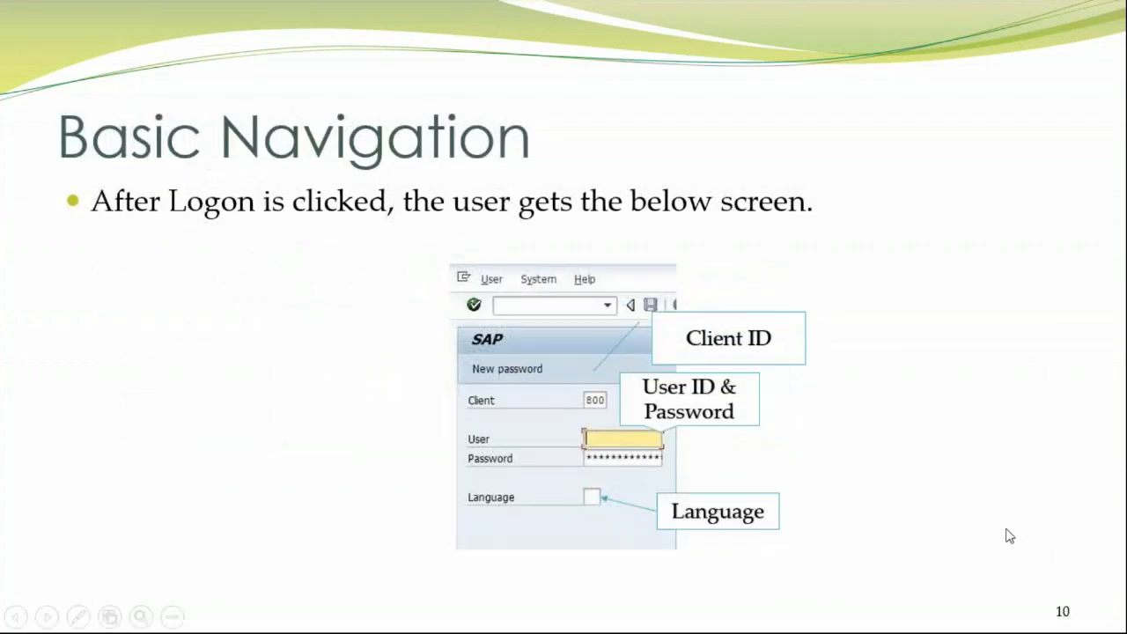
mouse_move(609, 398)
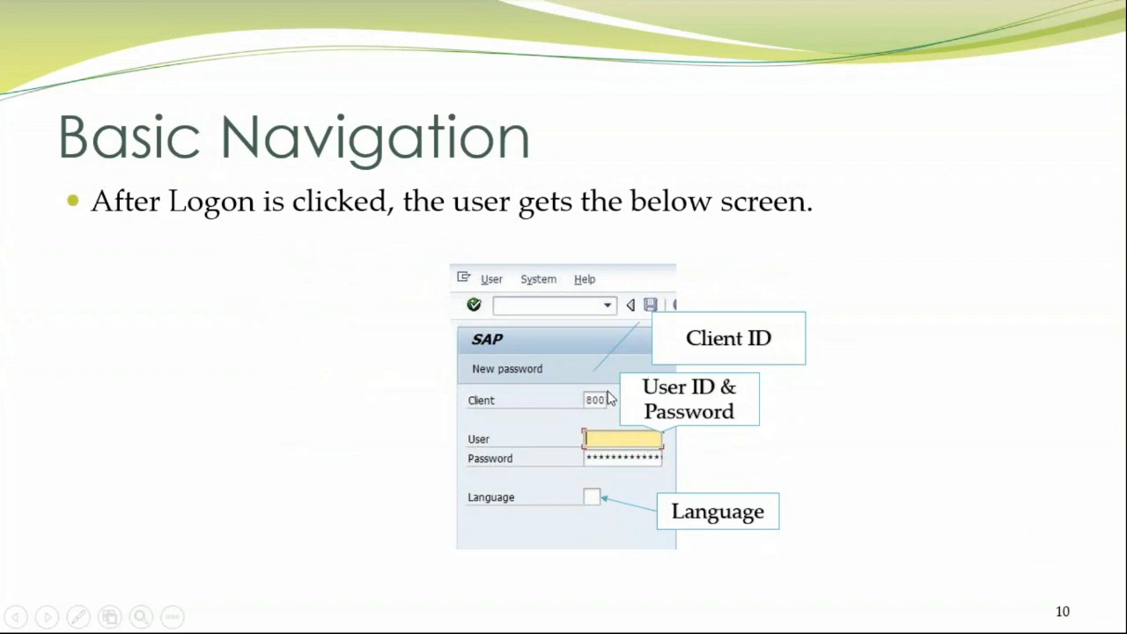
mouse_move(652, 384)
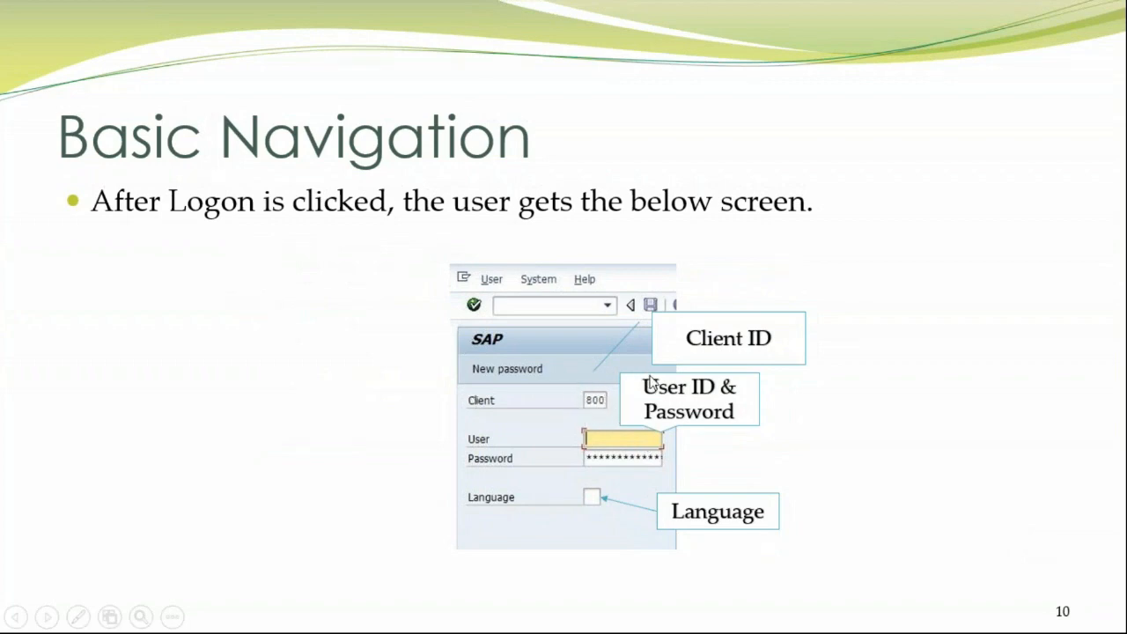
mouse_move(619, 468)
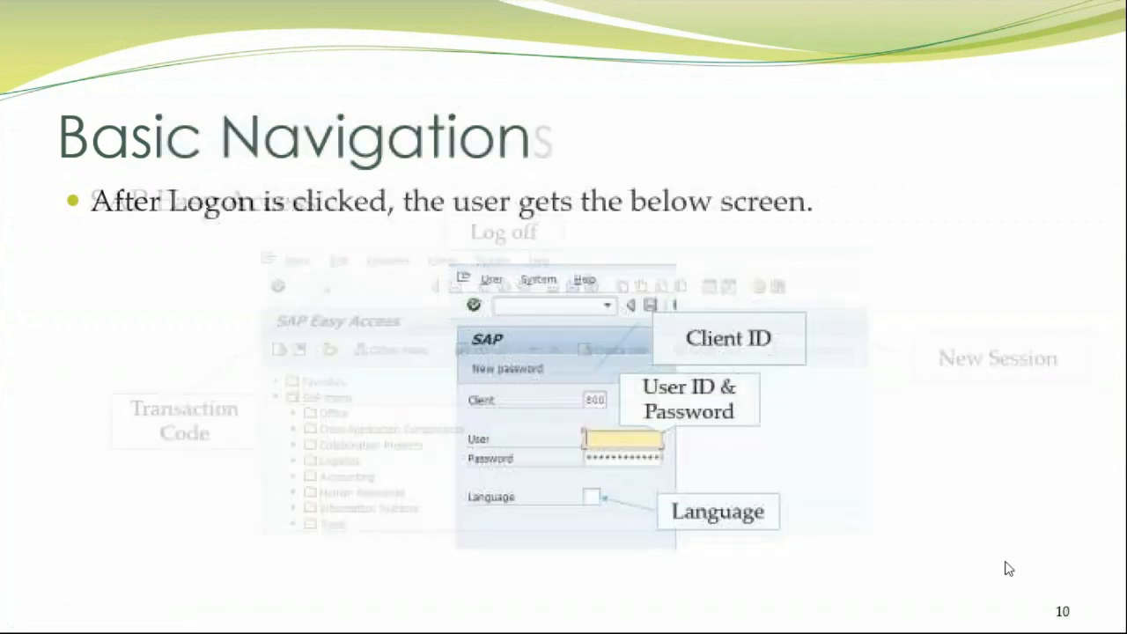
Advance the slideshow to slide 11, SAP Easy Access, with its transaction code, log off and new session callouts.
key("Right")
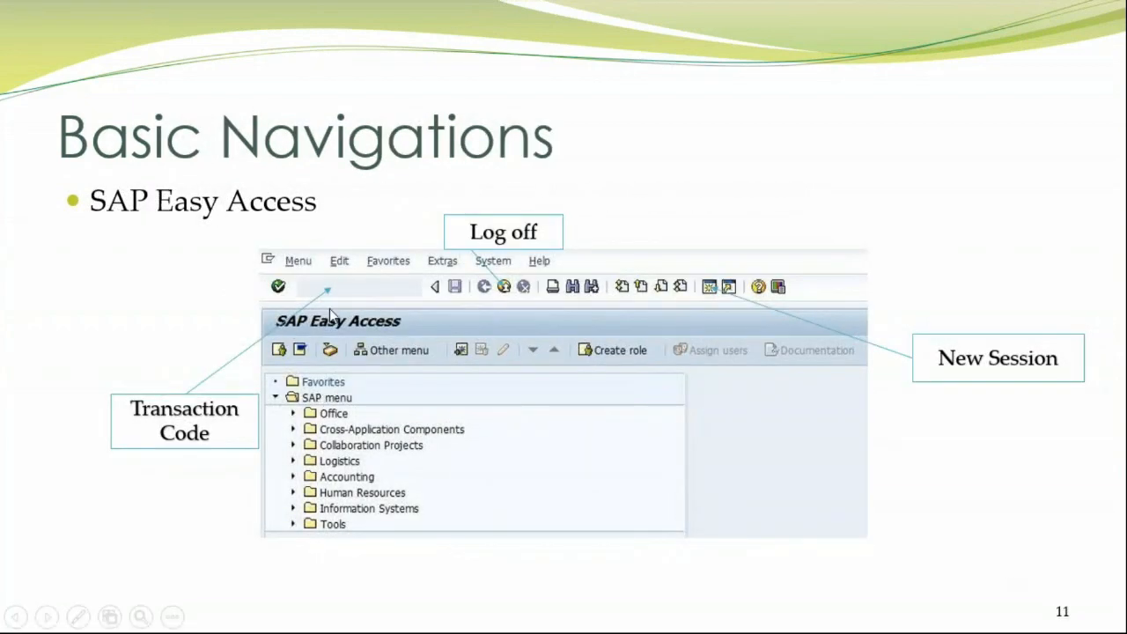
mouse_move(308, 298)
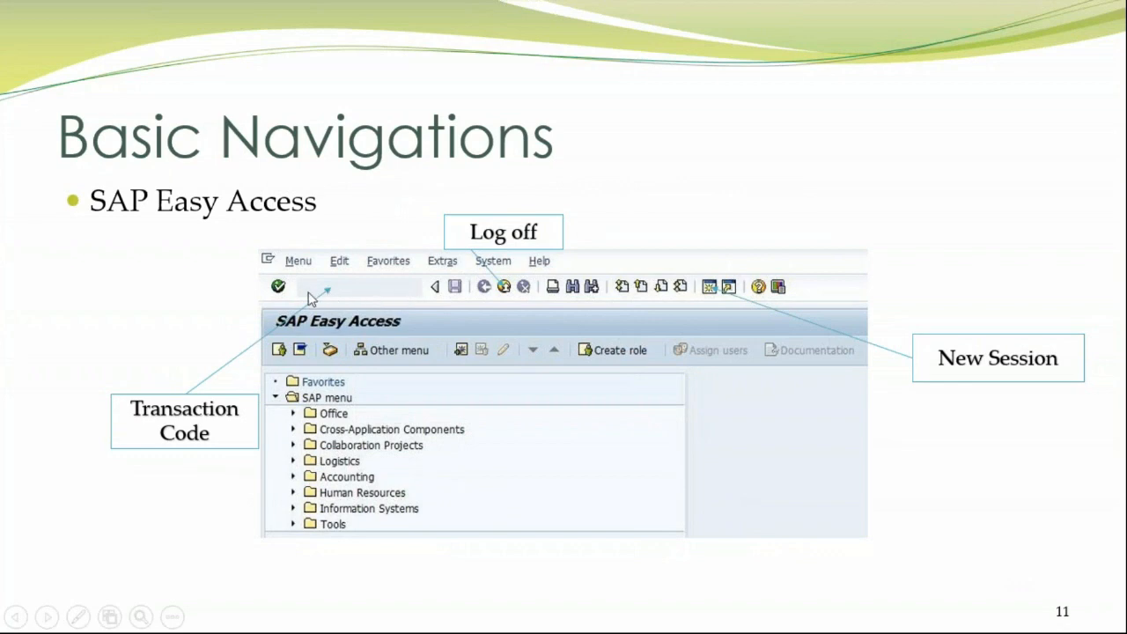
mouse_move(386, 301)
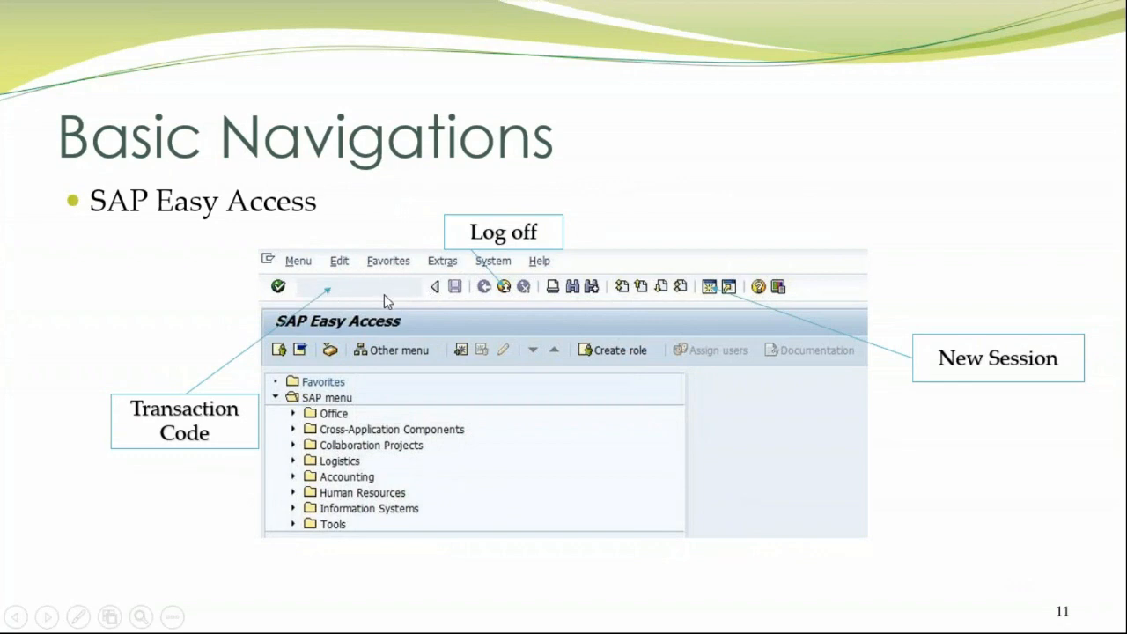
mouse_move(435, 299)
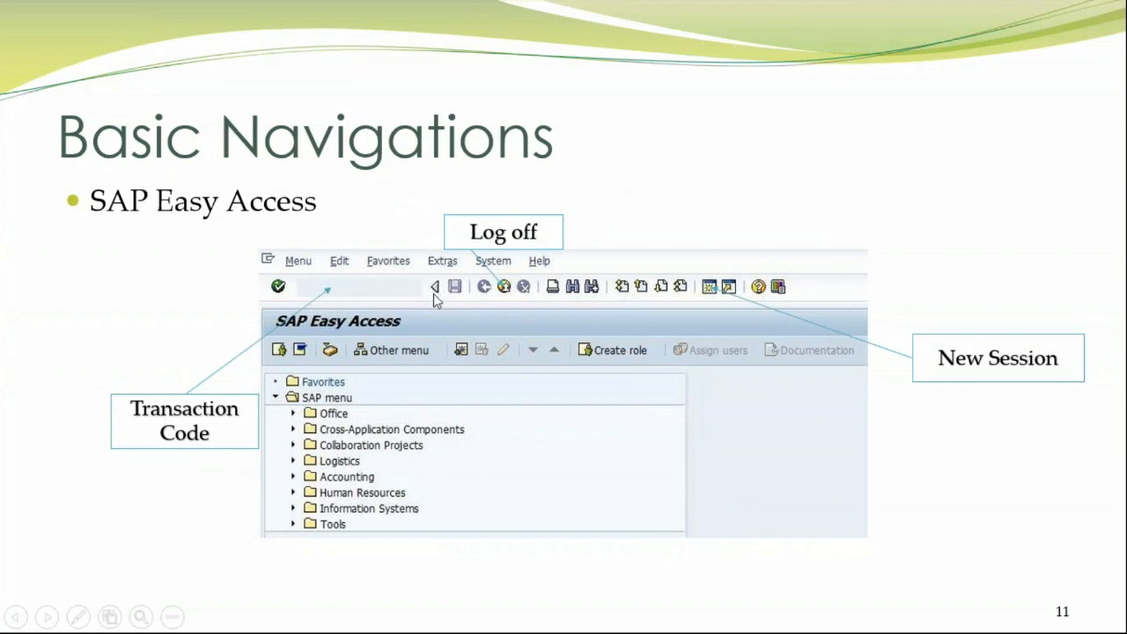
mouse_move(1113, 285)
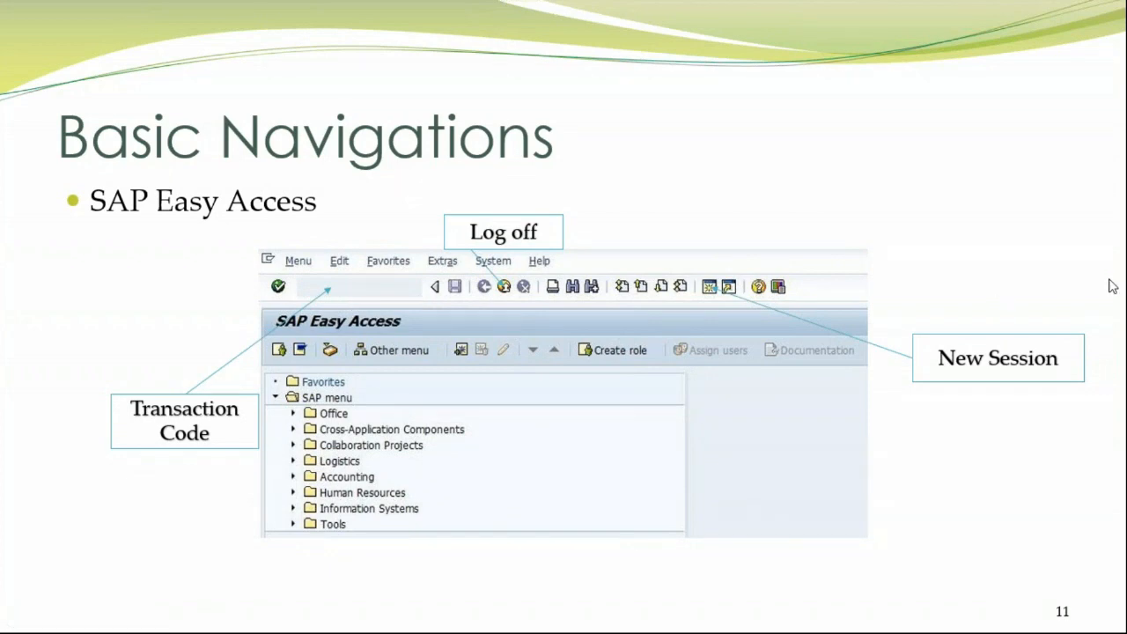
mouse_move(789, 268)
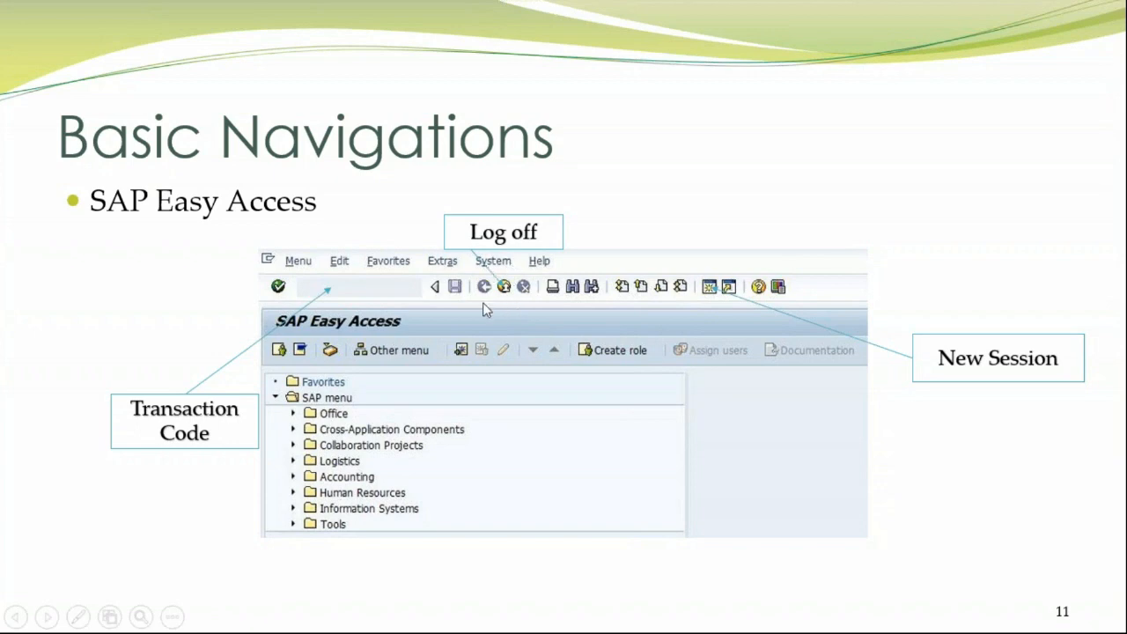
mouse_move(711, 297)
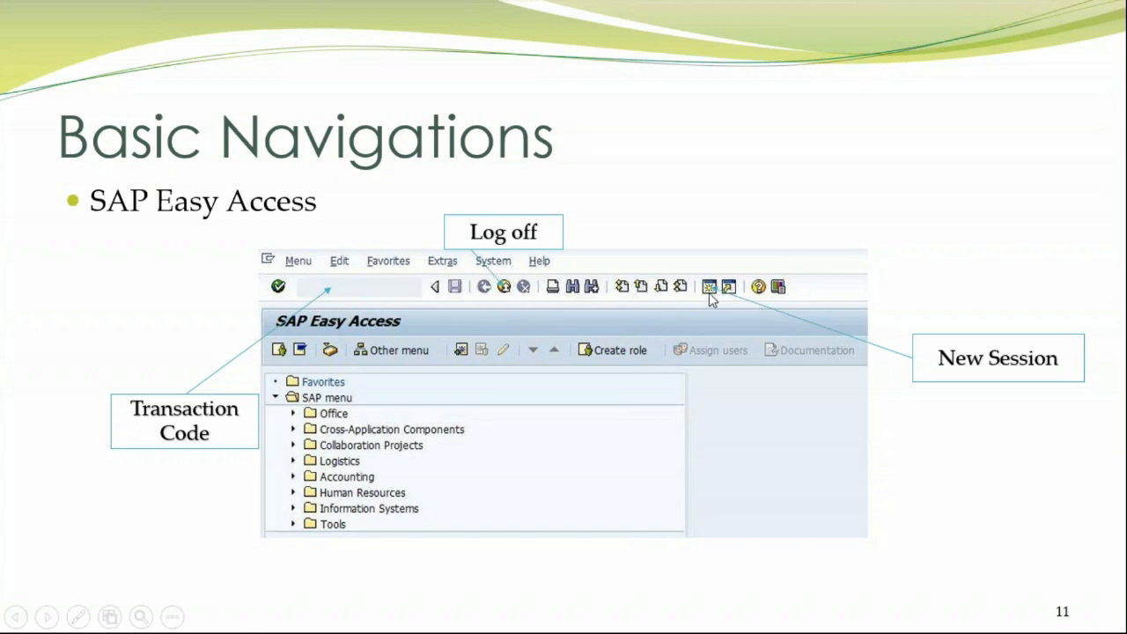
mouse_move(613, 407)
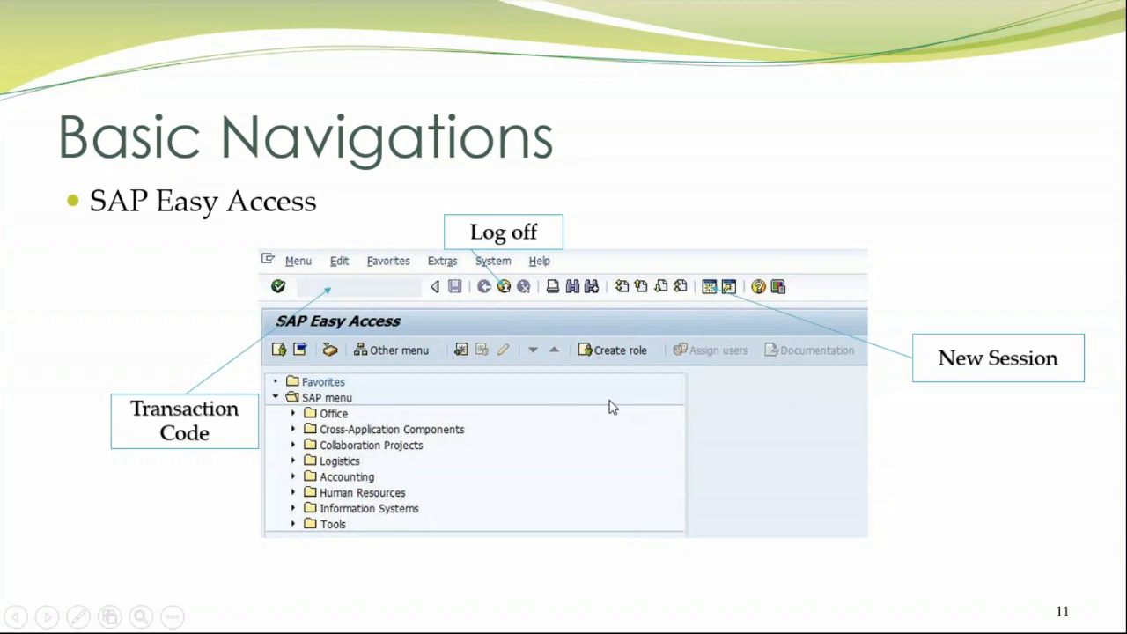
key("right")
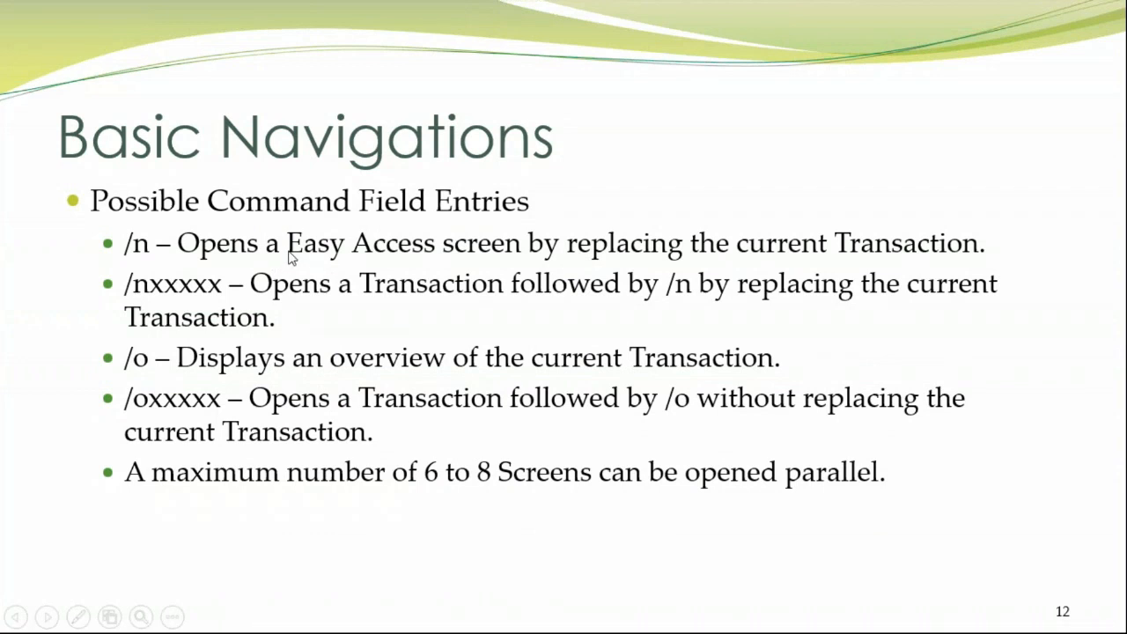
mouse_move(514, 267)
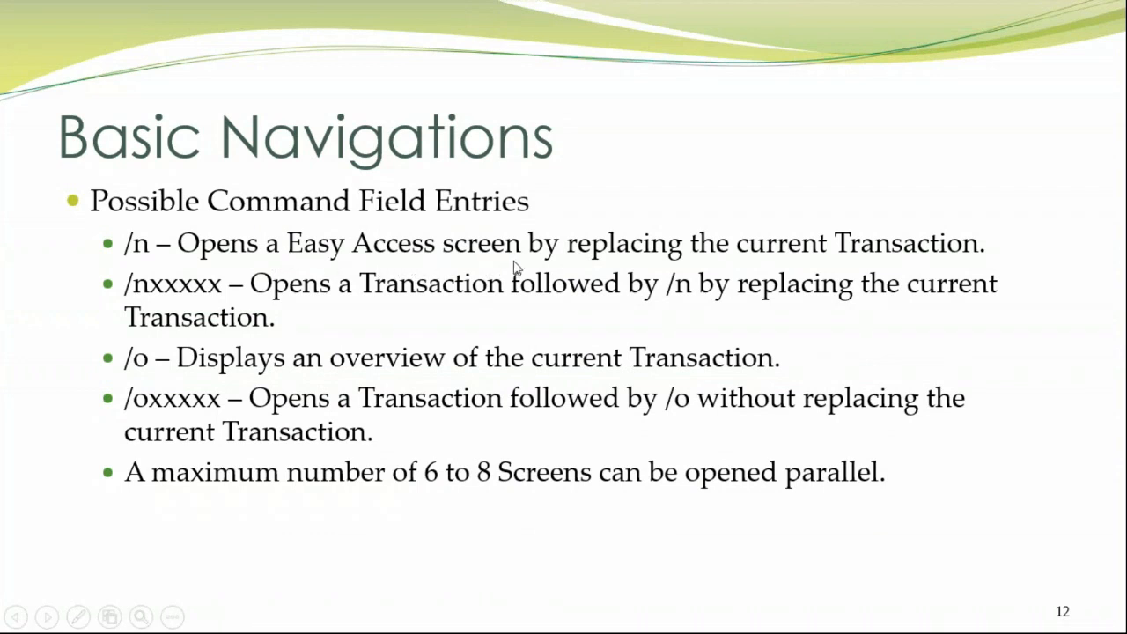
mouse_move(152, 324)
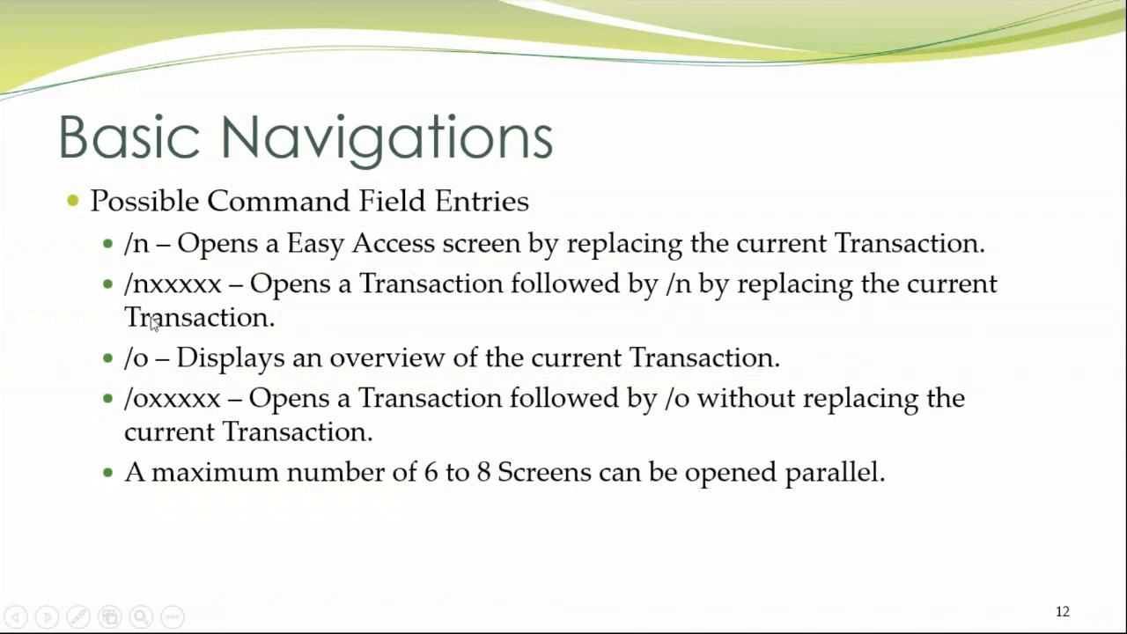
mouse_move(179, 253)
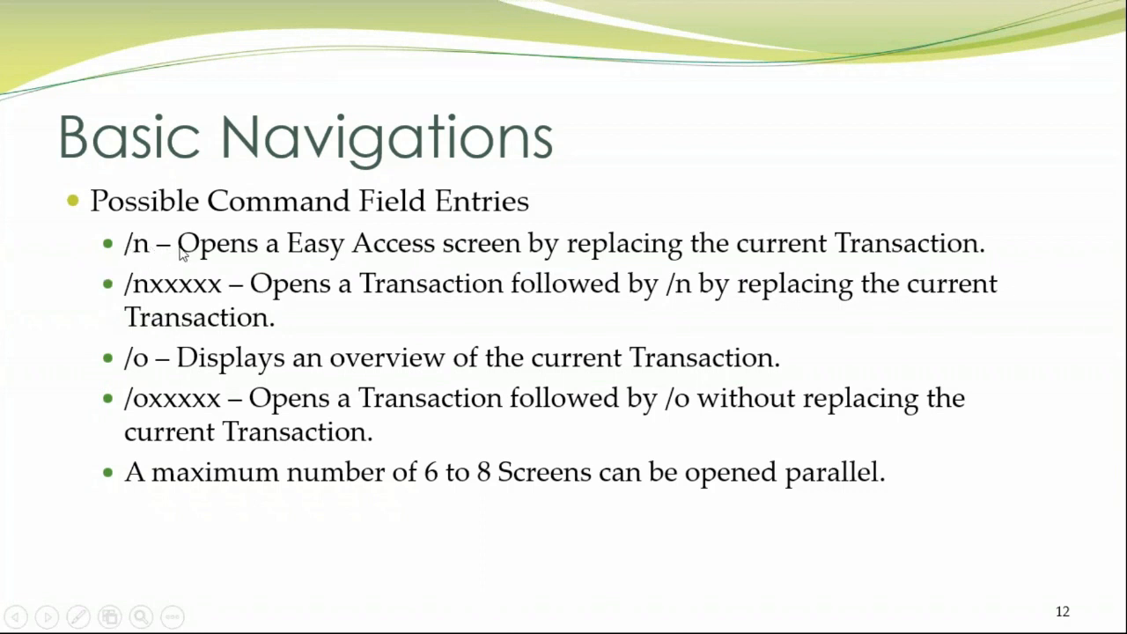
mouse_move(912, 271)
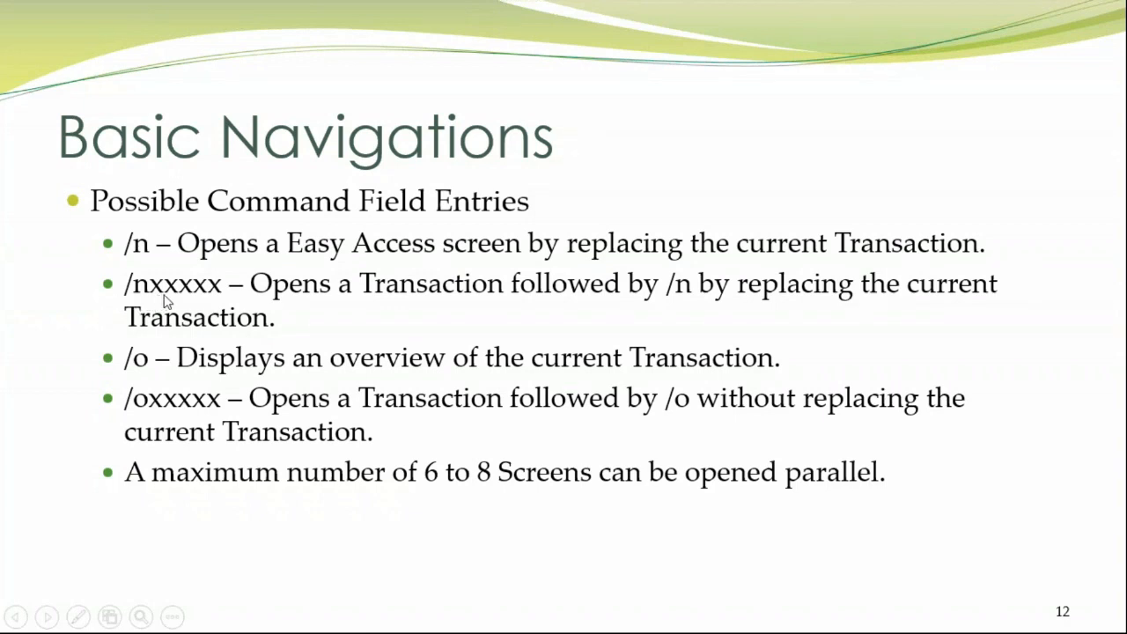
mouse_move(615, 321)
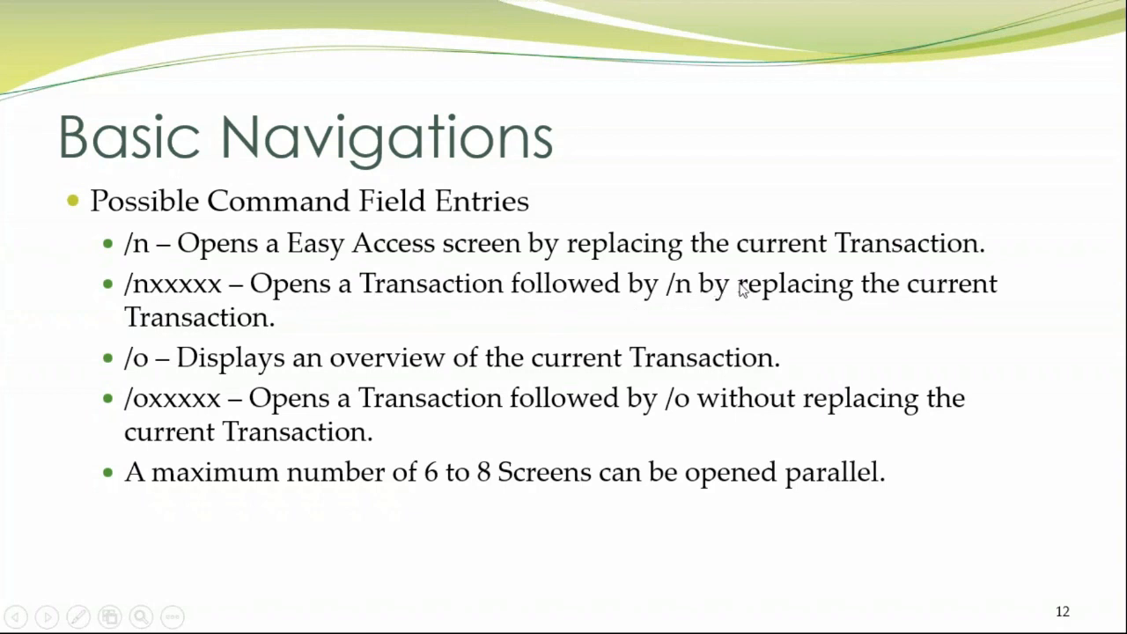
mouse_move(570, 275)
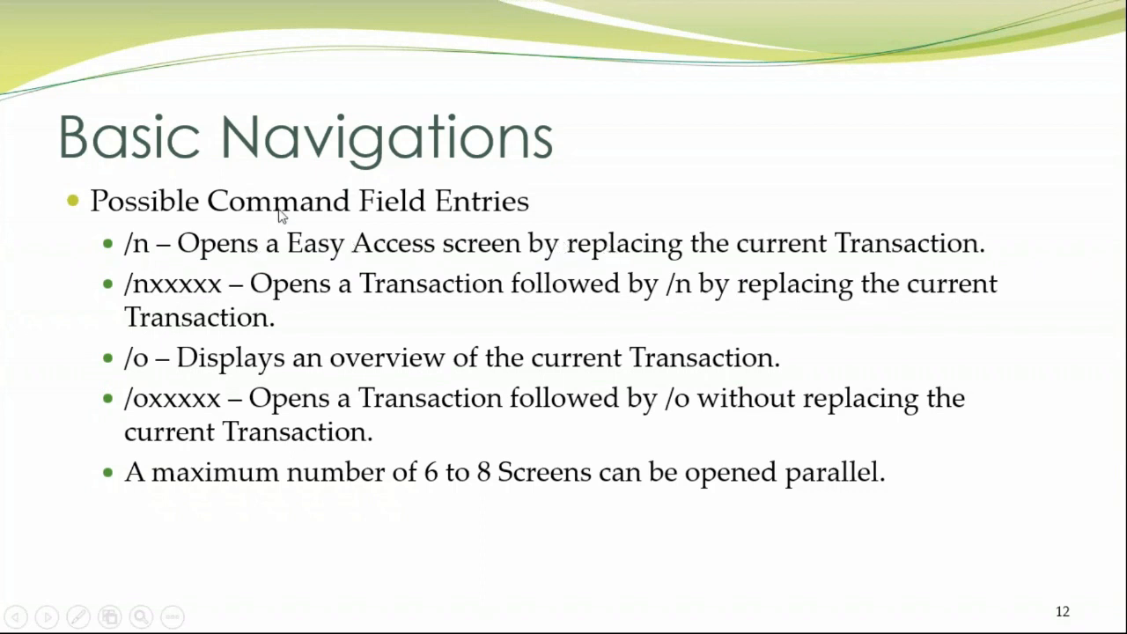
mouse_move(280, 243)
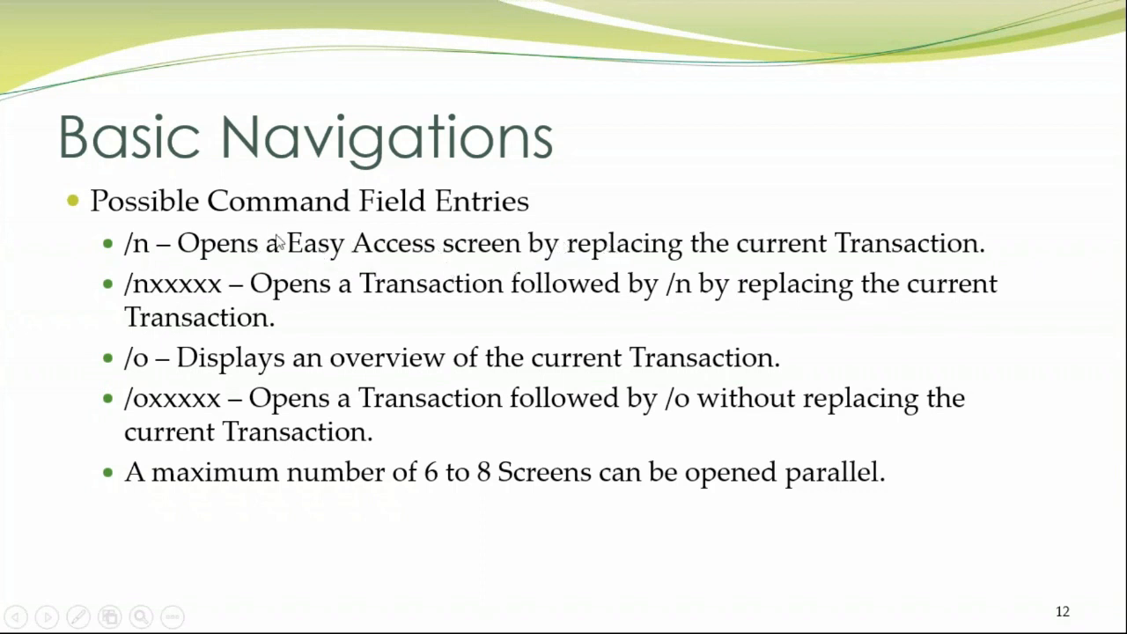
mouse_move(144, 296)
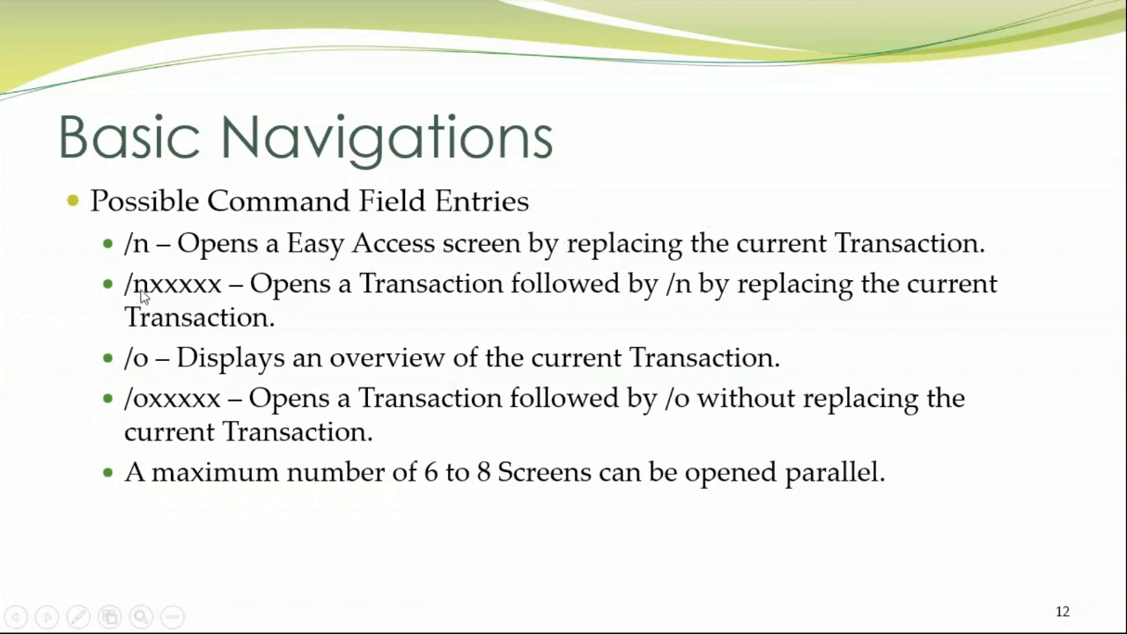
mouse_move(291, 310)
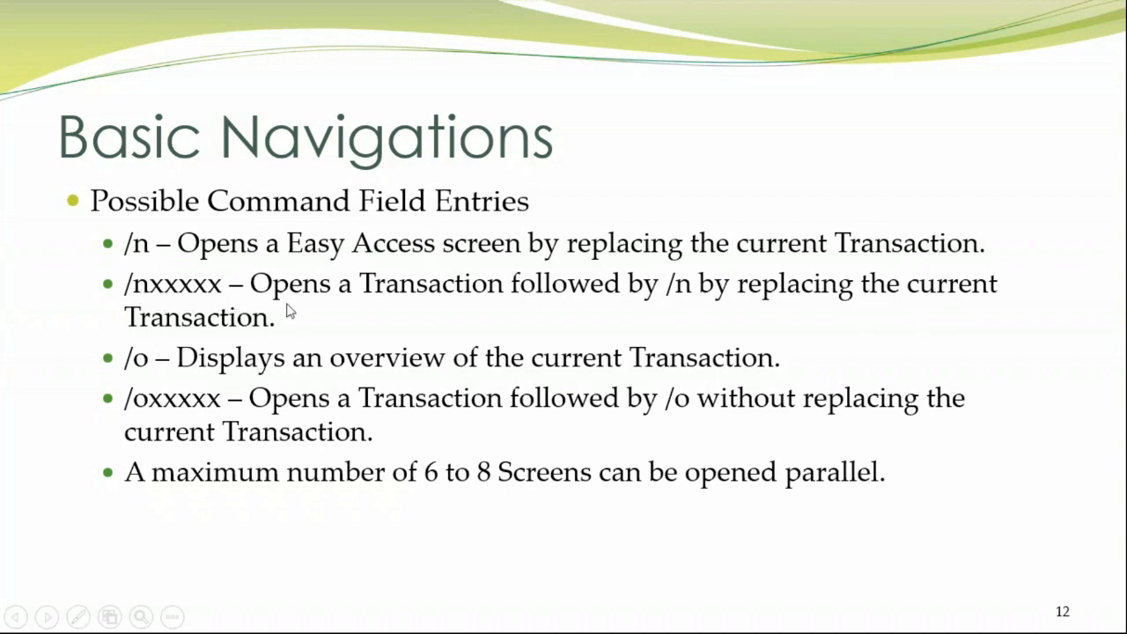
mouse_move(584, 284)
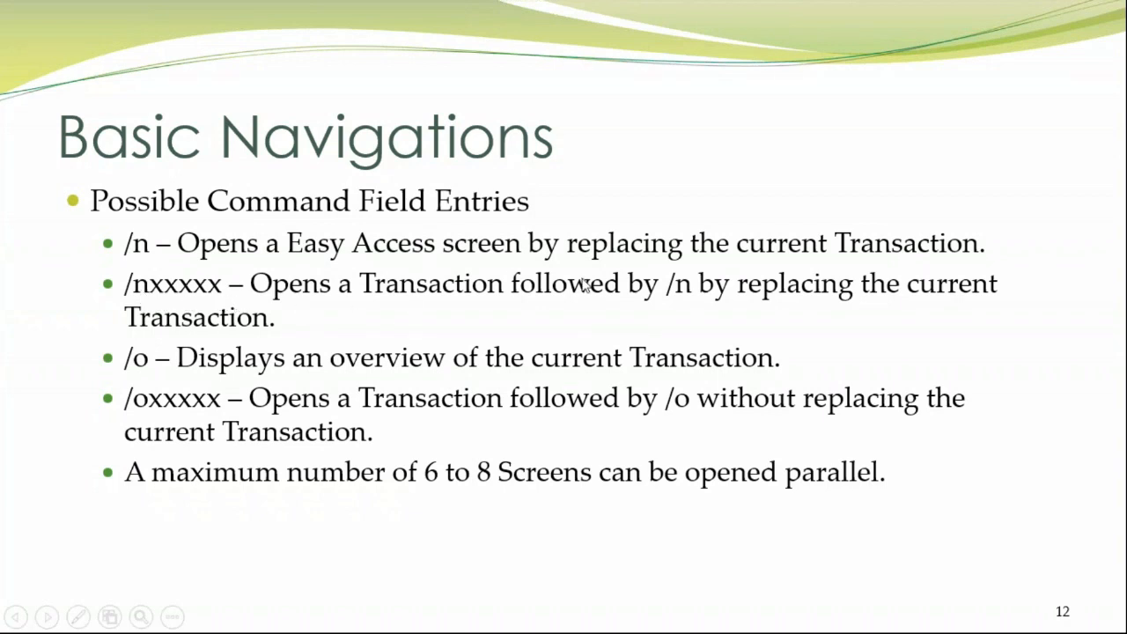
mouse_move(196, 296)
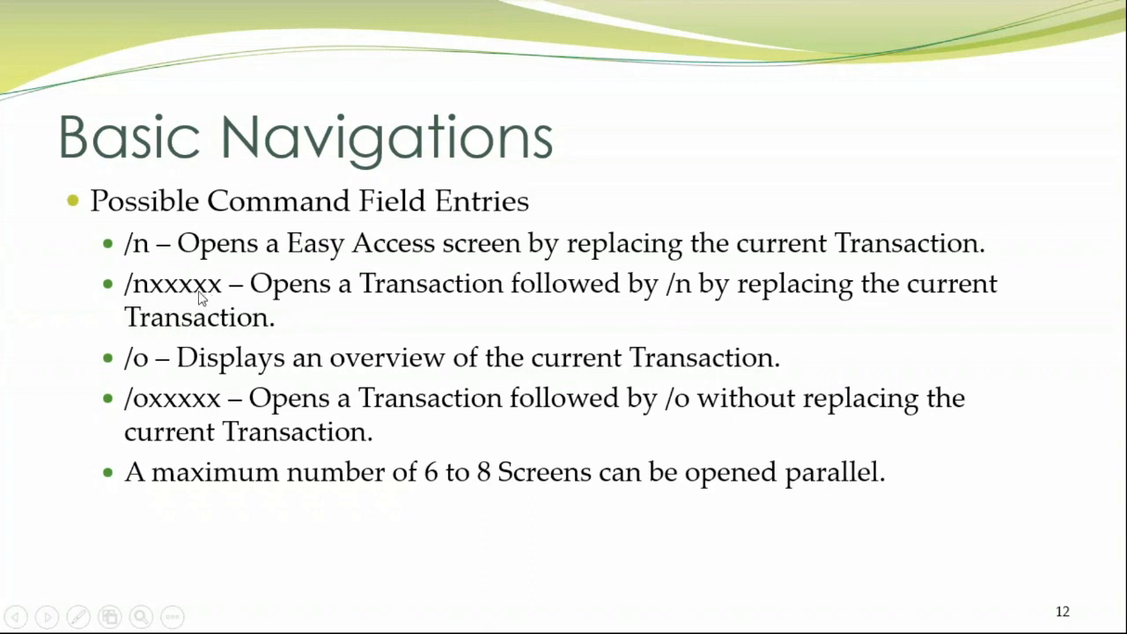
mouse_move(202, 300)
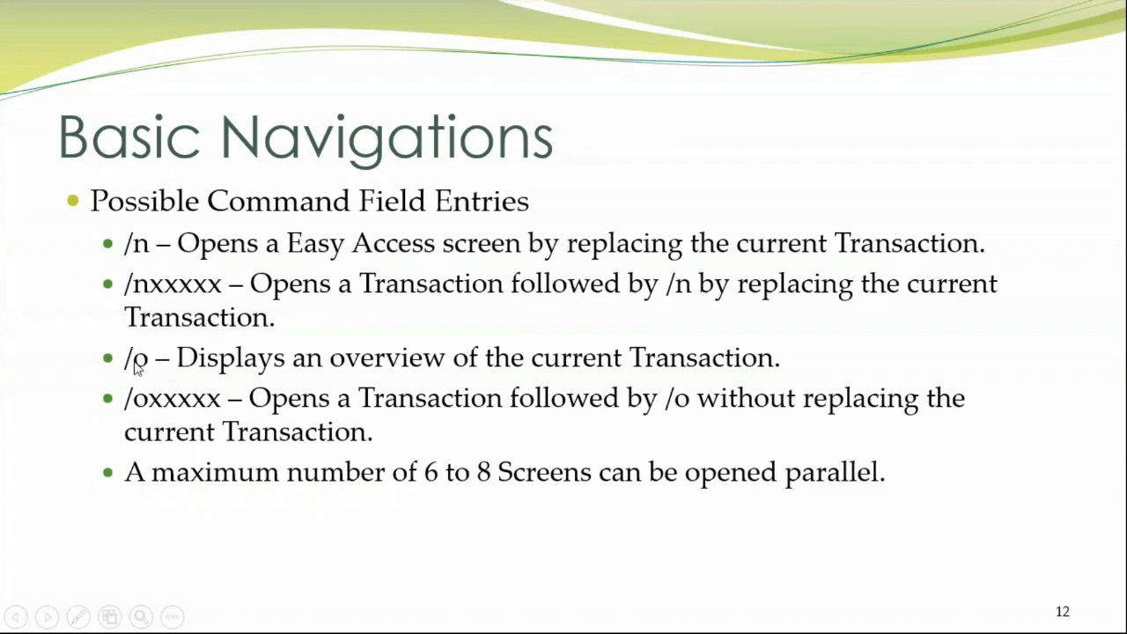
mouse_move(391, 377)
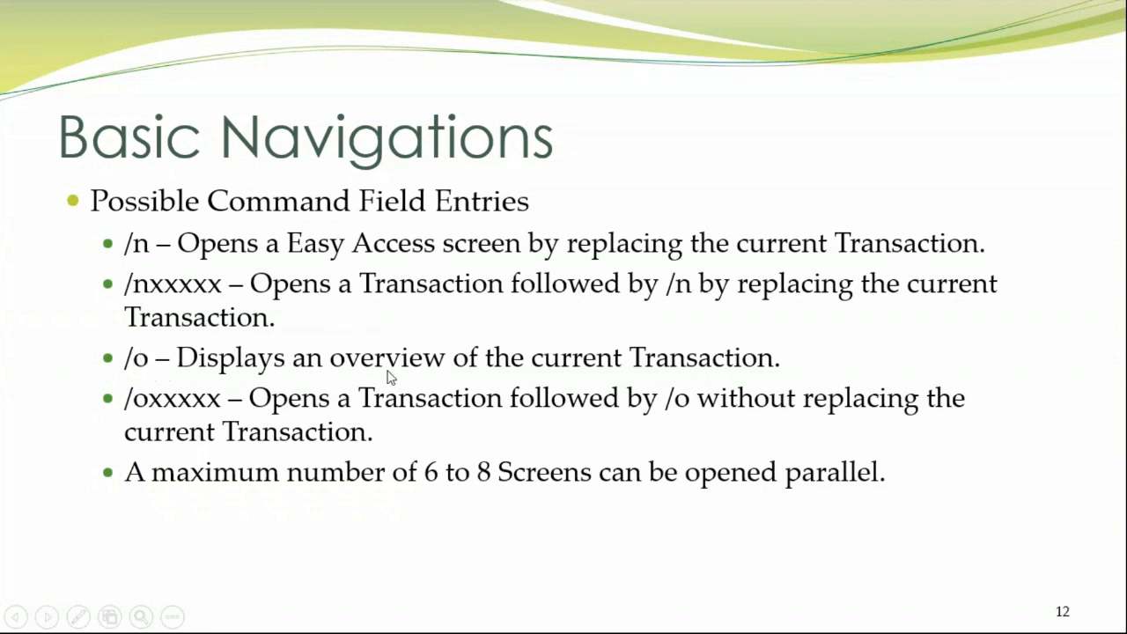
mouse_move(782, 378)
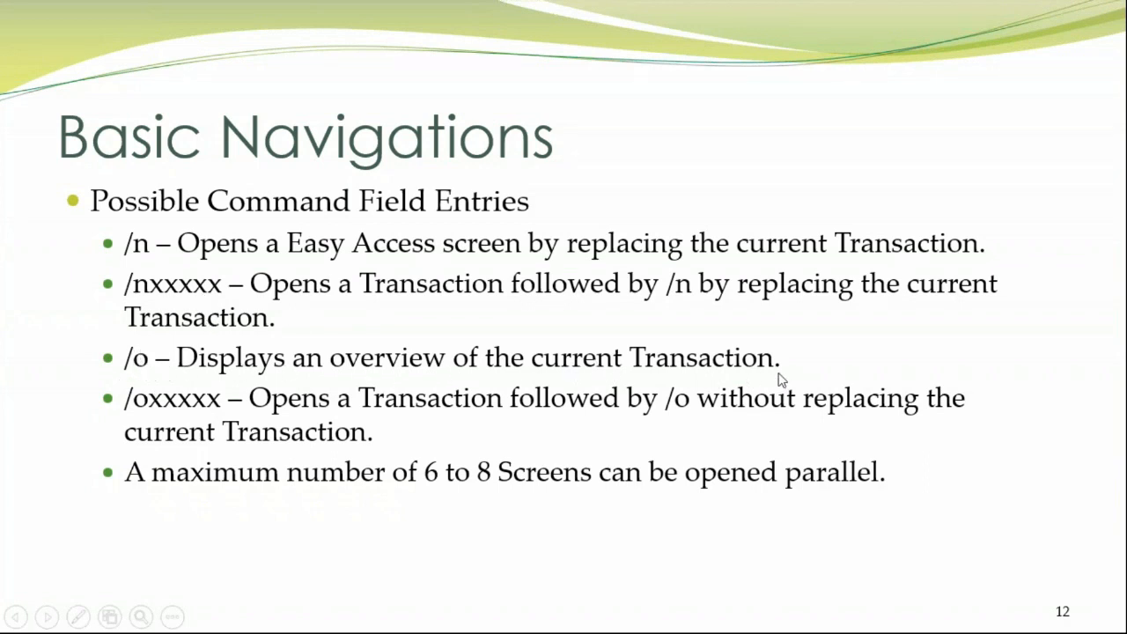
mouse_move(123, 409)
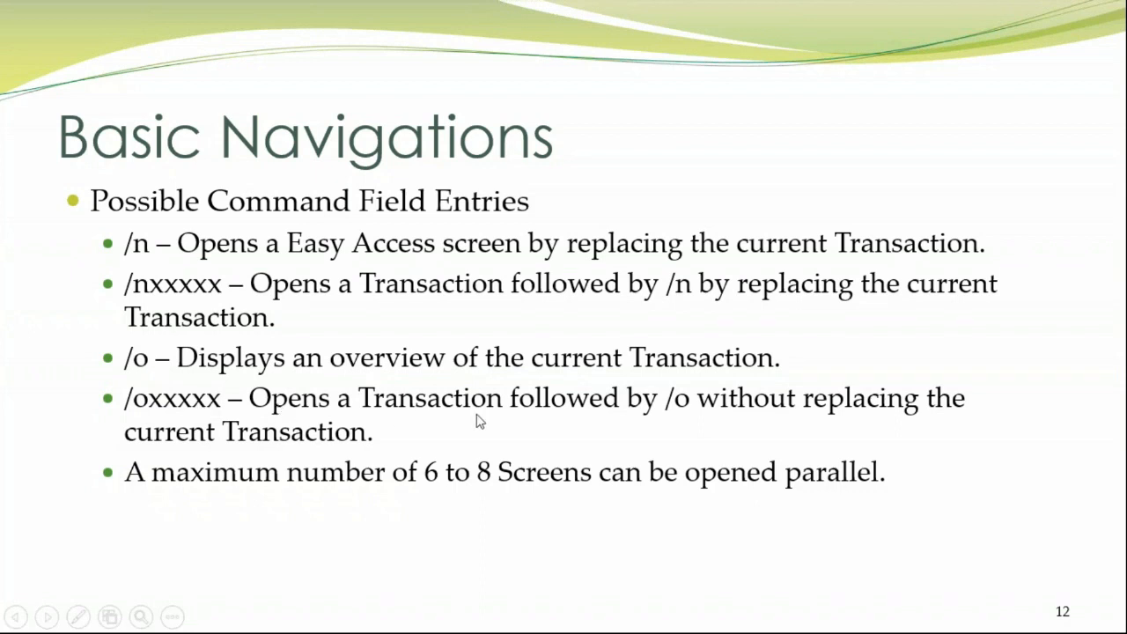
mouse_move(602, 421)
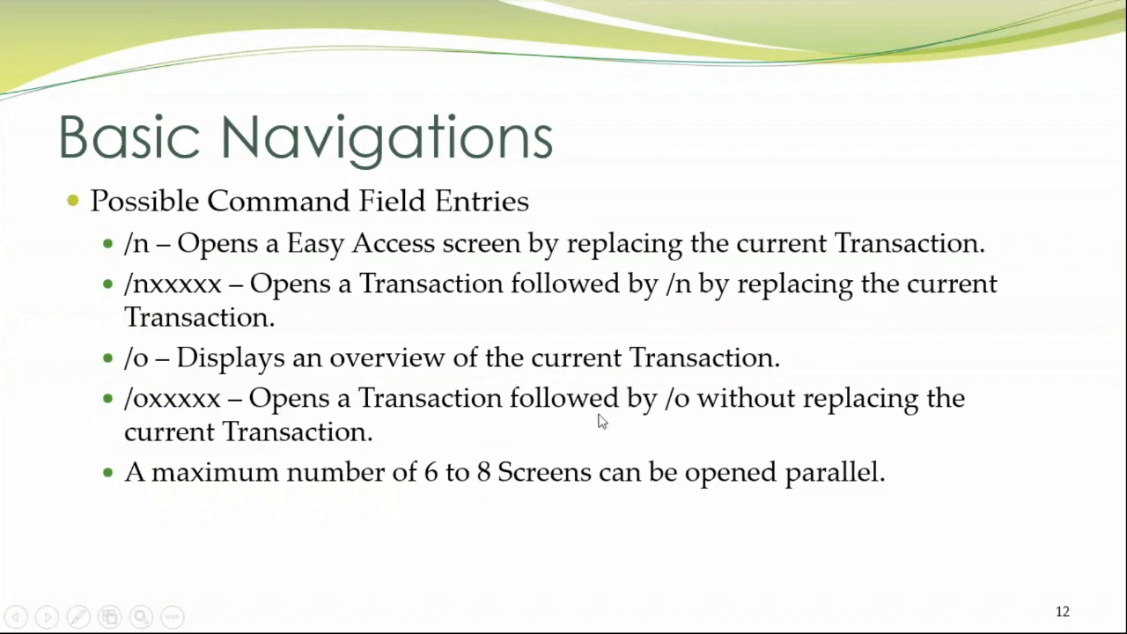
mouse_move(648, 407)
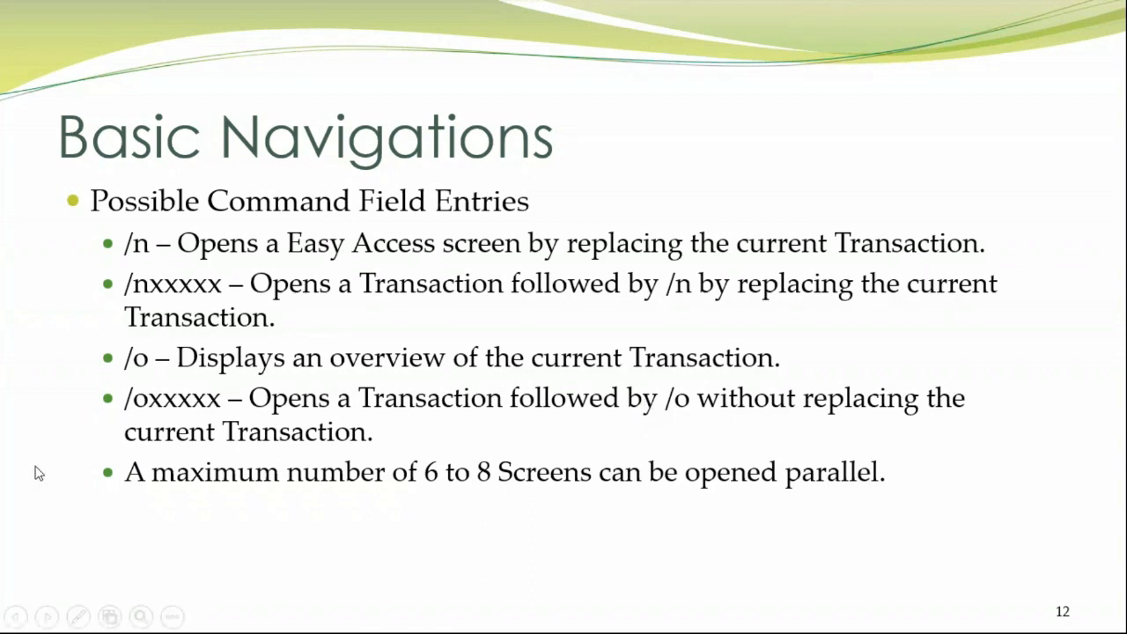
mouse_move(441, 495)
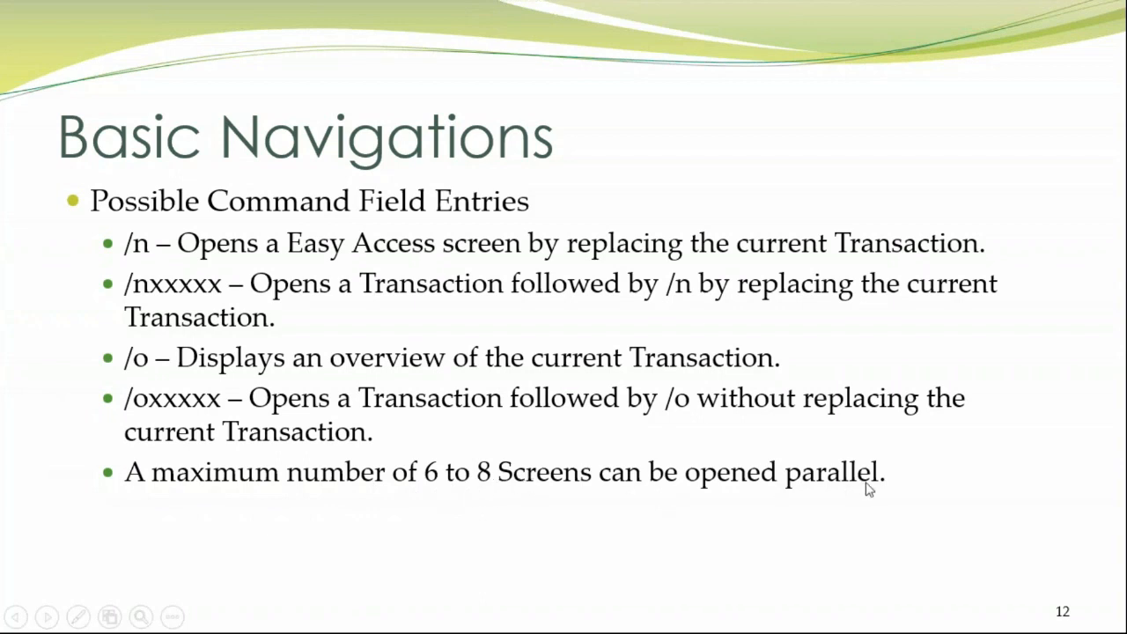
mouse_move(876, 469)
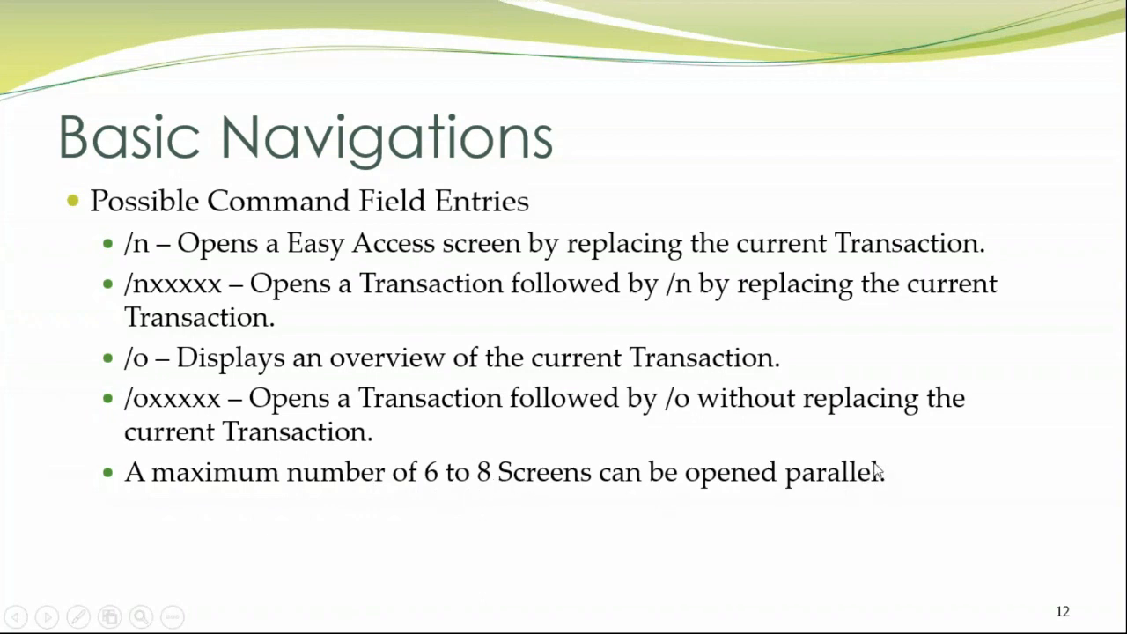
mouse_move(1049, 338)
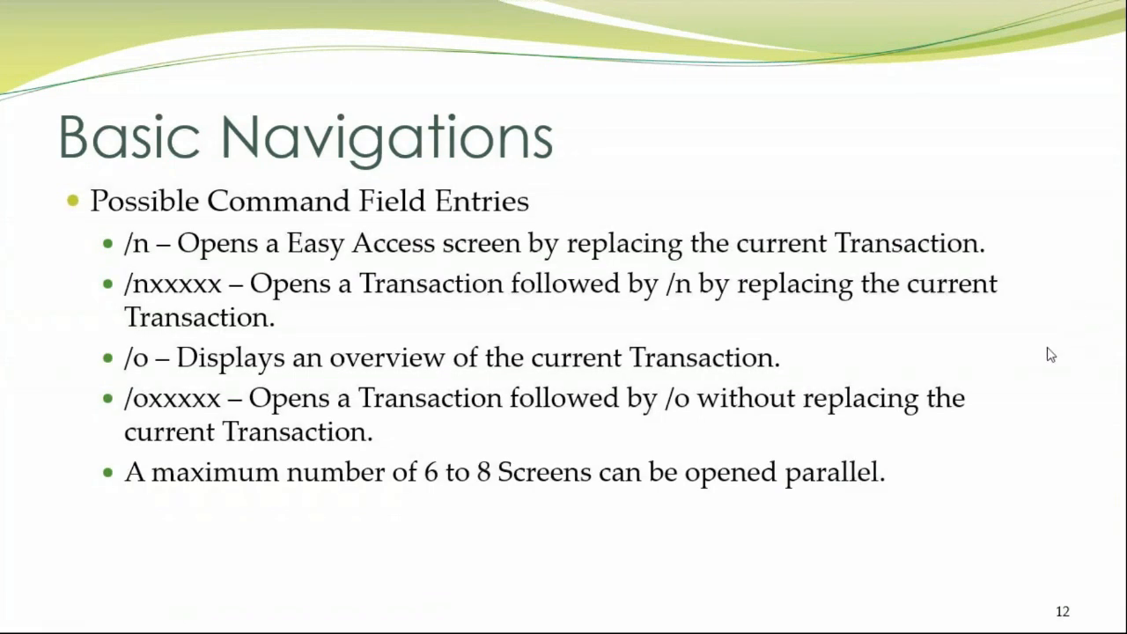
mouse_move(1003, 351)
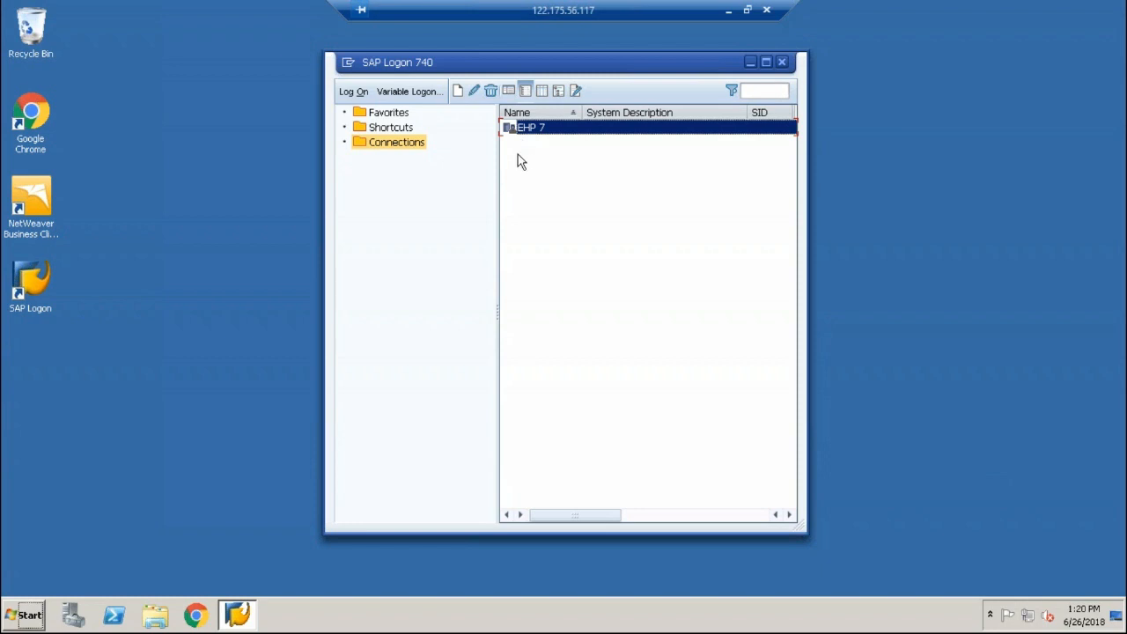
Close SAP Logon and relaunch it from the desktop shortcut so EHP 7 appears under Connections.
left_click(781, 61)
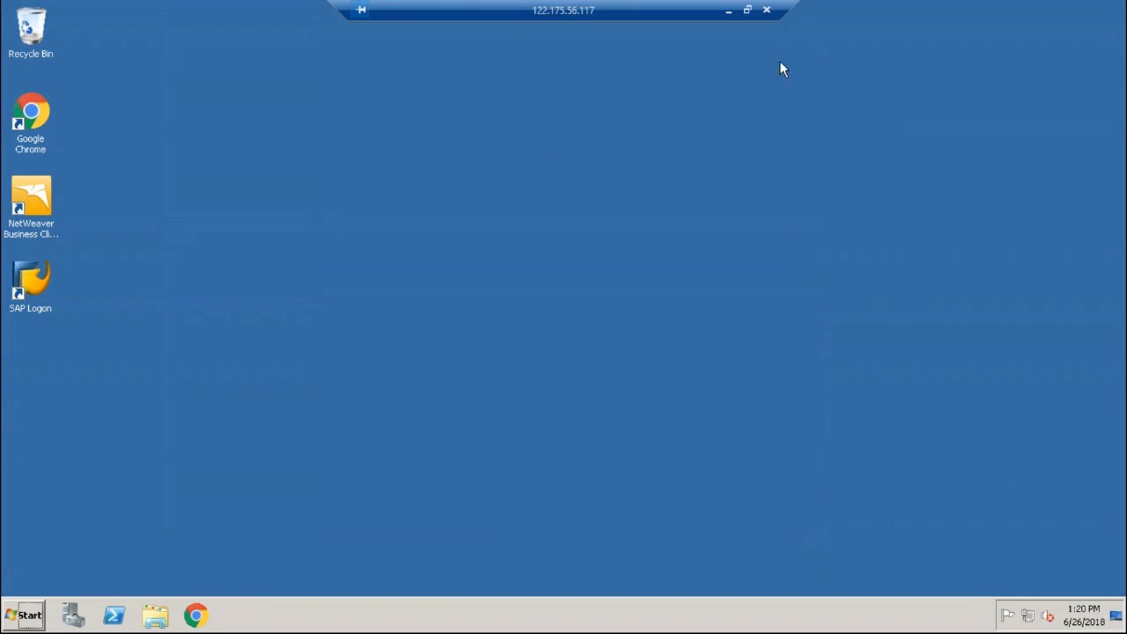
left_click(32, 281)
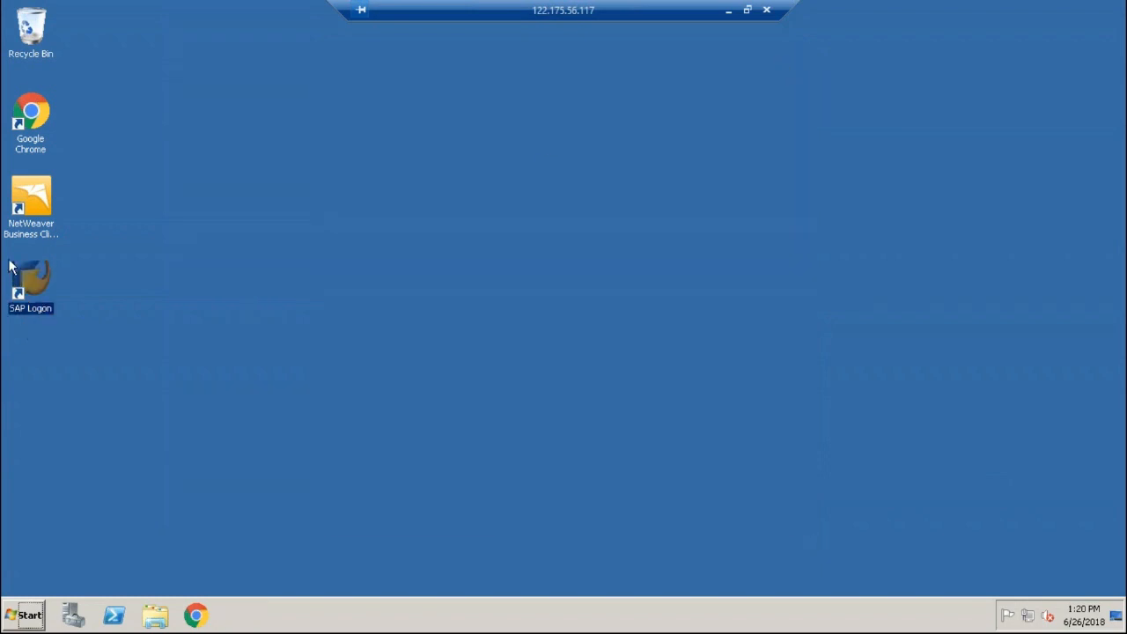
mouse_move(86, 250)
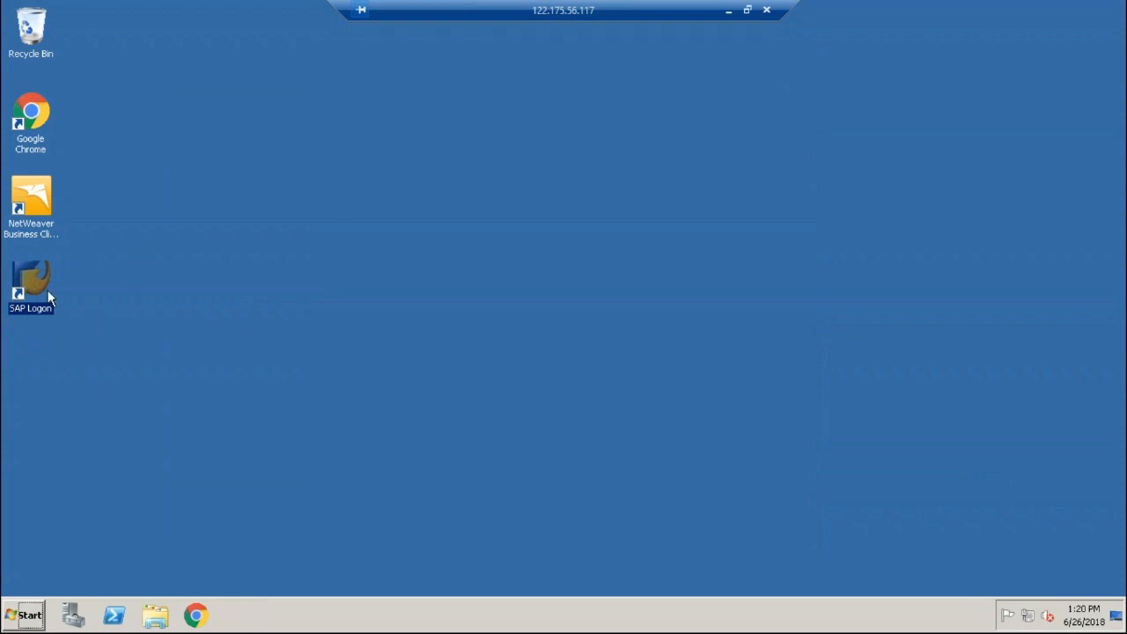
double_click(30, 282)
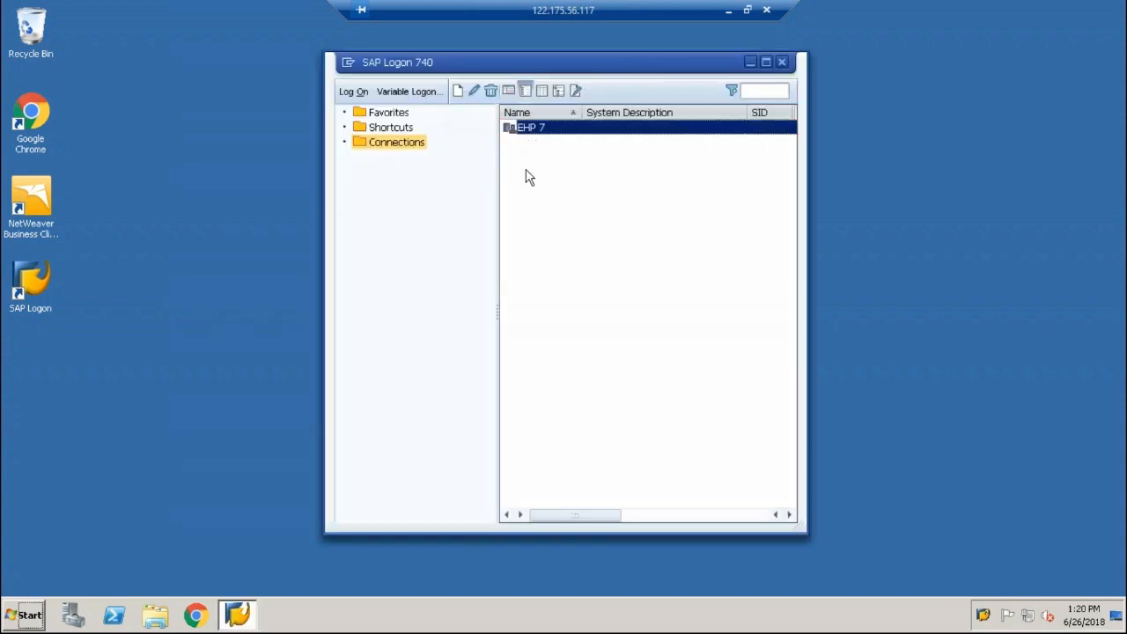
mouse_move(567, 123)
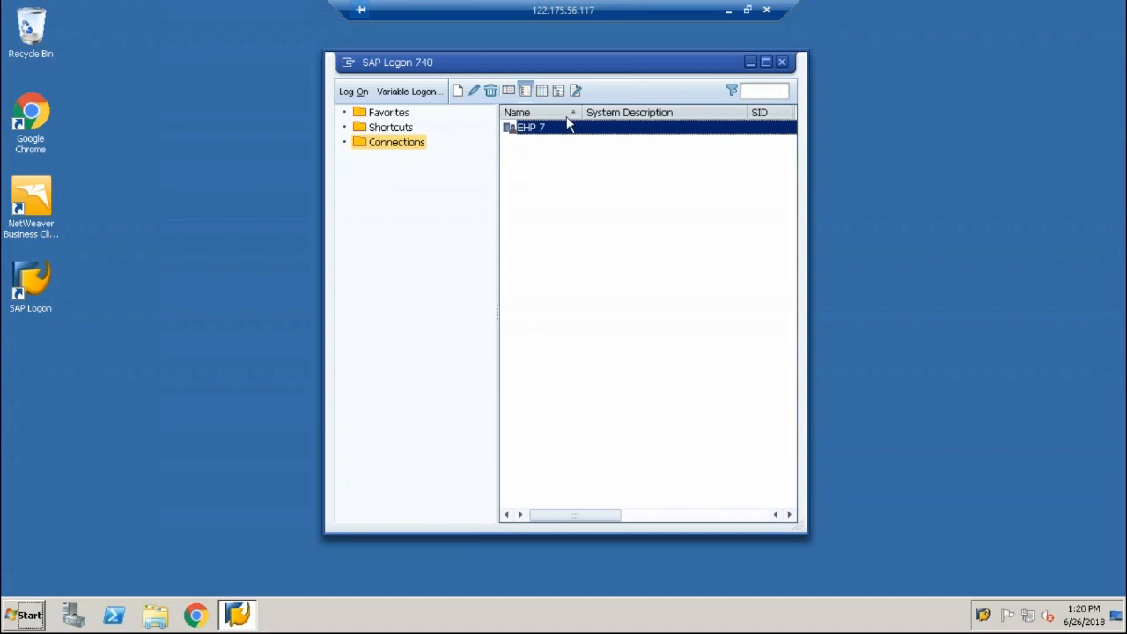
mouse_move(528, 138)
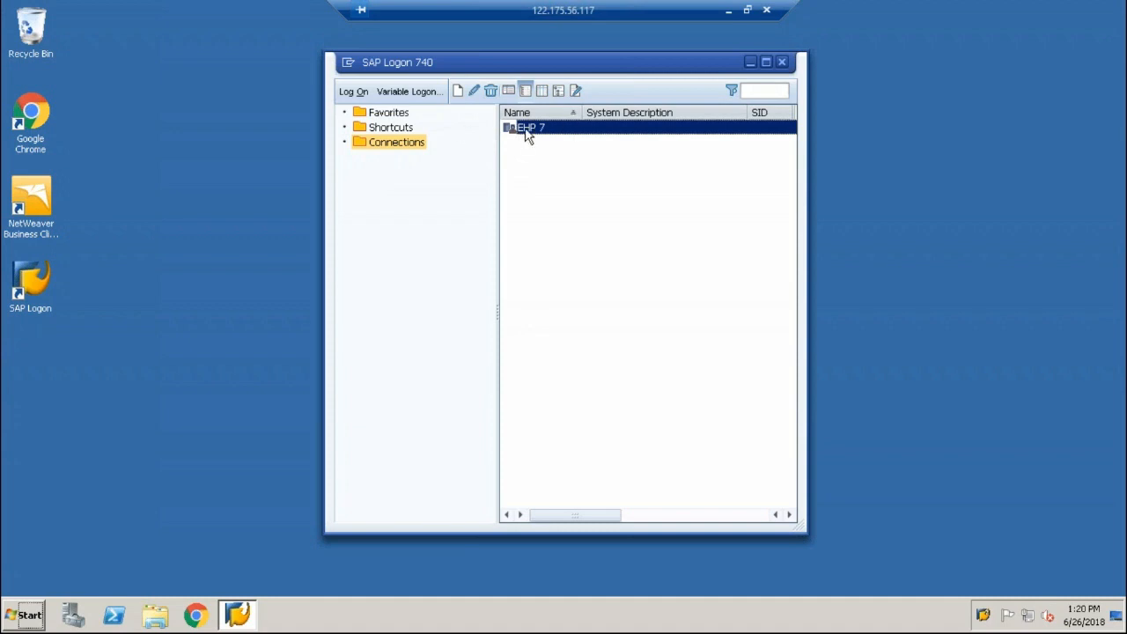
mouse_move(550, 138)
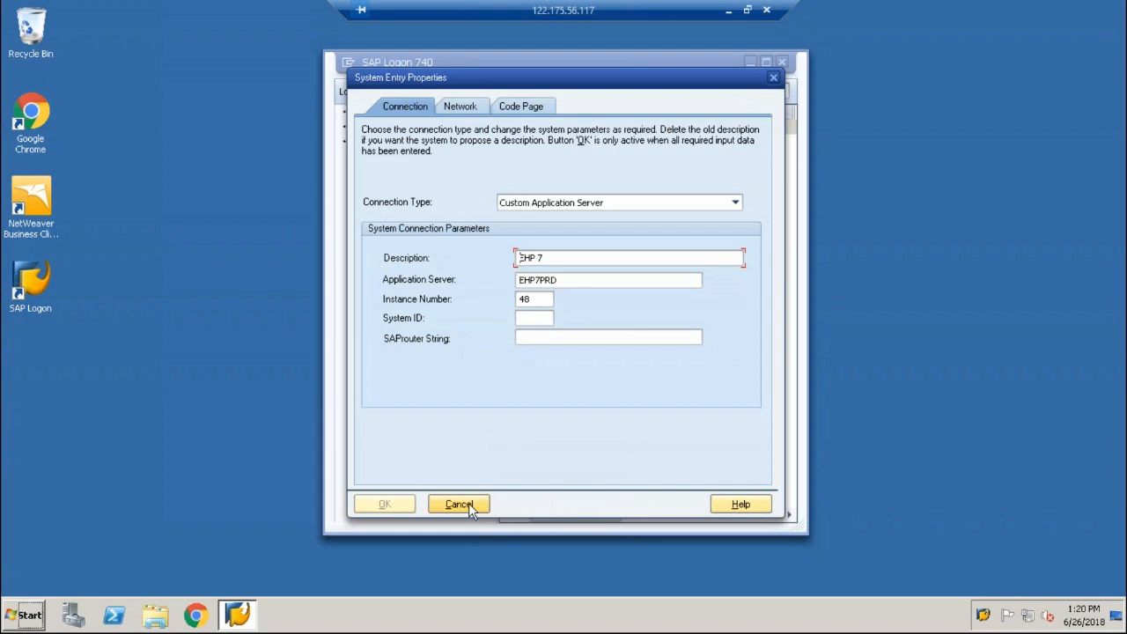
left_click(458, 503)
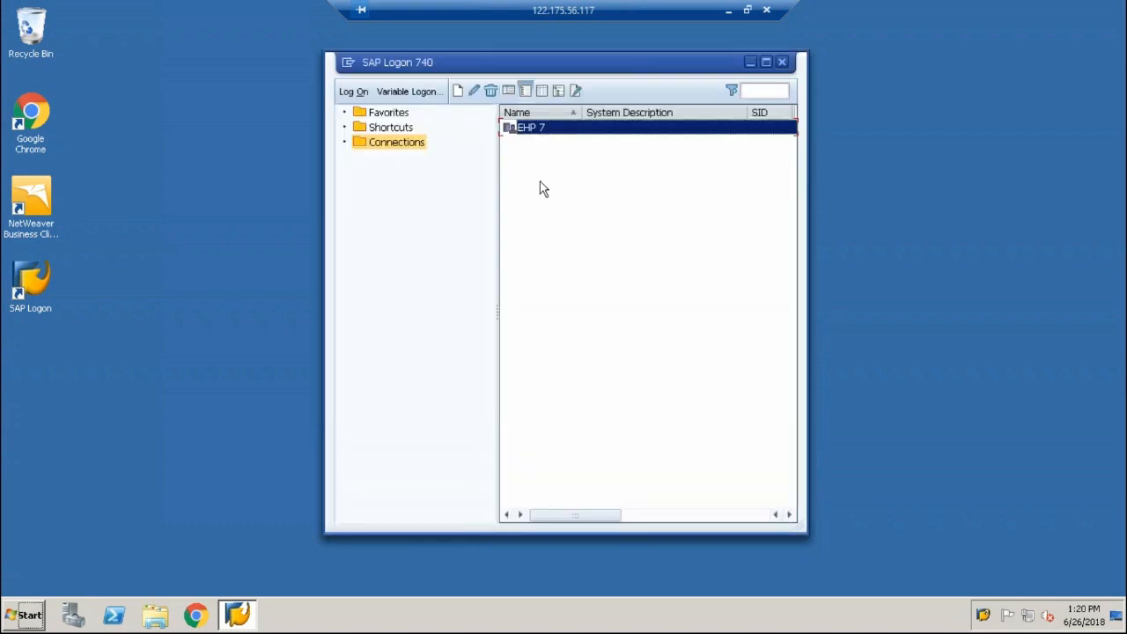
mouse_move(532, 134)
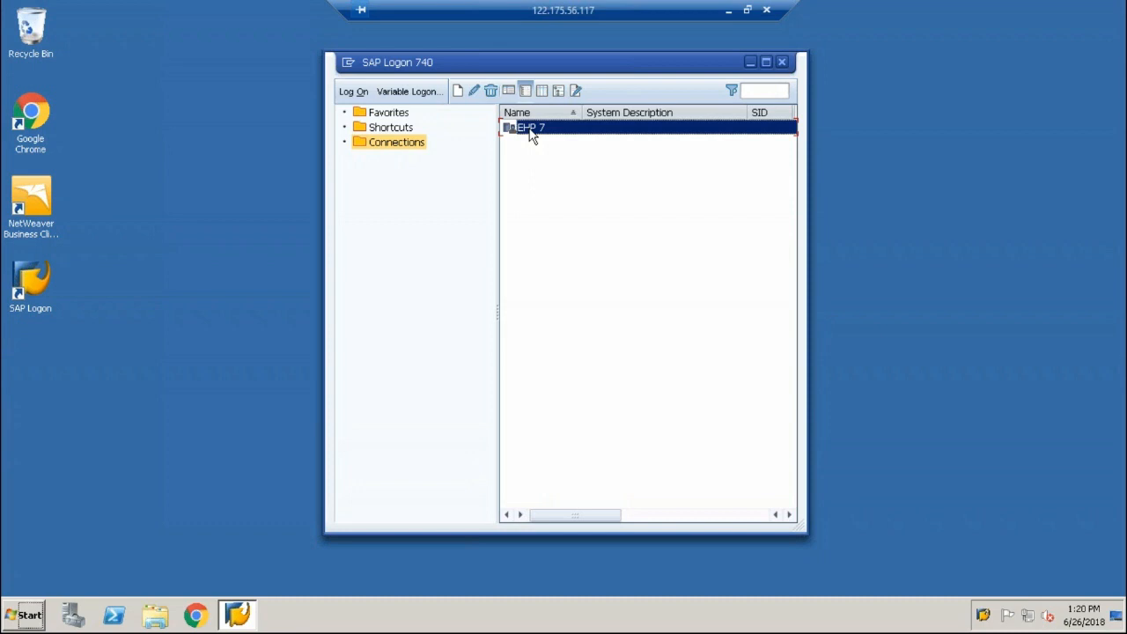
Log on to the EHP 7 system as user ASHIK, reaching the SAP Easy Access menu.
double_click(525, 127)
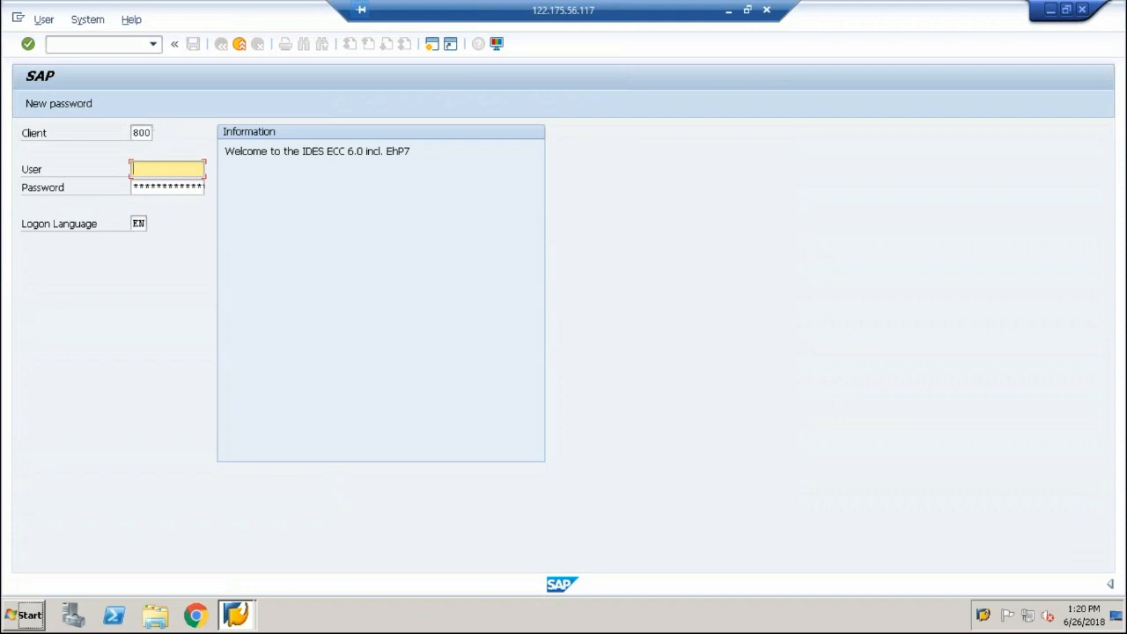
type("ASHIK")
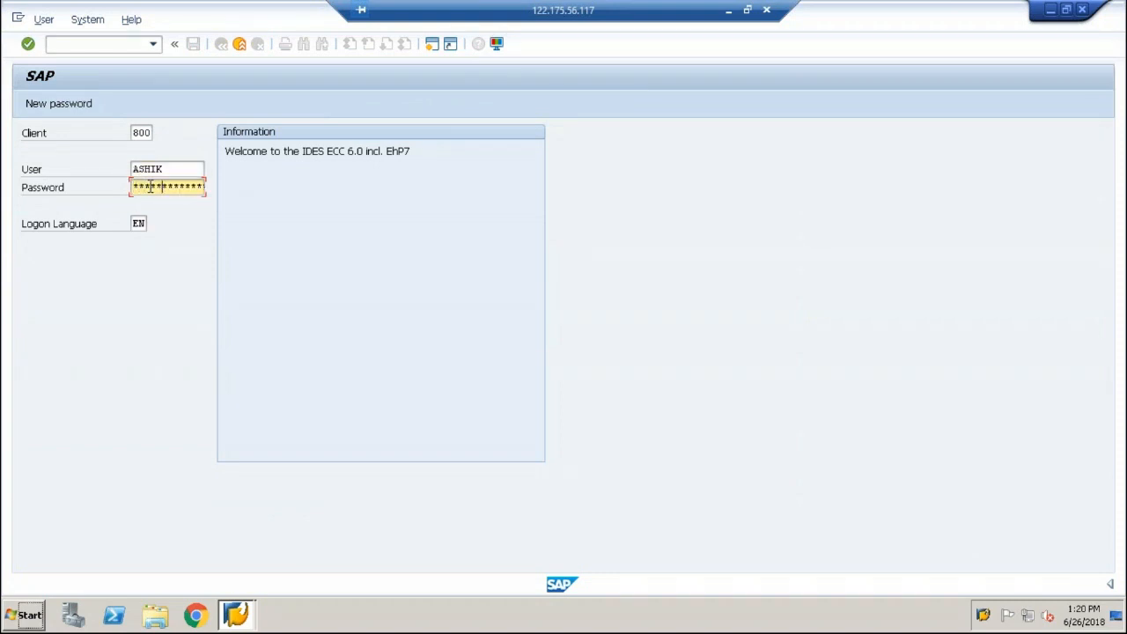
key("Enter")
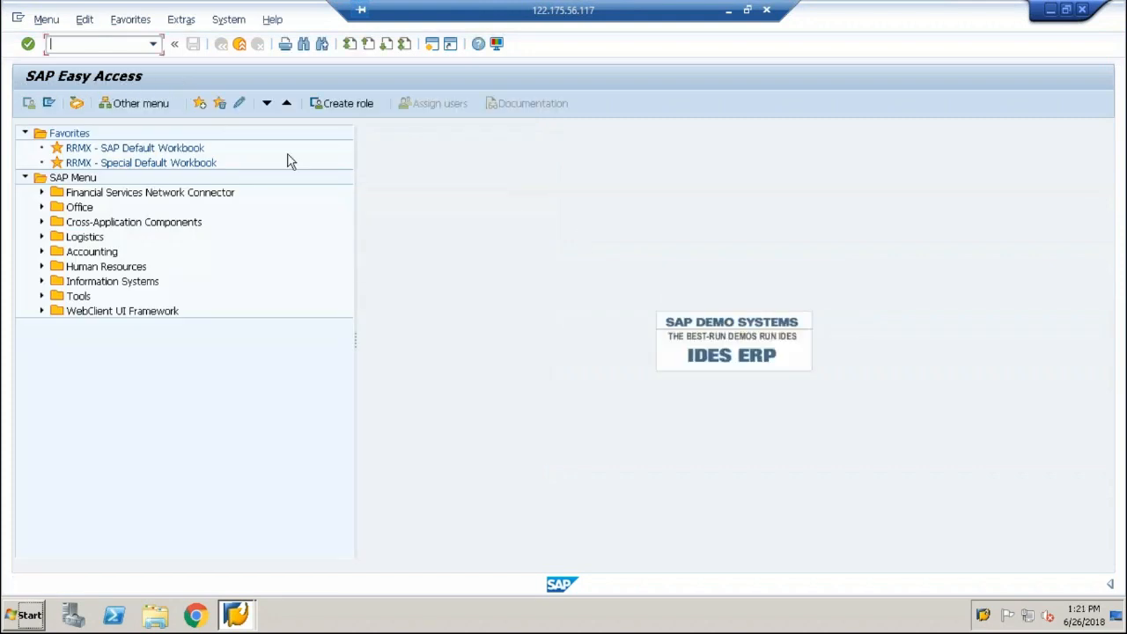
mouse_move(791, 278)
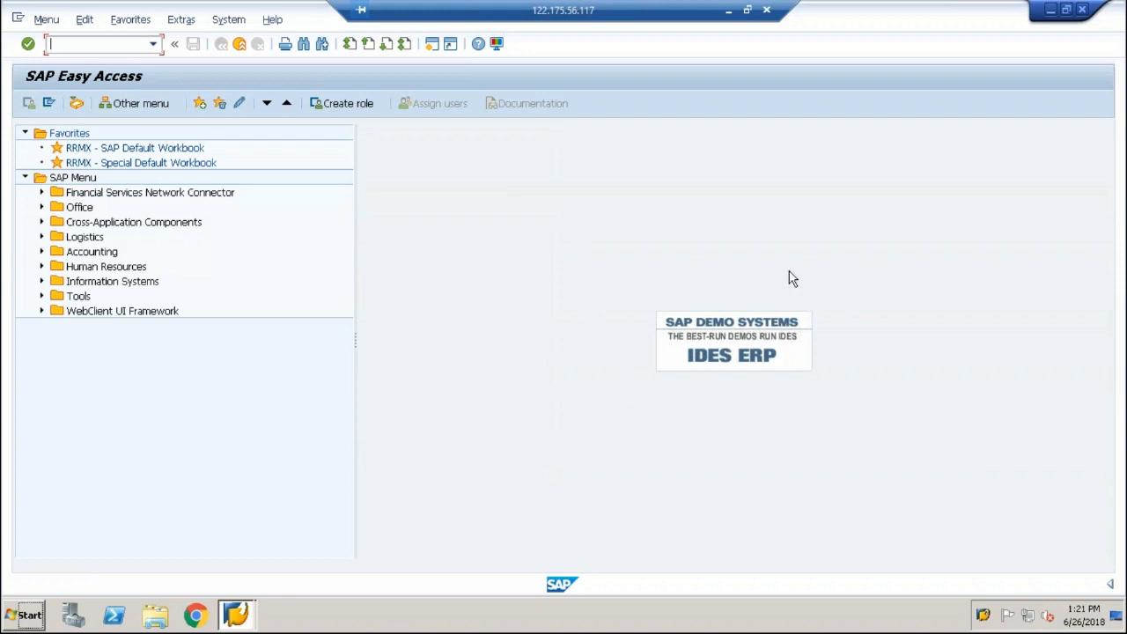
mouse_move(614, 438)
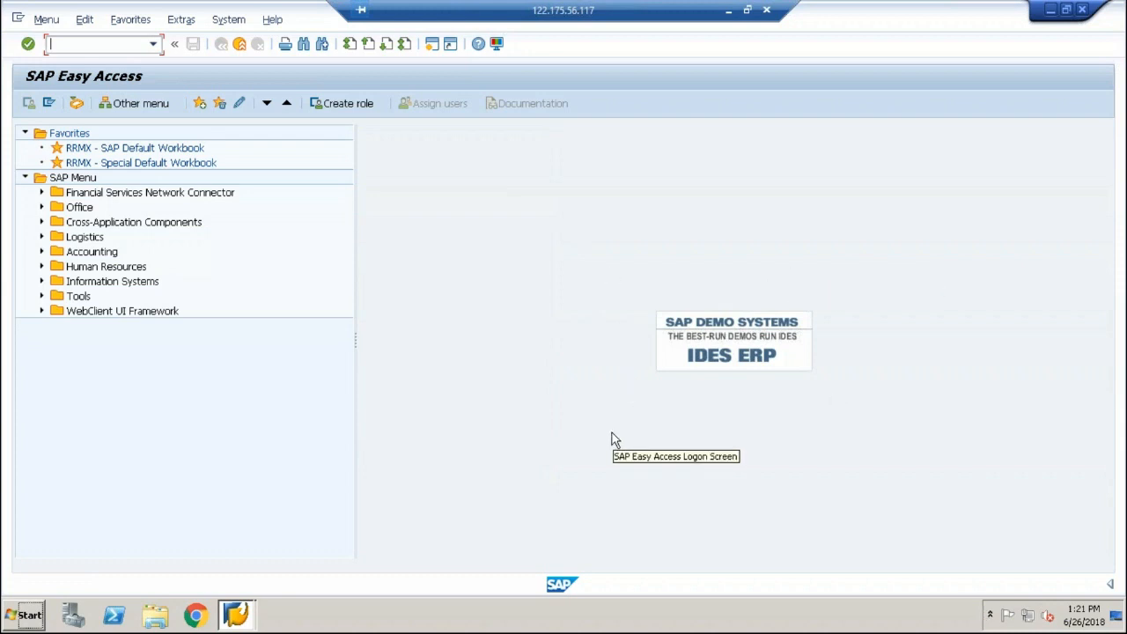
mouse_move(197, 179)
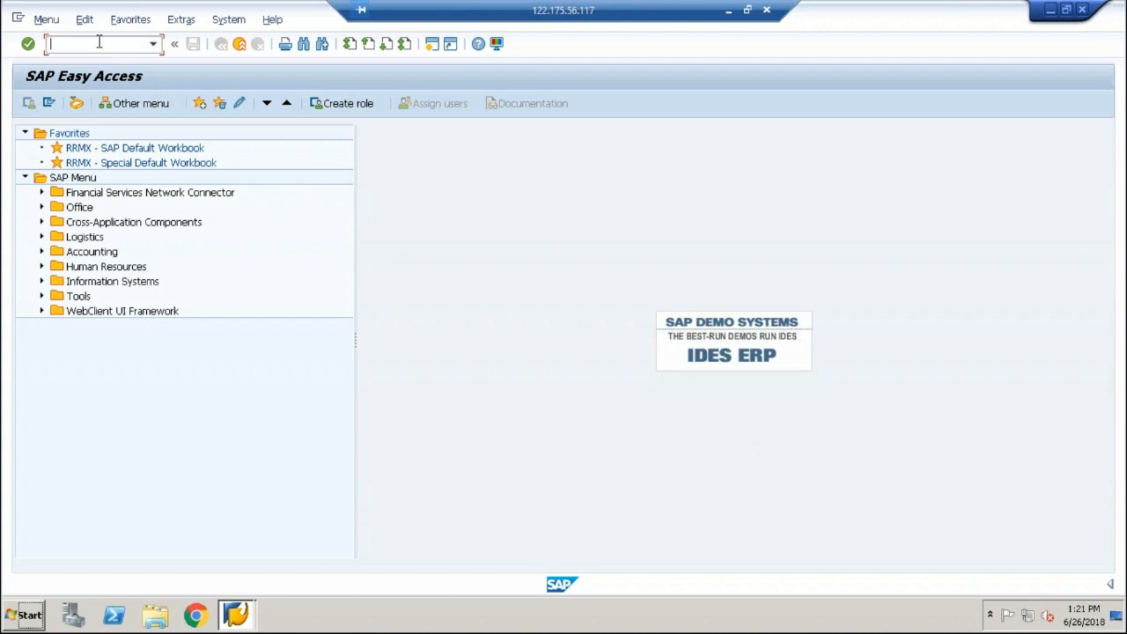
Start the ABAP Editor via transaction SE38, check the /o session overview and dismiss it.
type("SE")
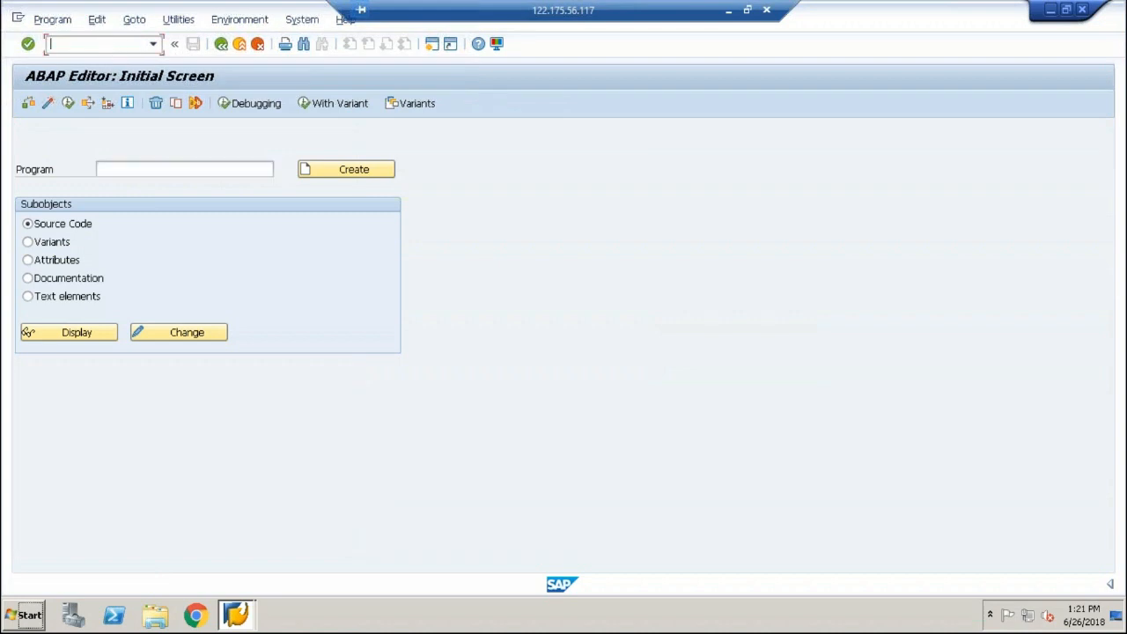
type("/o")
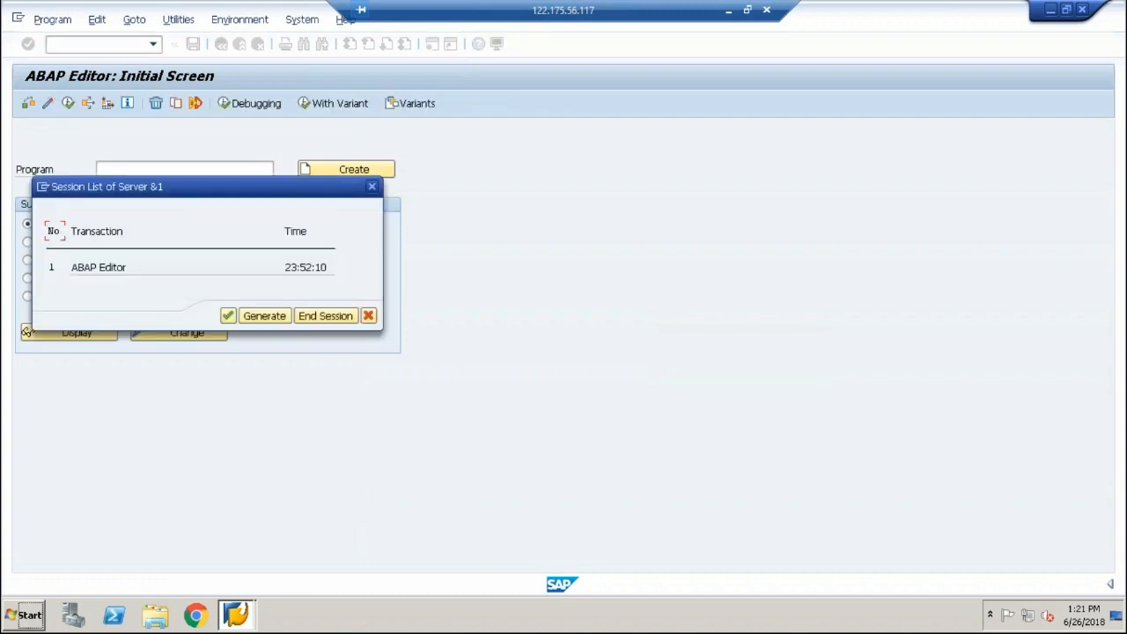
left_click_drag(98, 187, 356, 154)
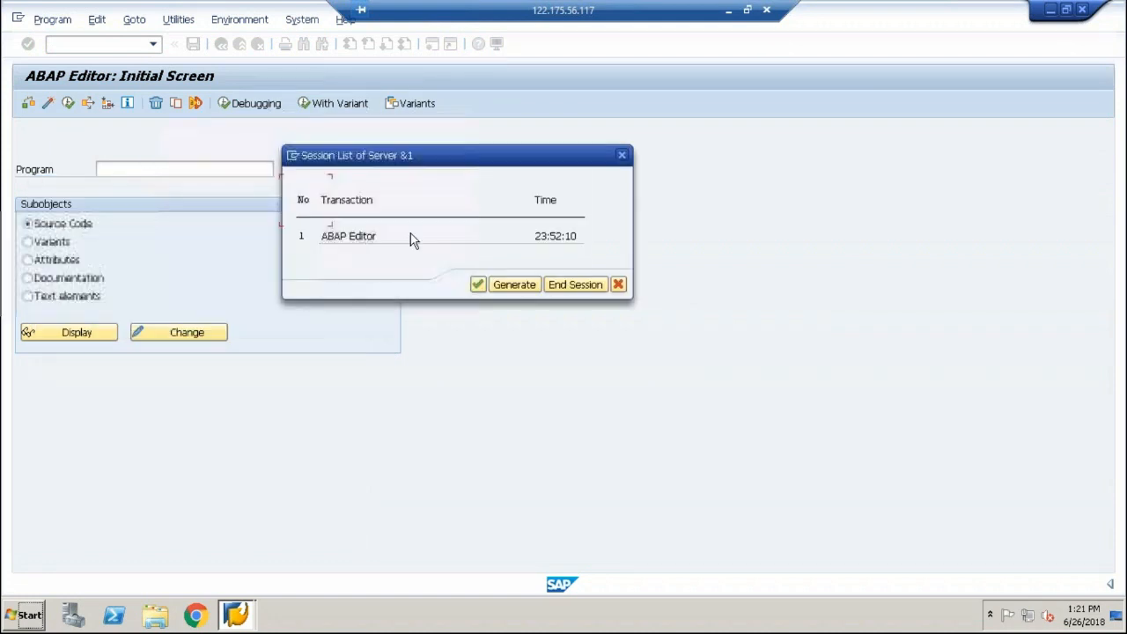
left_click(348, 236)
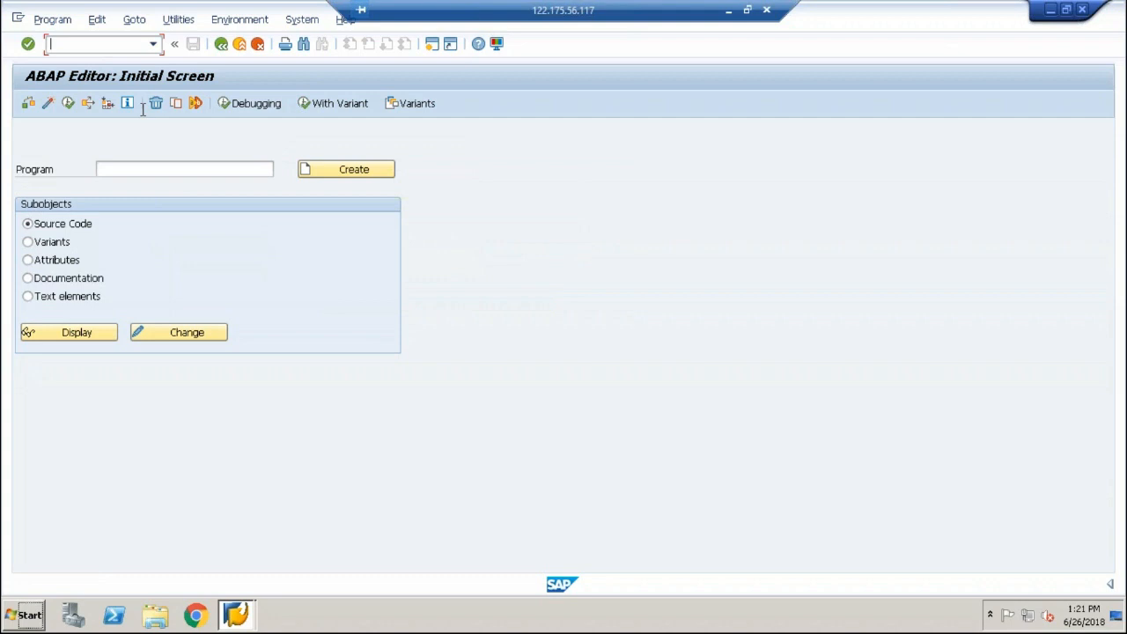
Open Function Builder in a new session with /o, glance at the ABAP Editor session, then return to Function Builder.
type("/o")
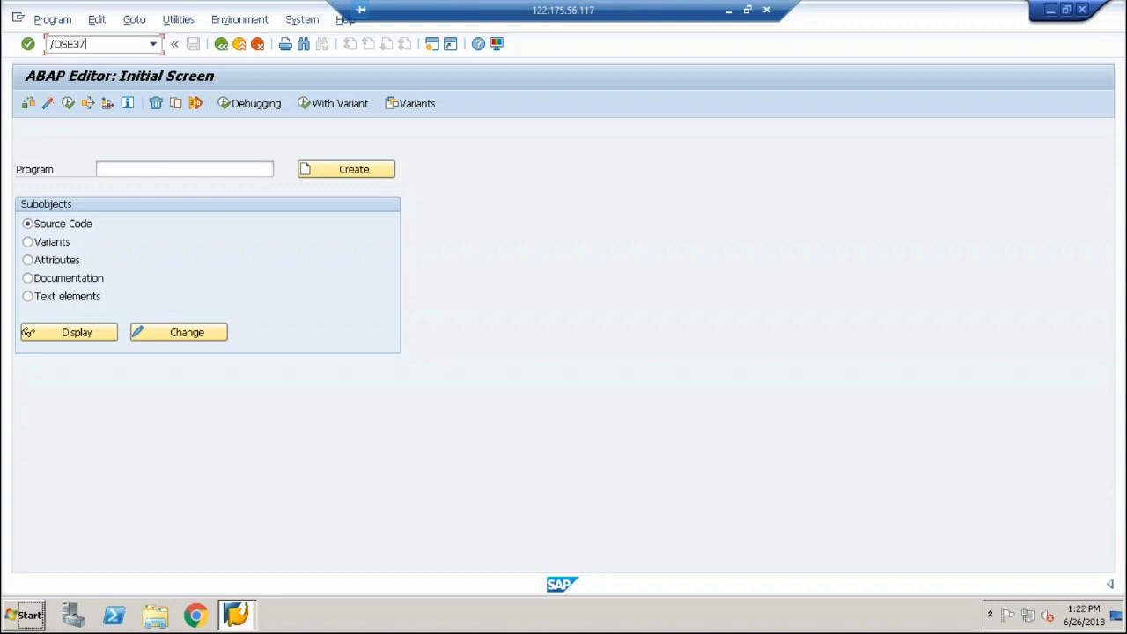
key("Enter")
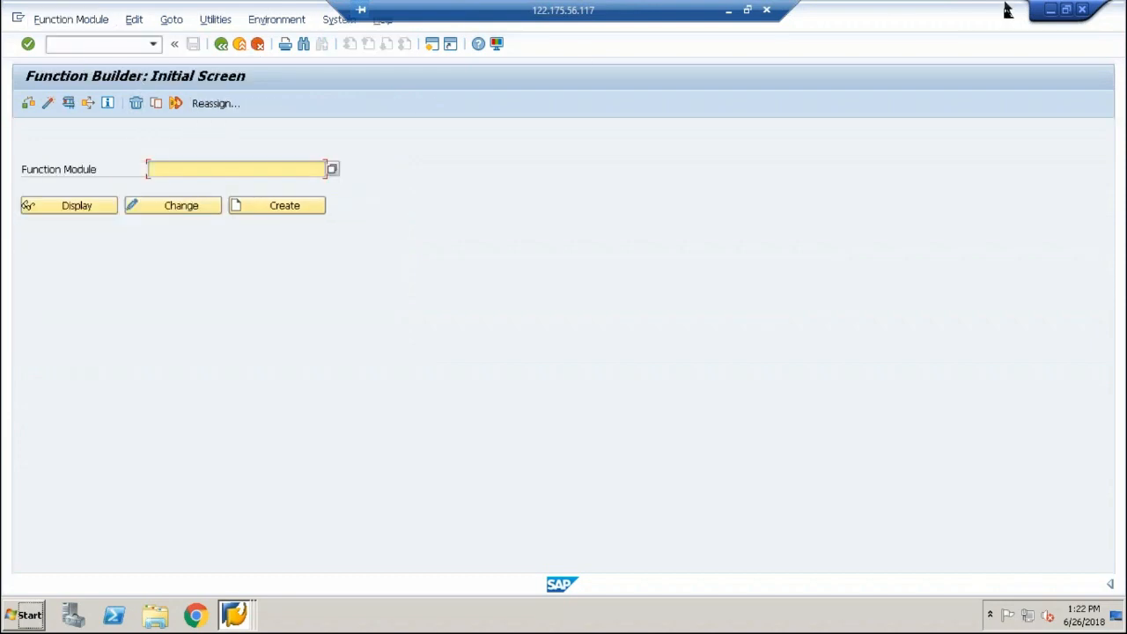
mouse_move(250, 613)
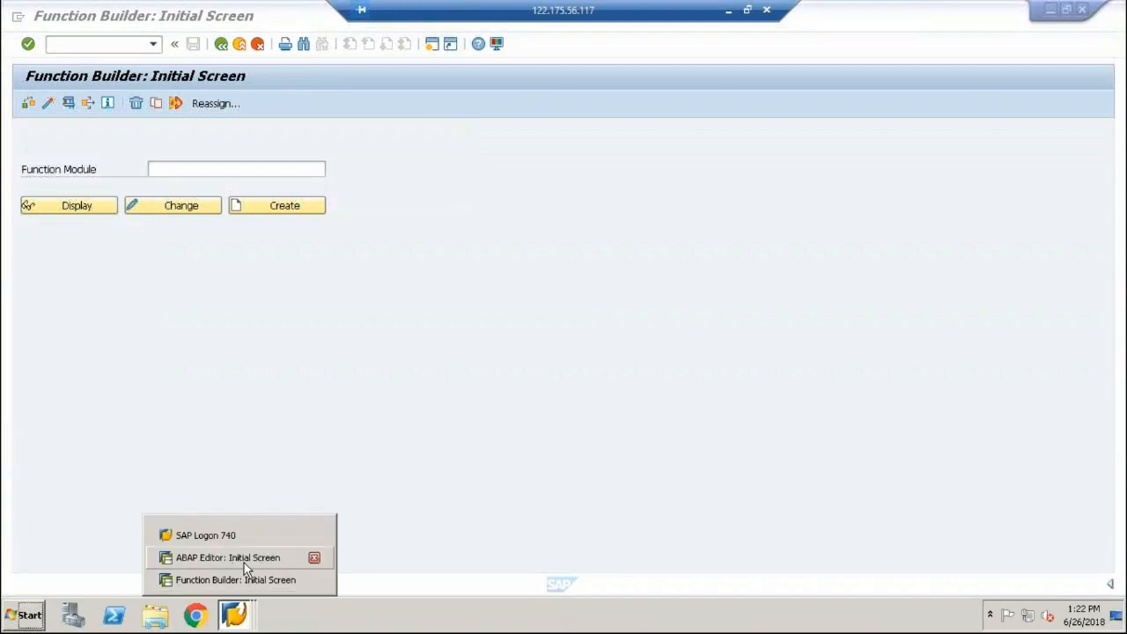
left_click(229, 556)
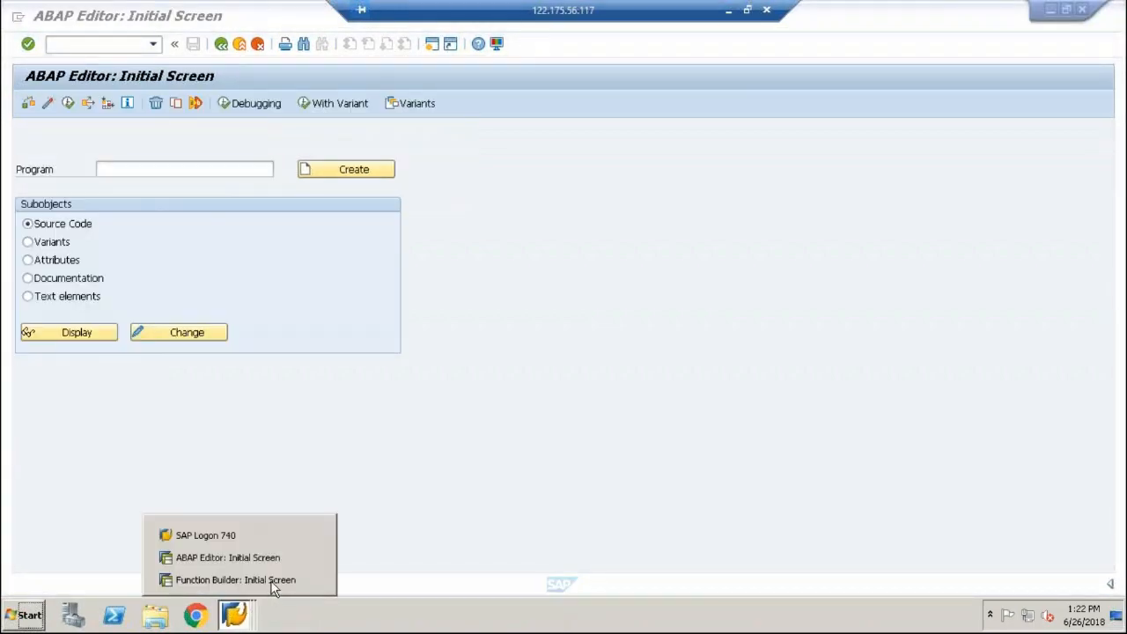
left_click(236, 580)
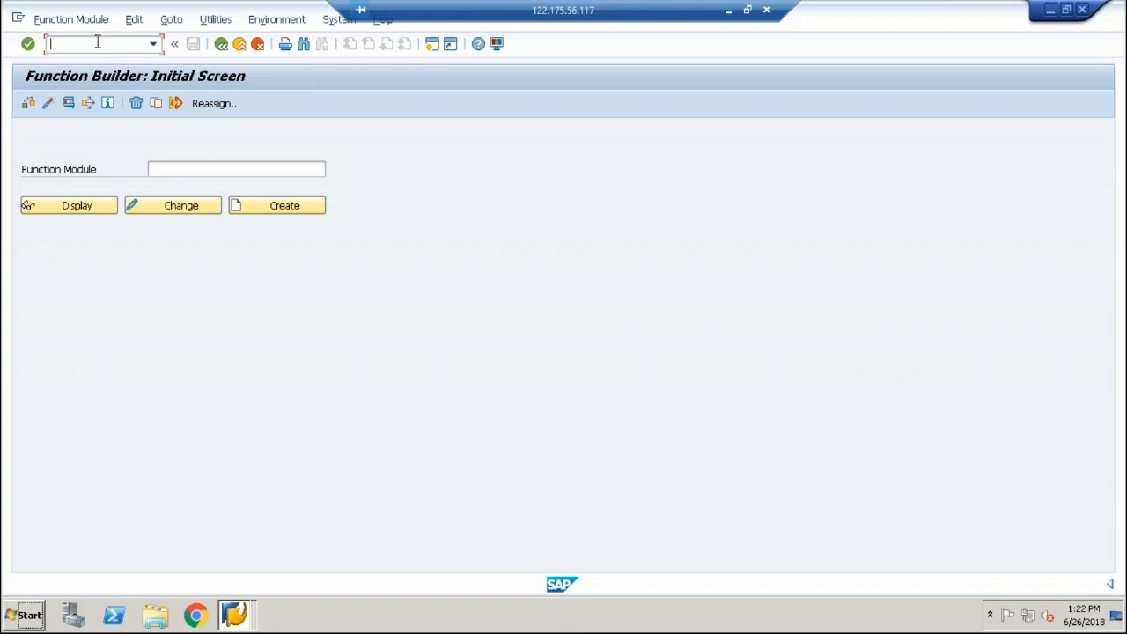
Send the Function Builder session back to Easy Access with /N and switch to the ABAP Editor session.
type("/N")
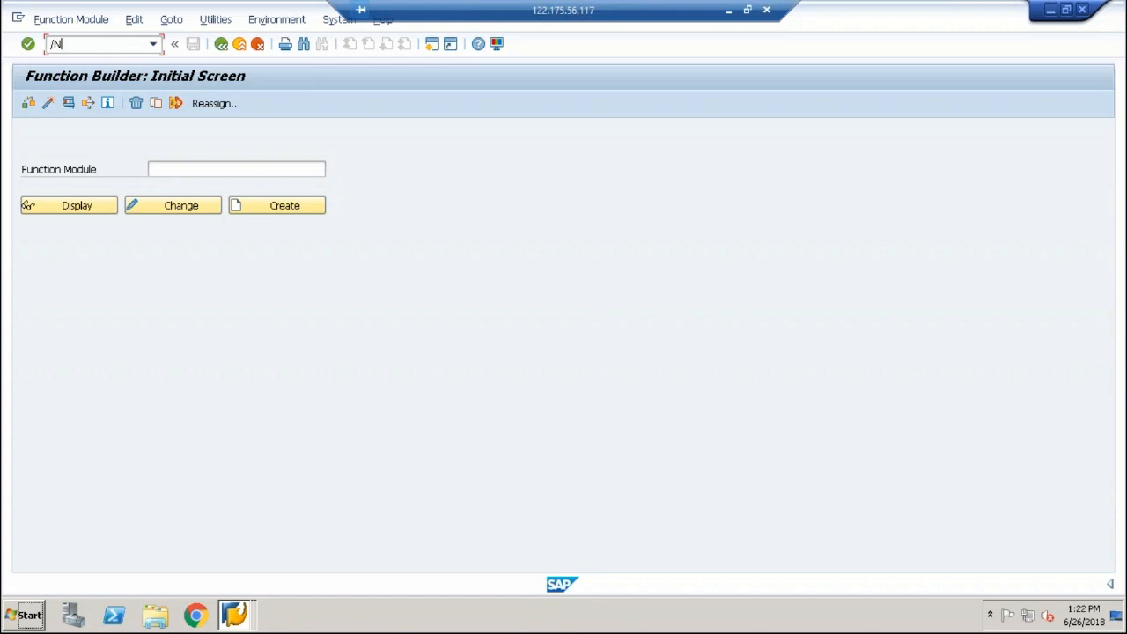
key("Enter")
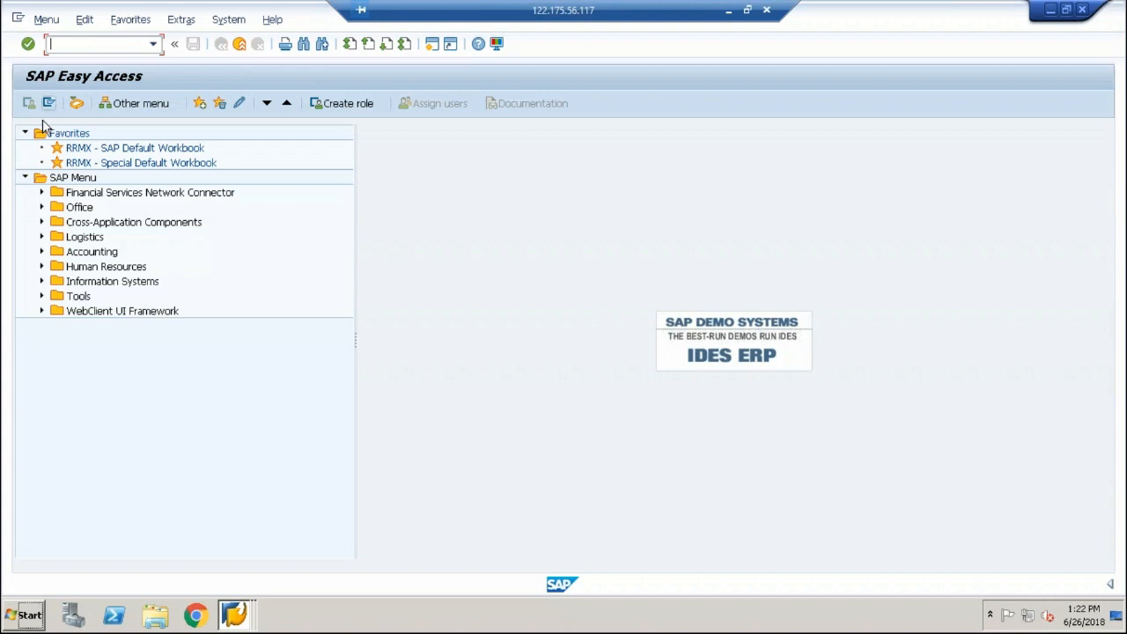
mouse_move(253, 92)
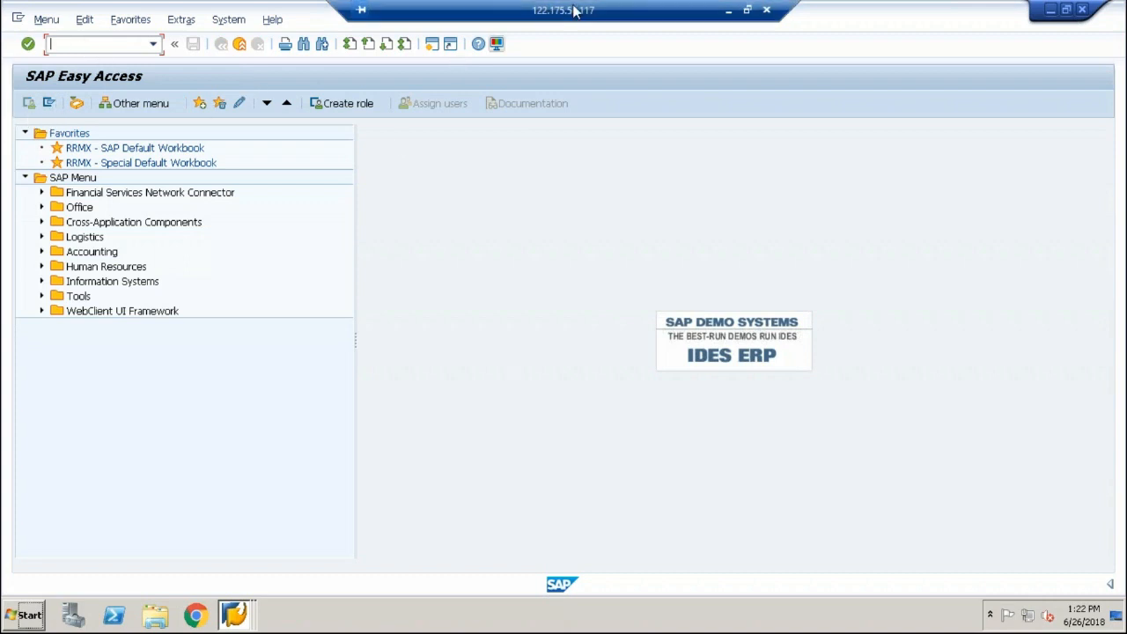
left_click(236, 613)
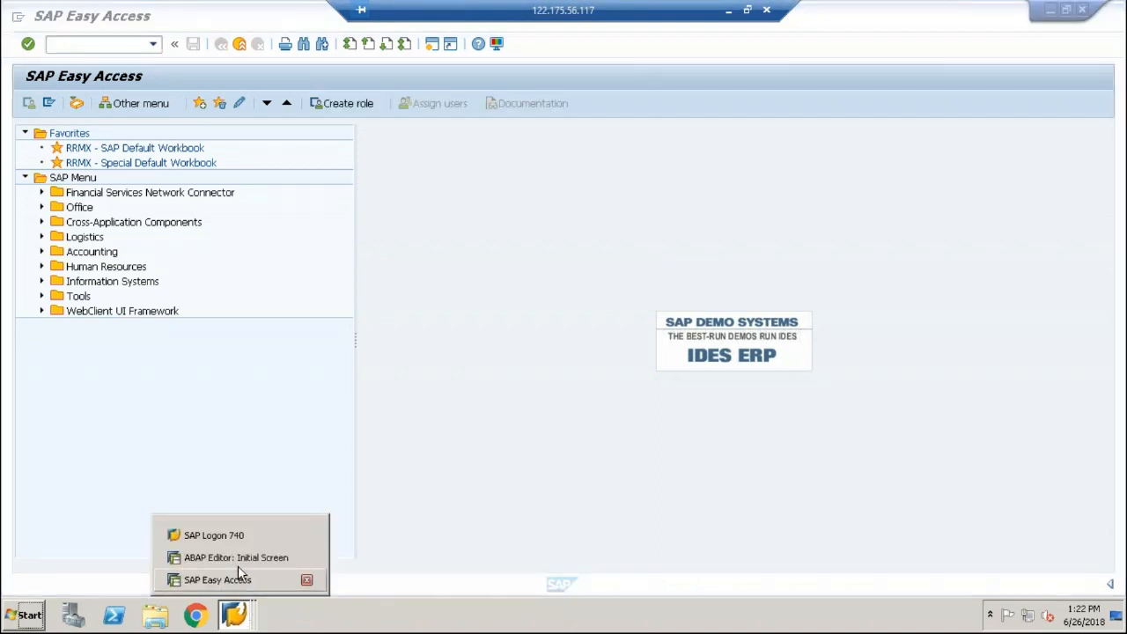
left_click(236, 556)
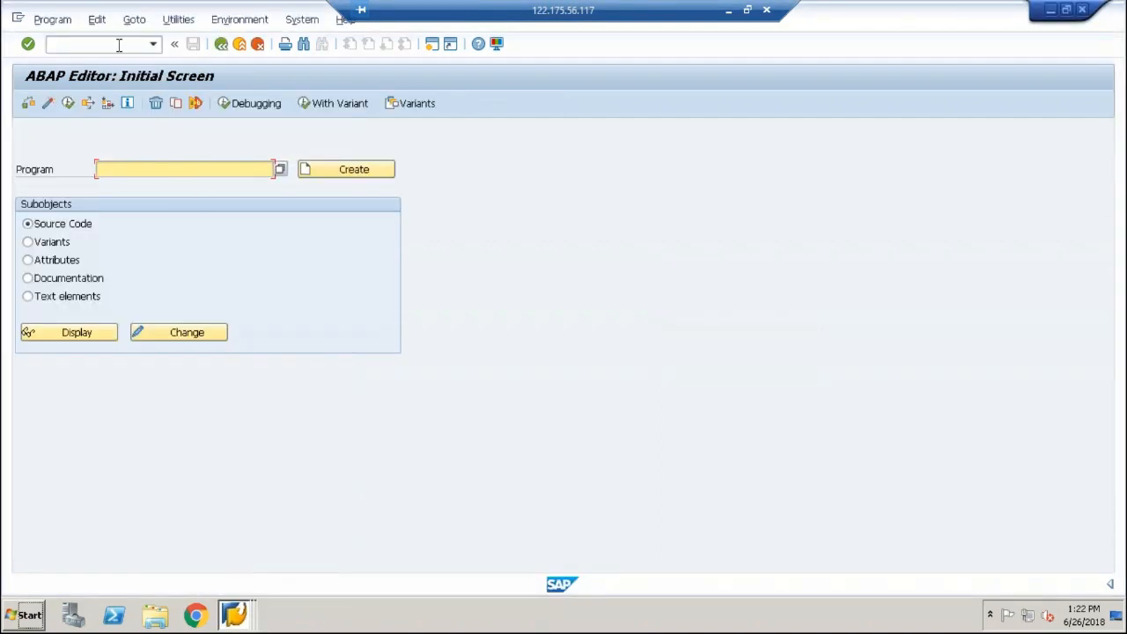
Turn the ABAP Editor session into the Function Builder with /NSE37 and bring it to the front.
type("/NSE37")
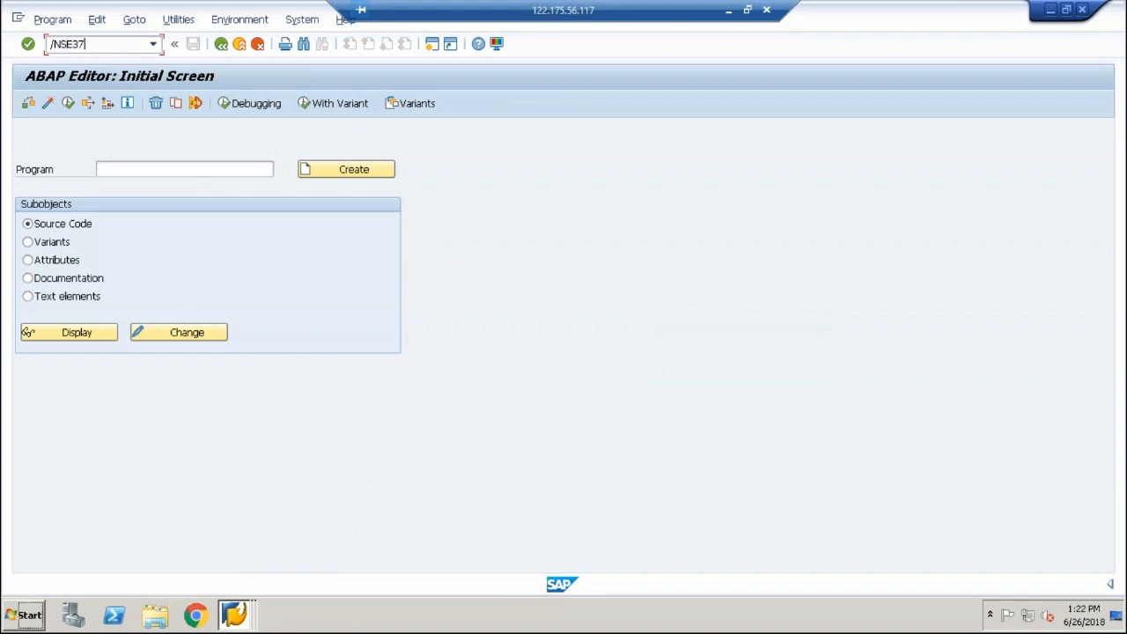
mouse_move(81, 55)
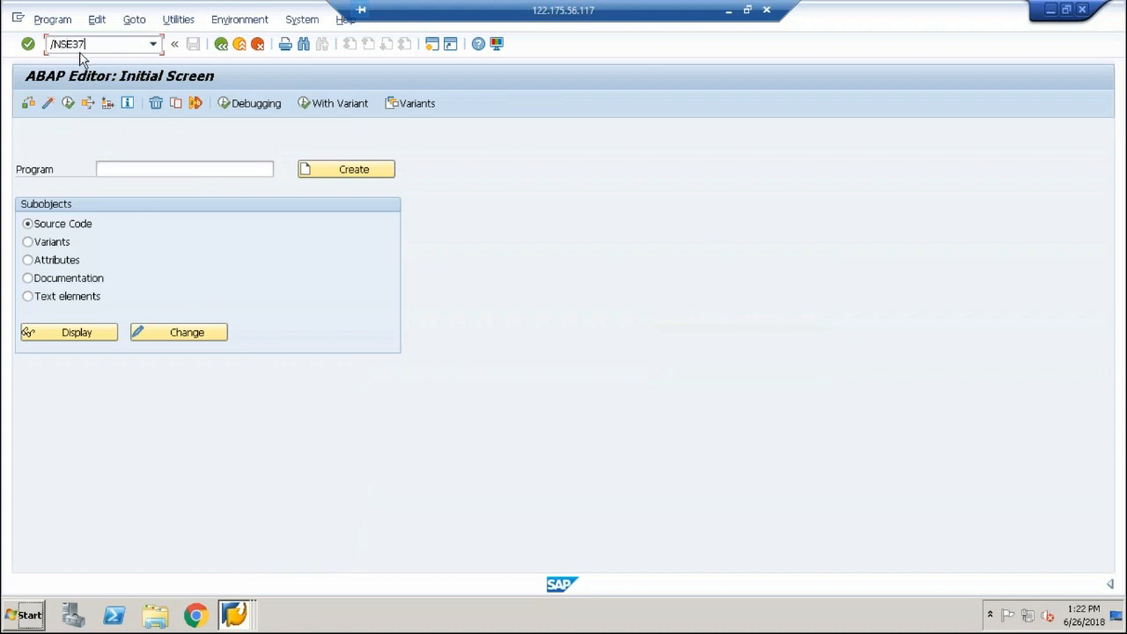
key("Enter")
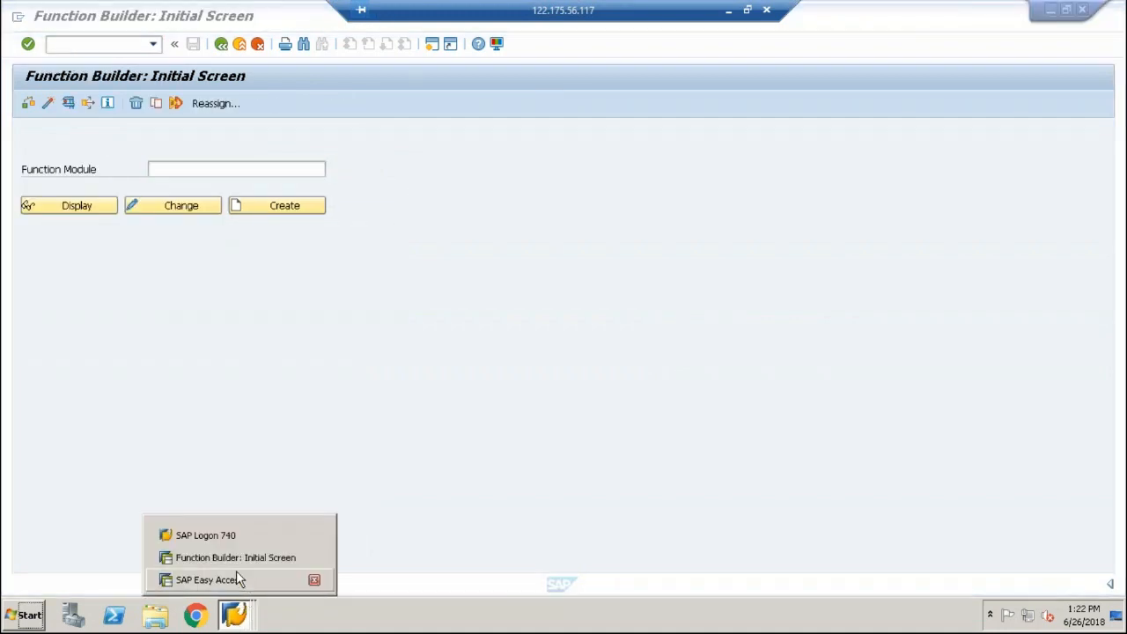
mouse_move(130, 278)
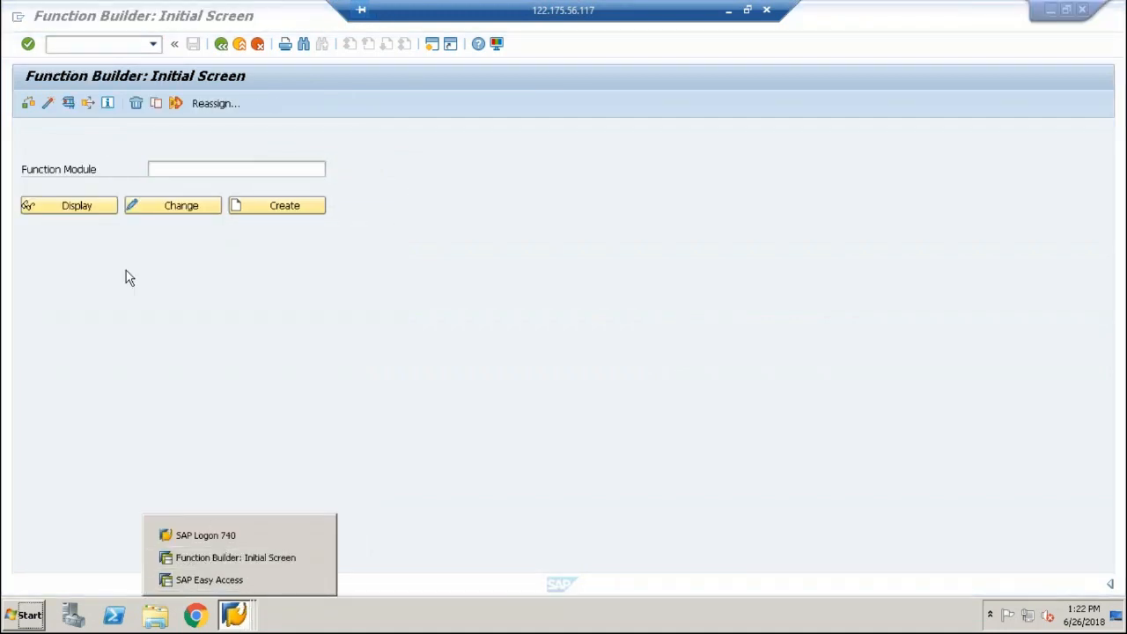
mouse_move(264, 567)
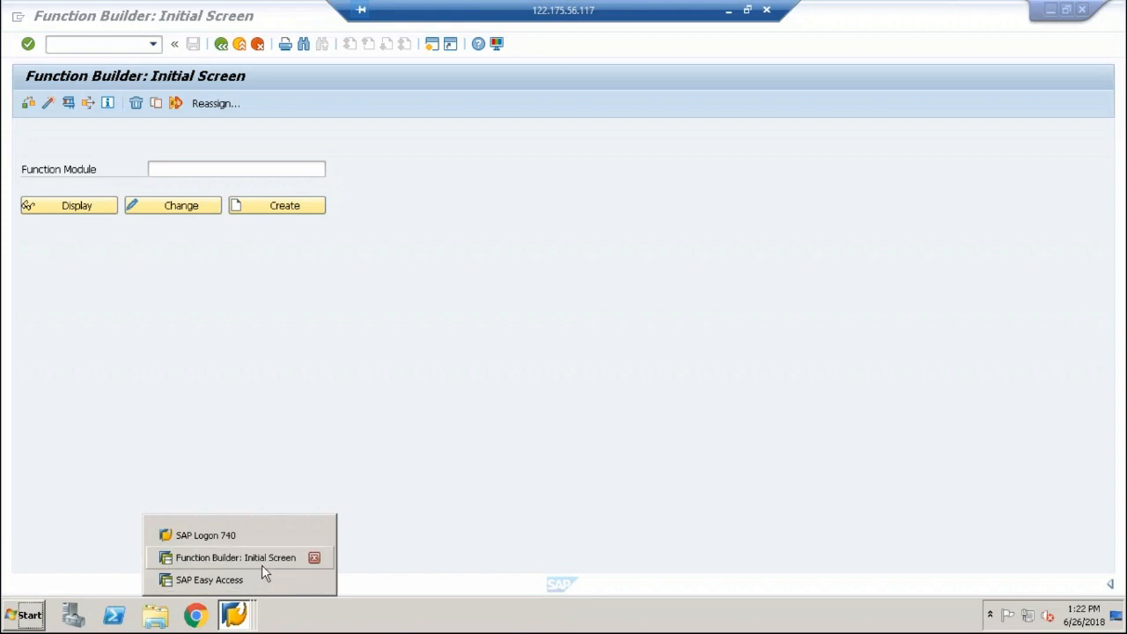
left_click(236, 557)
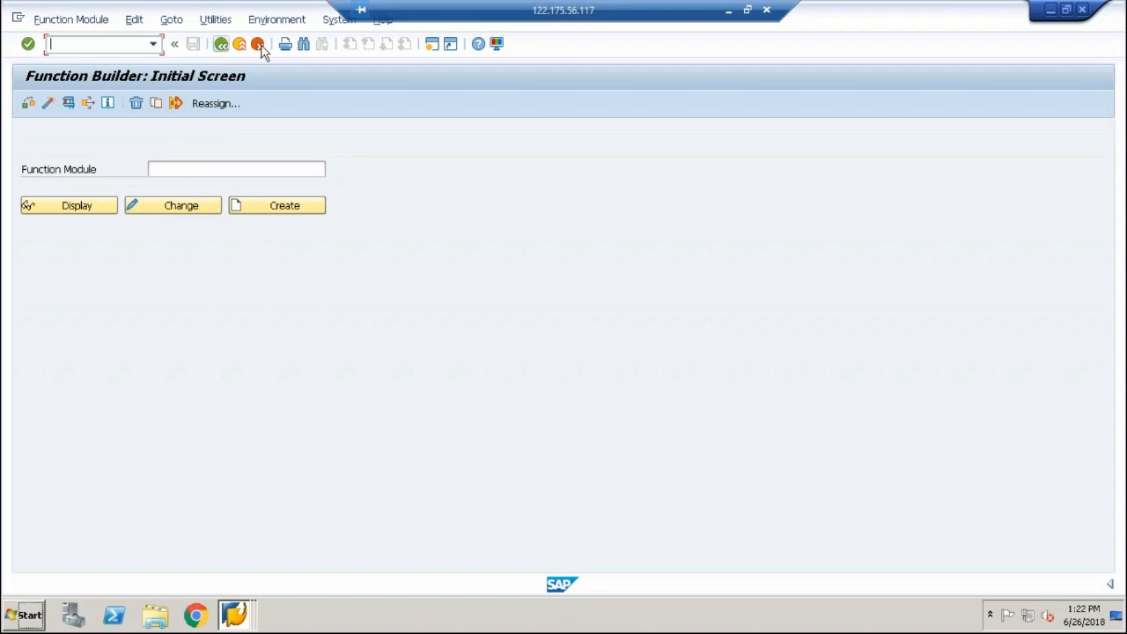
Exit Function Builder to Easy Access, start Log off and decline it to stay logged on.
left_click(240, 44)
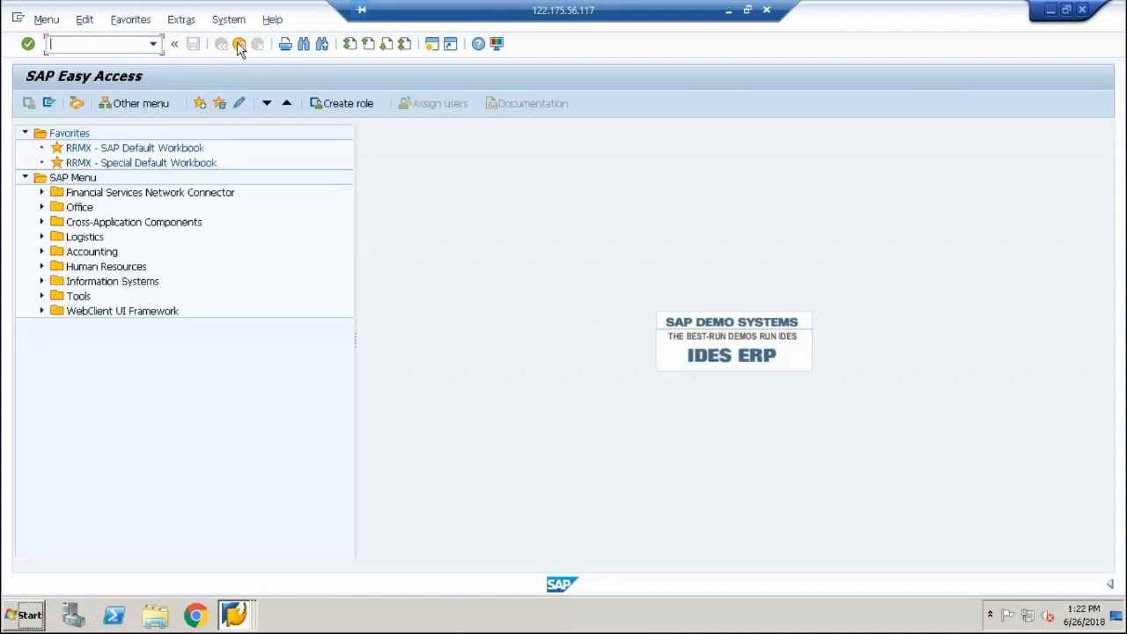
left_click(239, 44)
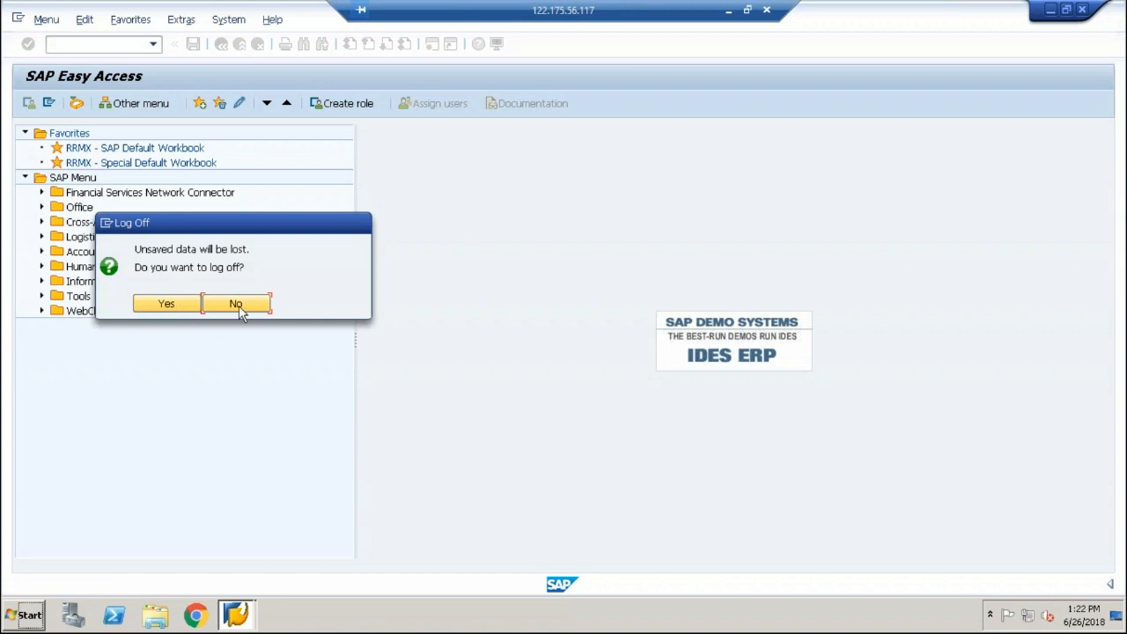
left_click(236, 303)
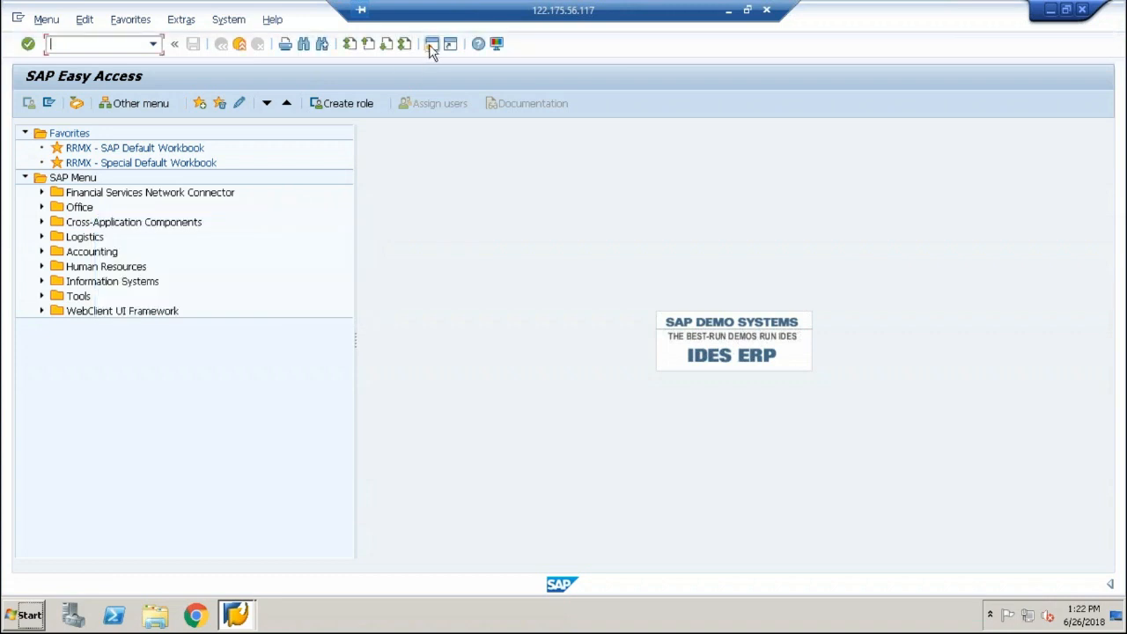
mouse_move(434, 44)
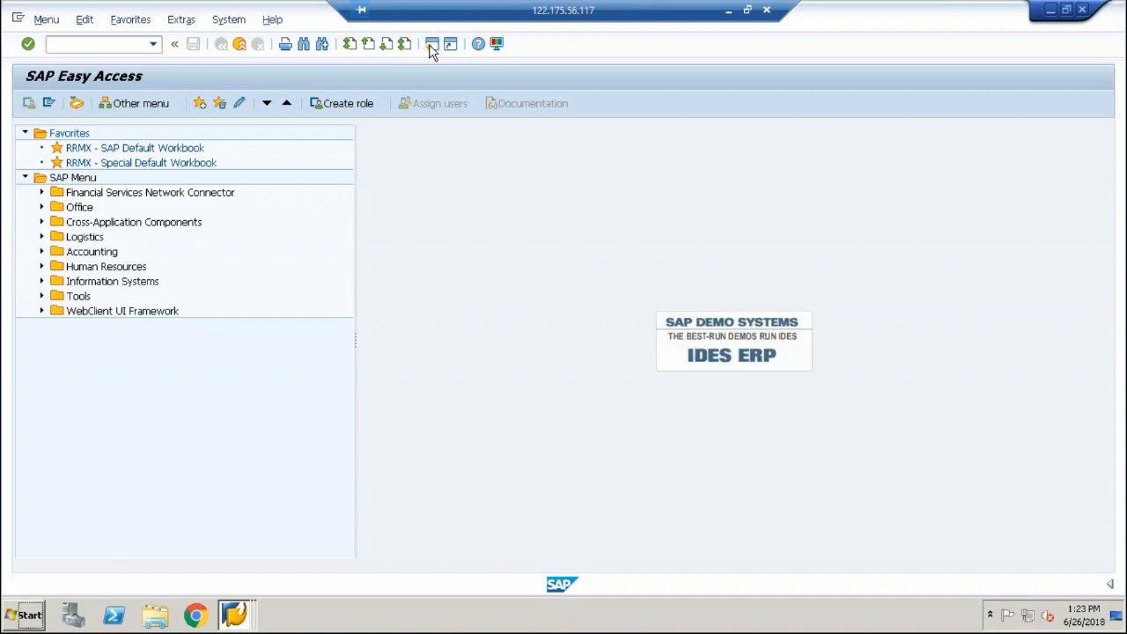
left_click(432, 45)
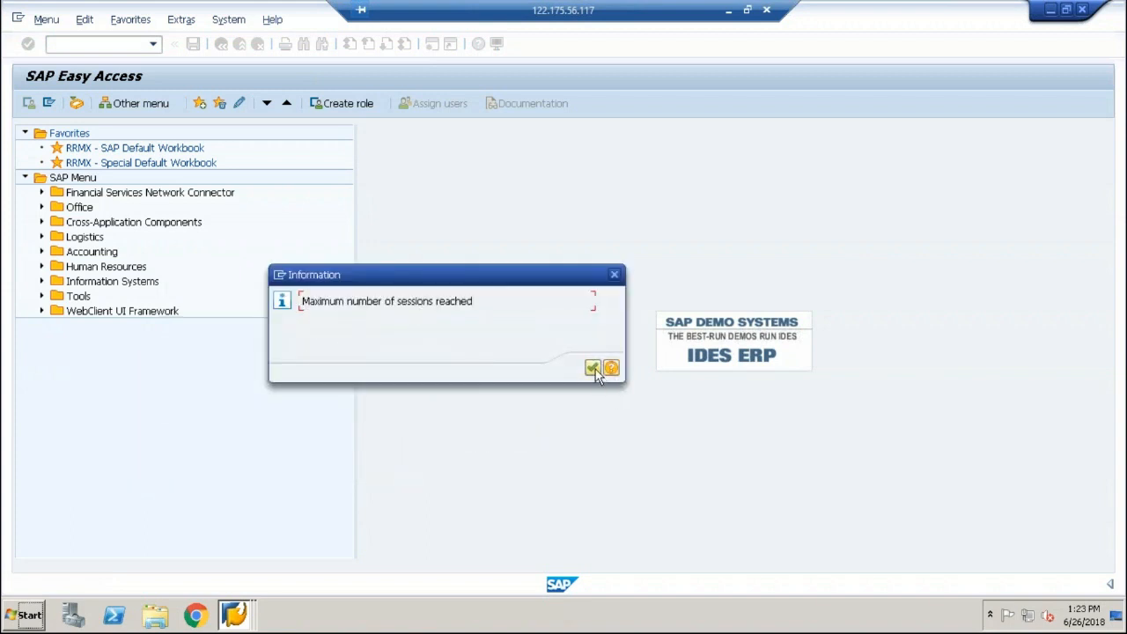
left_click(592, 368)
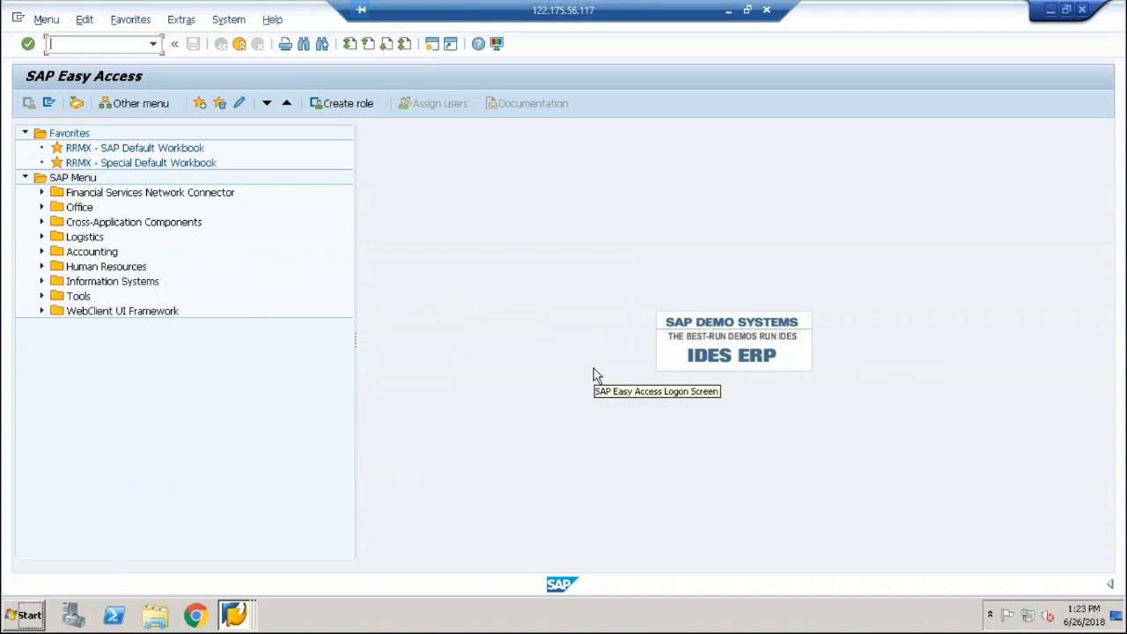
mouse_move(290, 574)
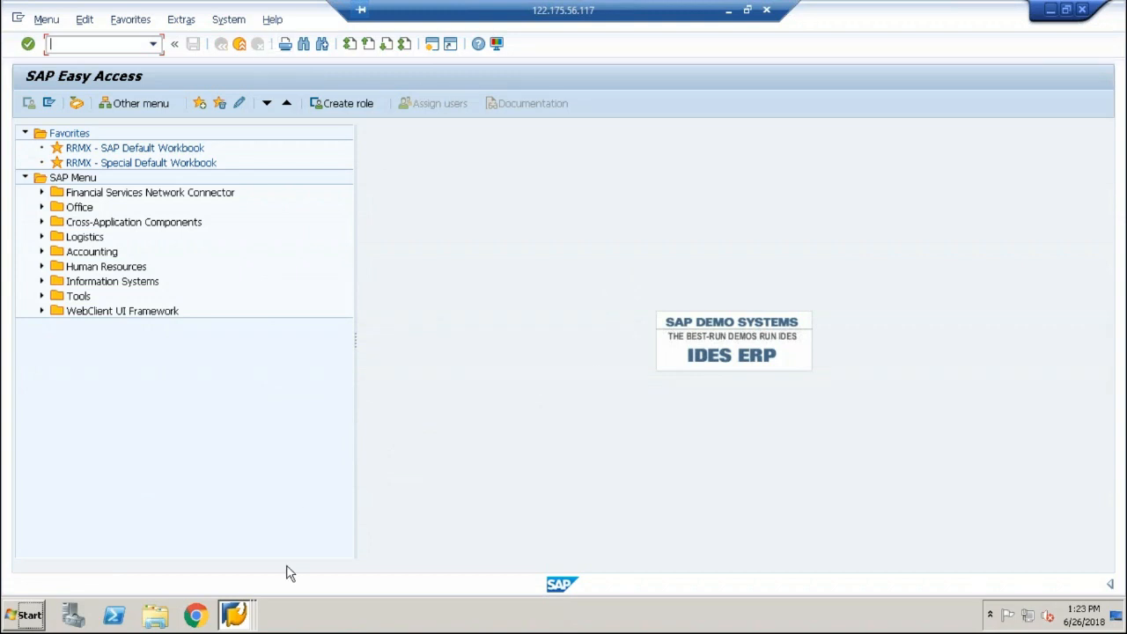
Close one open session from the session list, then log off so only SAP Logon remains.
left_click(234, 615)
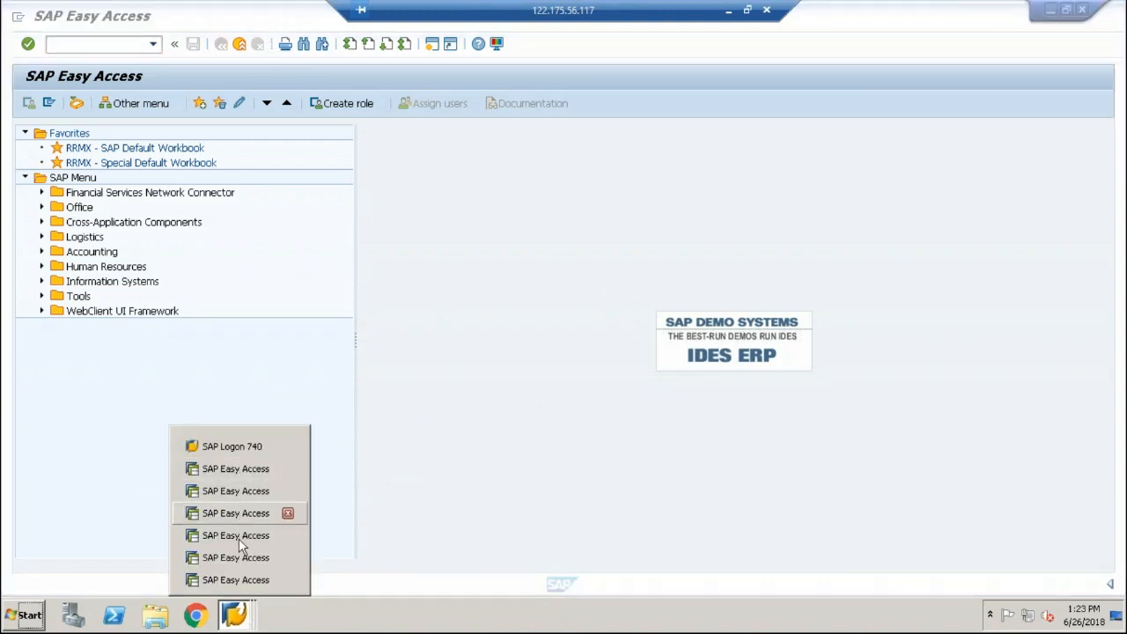
mouse_move(236, 468)
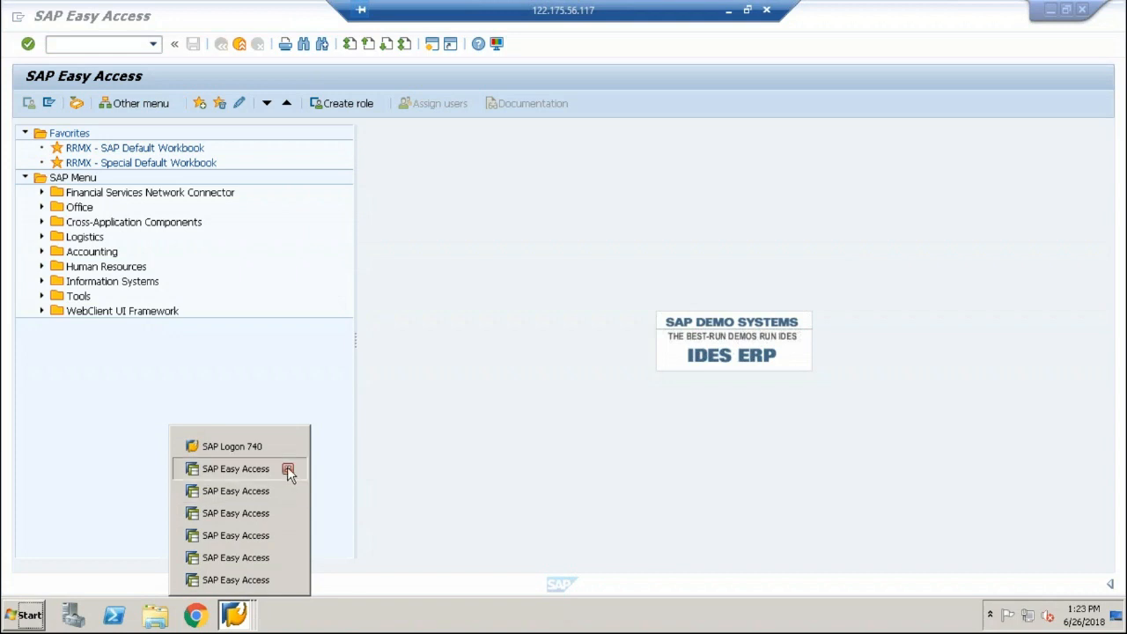
left_click(289, 468)
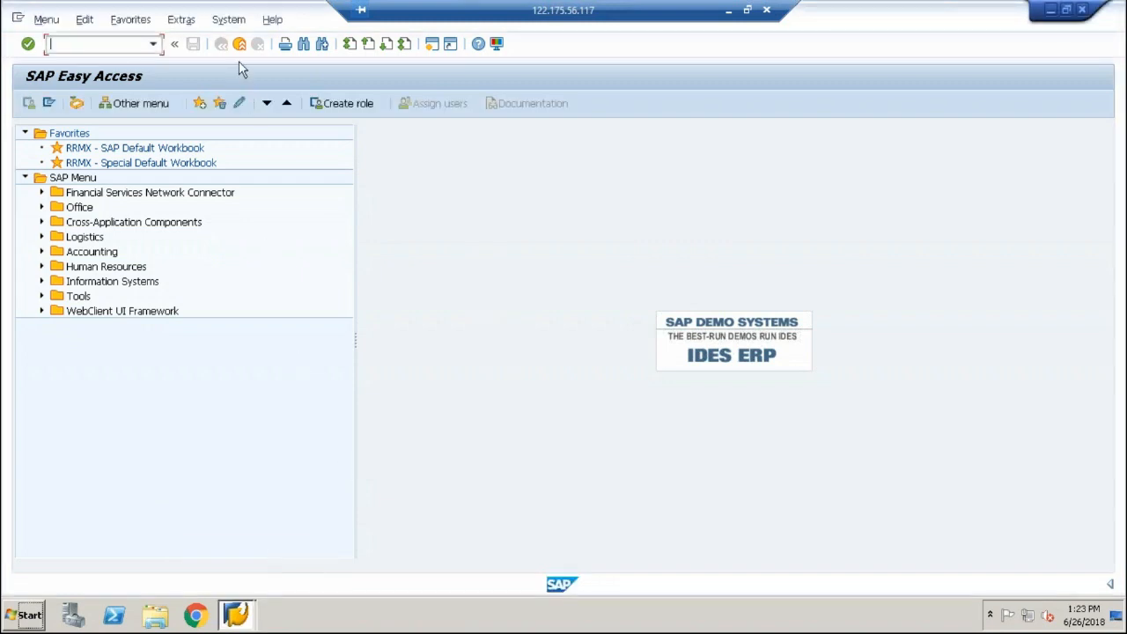
mouse_move(239, 44)
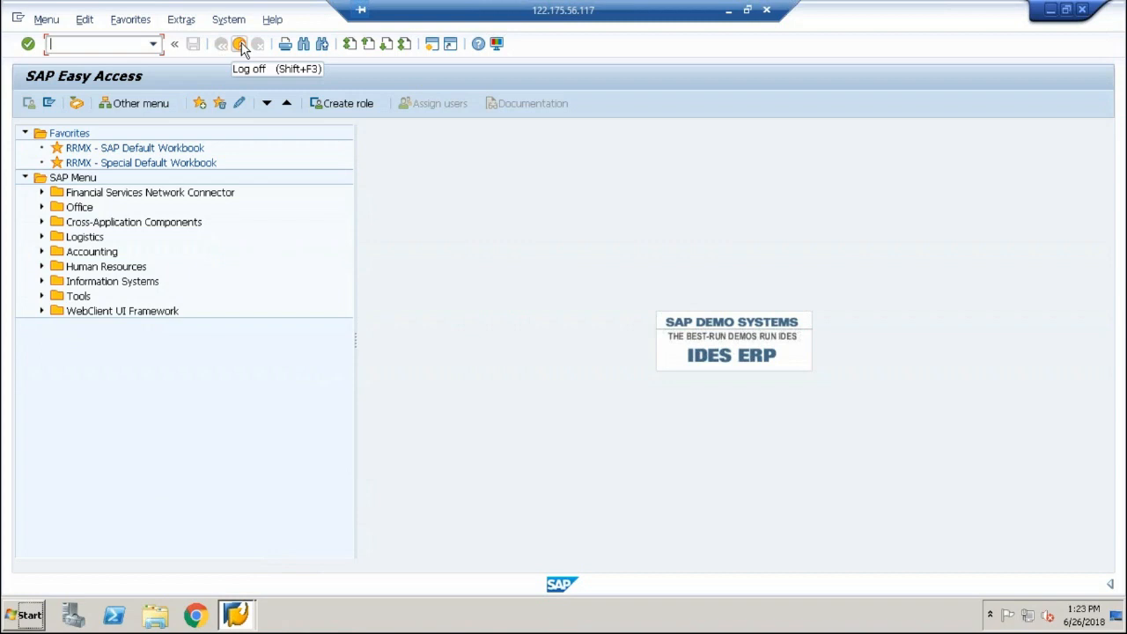
left_click(240, 44)
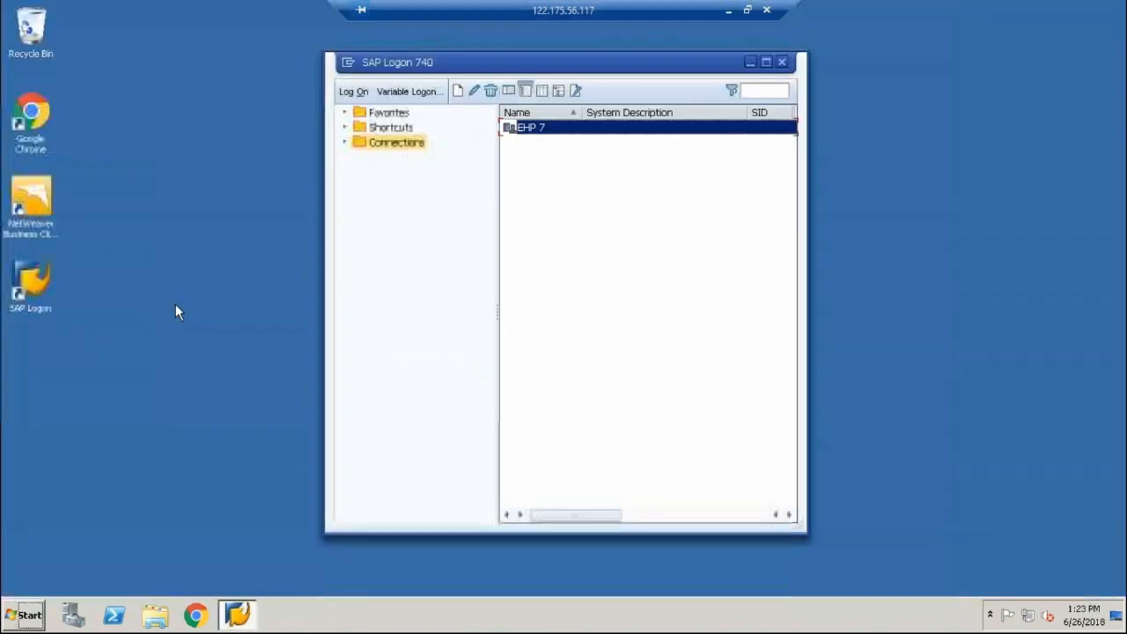